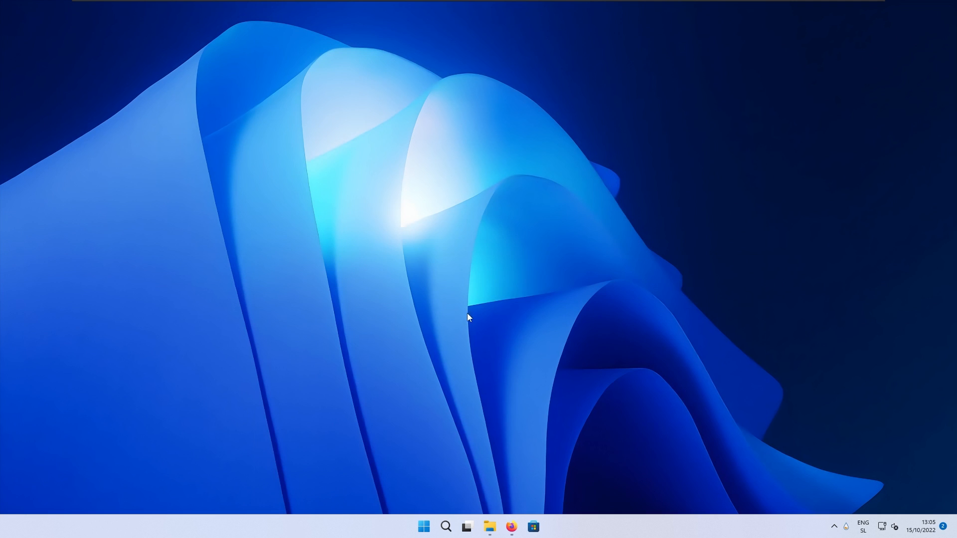
Download the free VS Cursor 12.0 zip from its DeviantArt page in Firefox
{"action": "left_click", "coordinate": [510, 527]}
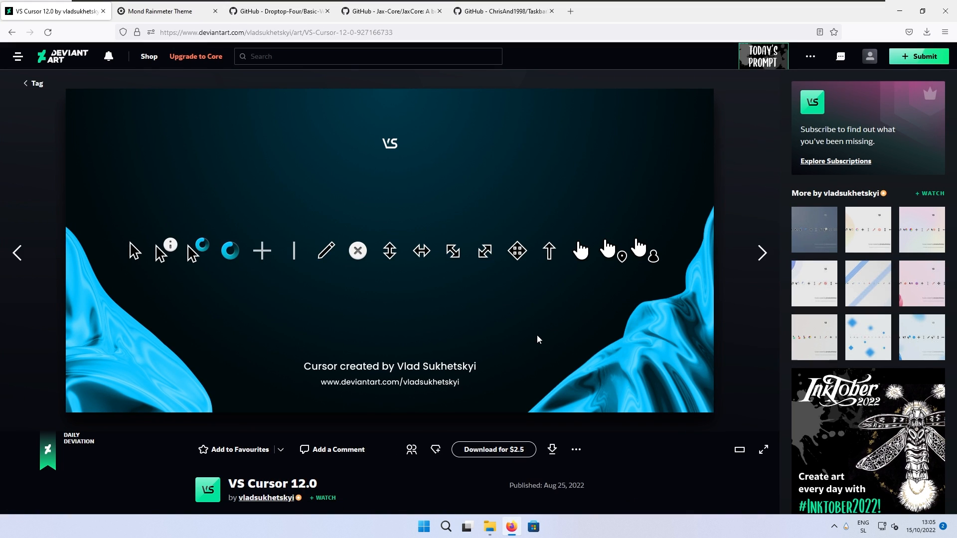
{"action": "mouse_move", "coordinate": [552, 450]}
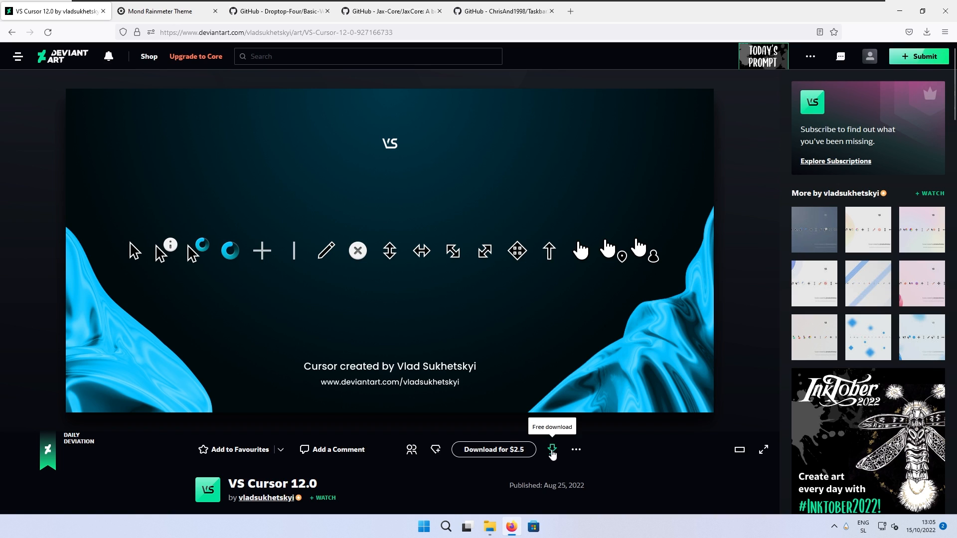
{"action": "mouse_move", "coordinate": [552, 450]}
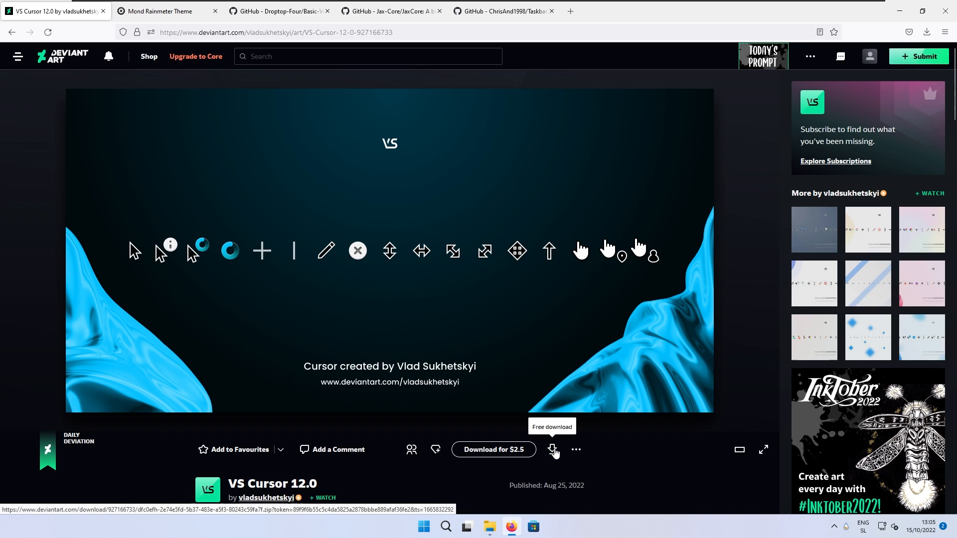
{"action": "left_click", "coordinate": [551, 449]}
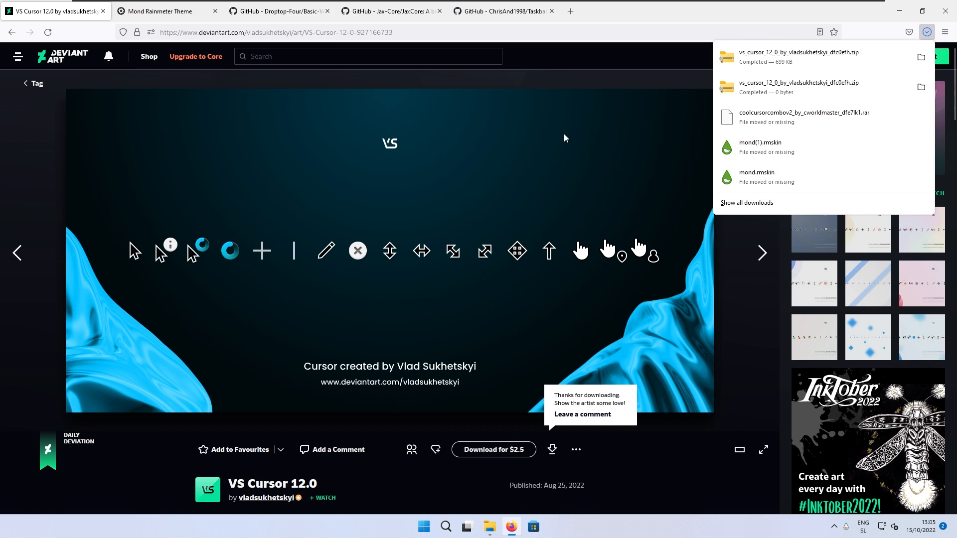
{"action": "mouse_move", "coordinate": [486, 100]}
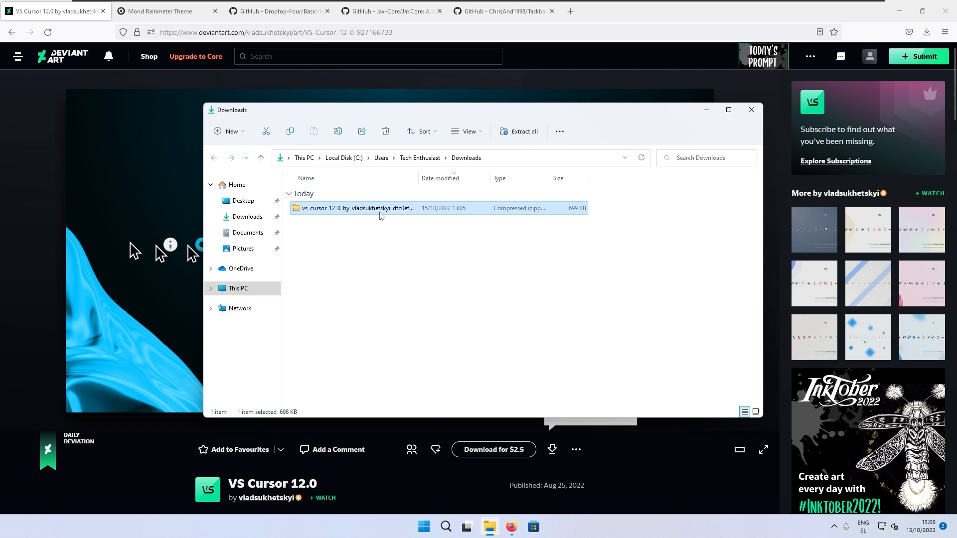
Extract the downloaded VS Cursor 12.0 zip to the suggested folder
{"action": "right_click", "coordinate": [357, 208]}
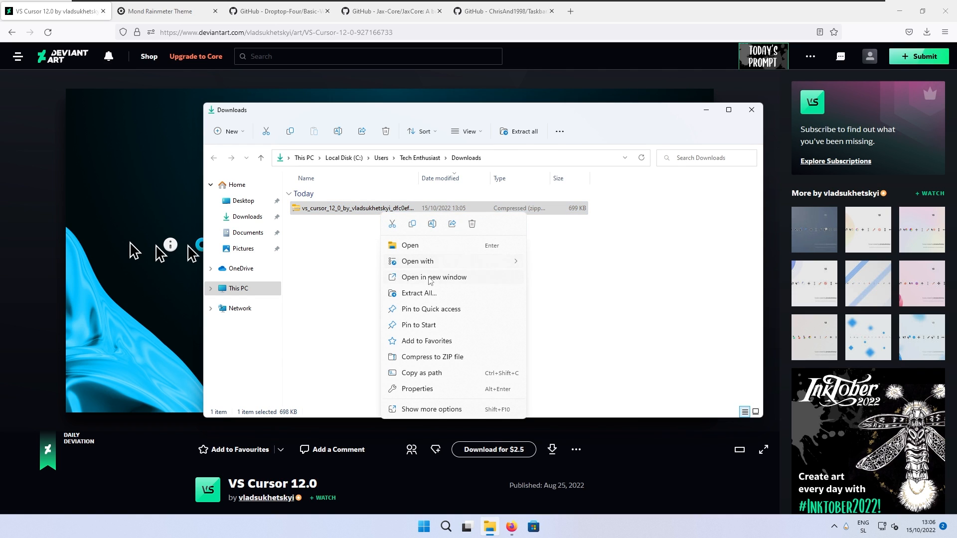
{"action": "left_click", "coordinate": [417, 293]}
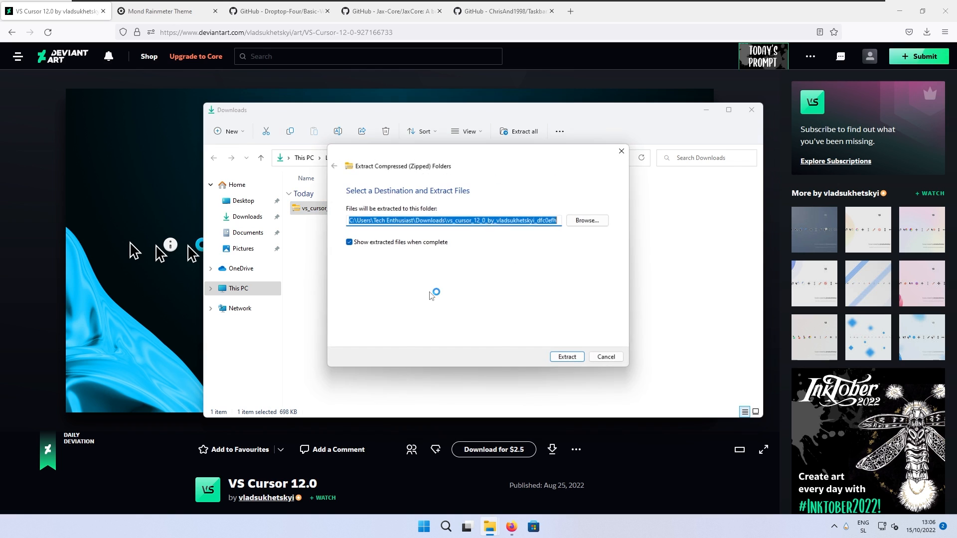
{"action": "left_click", "coordinate": [567, 357]}
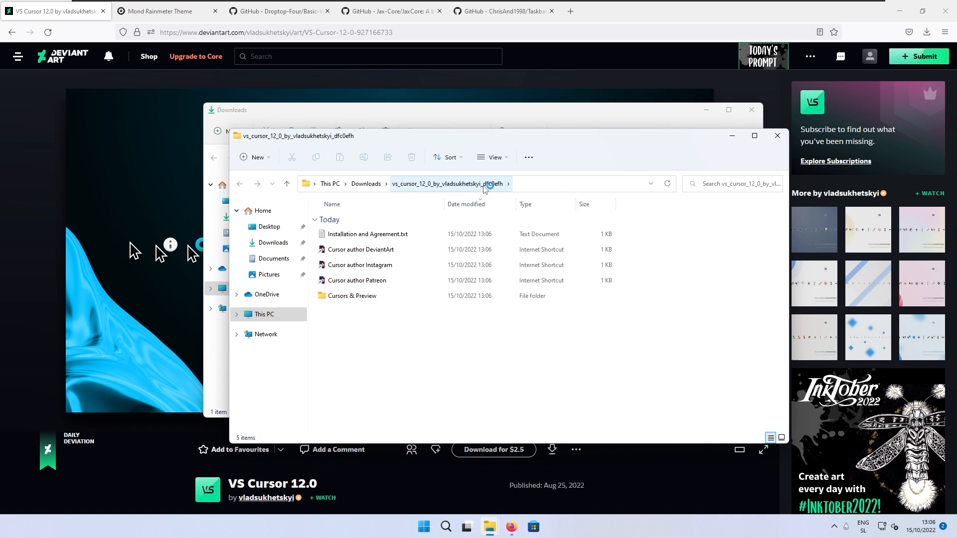
{"action": "mouse_move", "coordinate": [352, 296]}
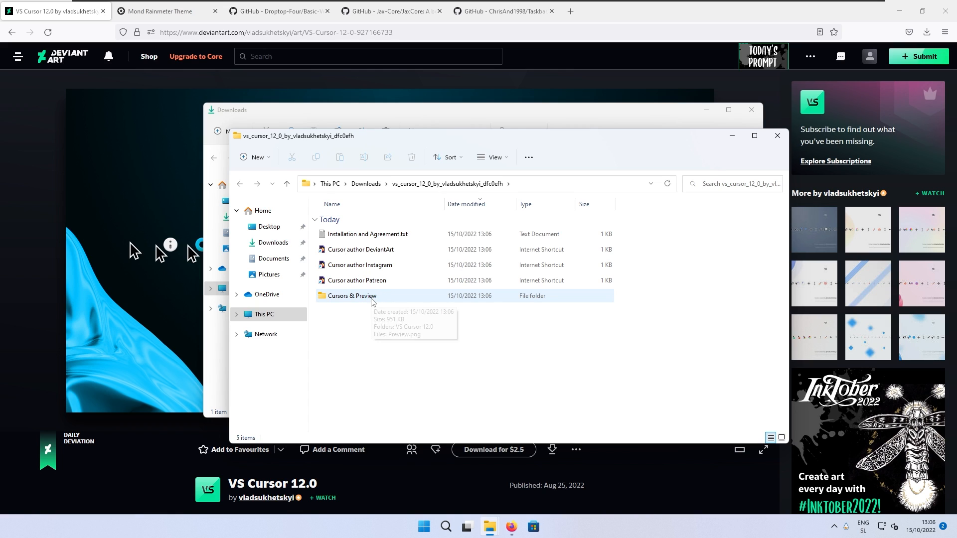
Run install.inf from Cursors & Preview > VS Cursor 12.0, approving the security and UAC prompts
{"action": "double_click", "coordinate": [352, 297]}
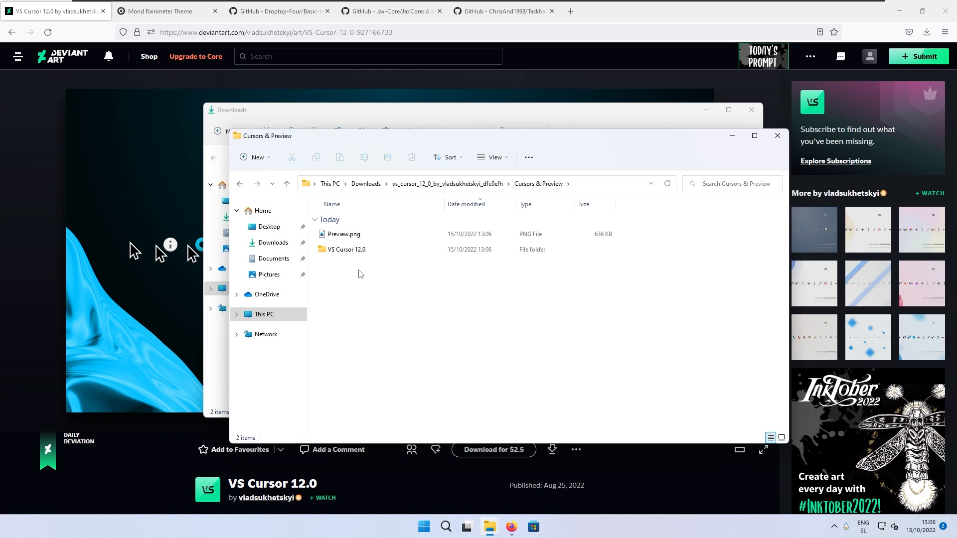
{"action": "mouse_move", "coordinate": [346, 249]}
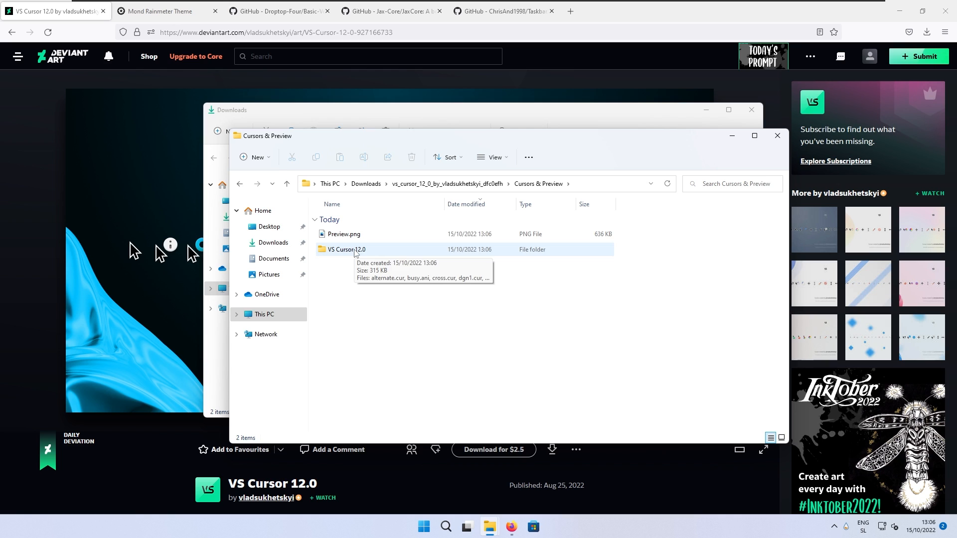
{"action": "double_click", "coordinate": [346, 249]}
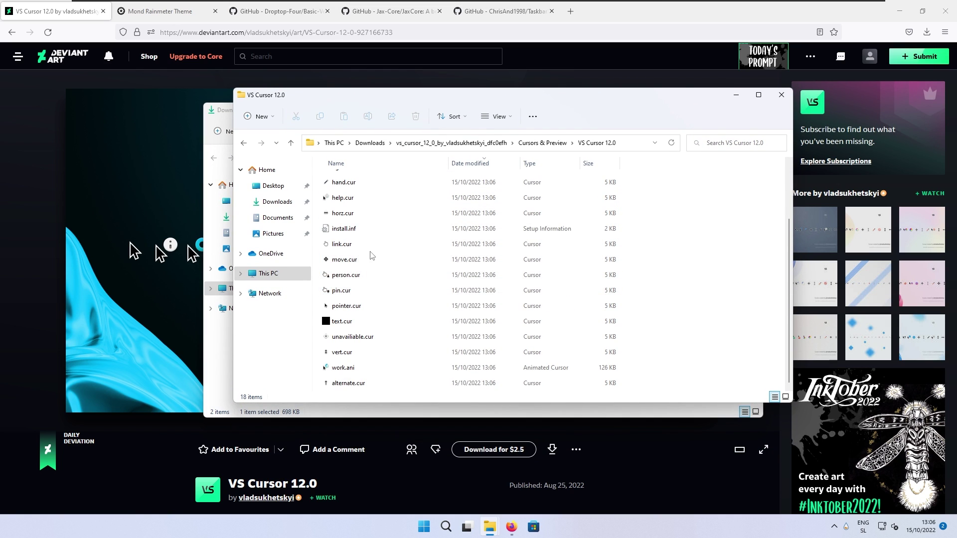
{"action": "right_click", "coordinate": [344, 228]}
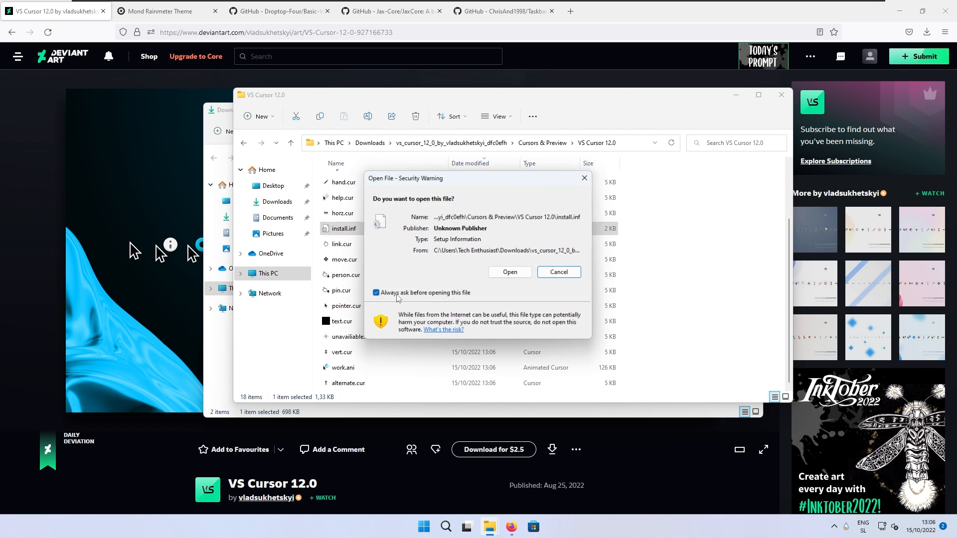
{"action": "left_click", "coordinate": [508, 272]}
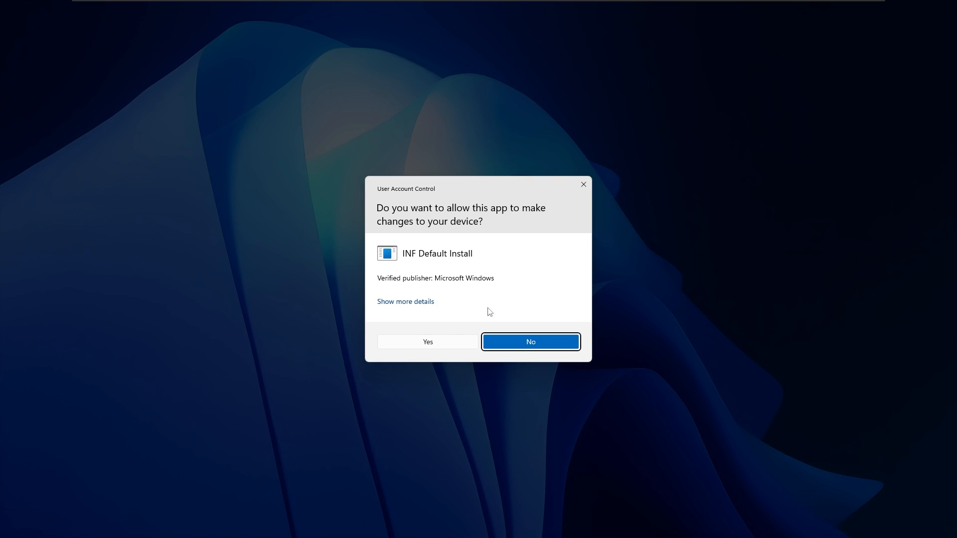
{"action": "left_click", "coordinate": [529, 342]}
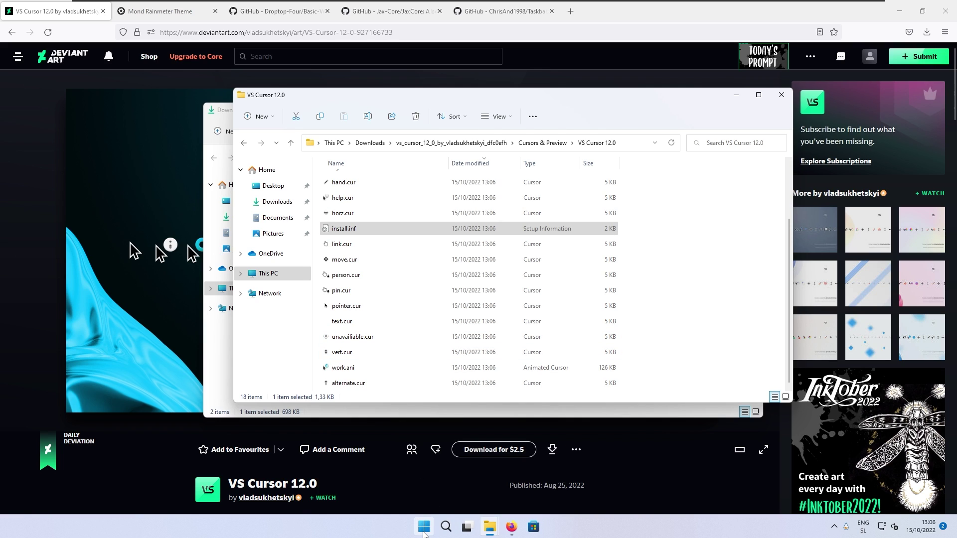
Apply the VS Cursor 12.0 scheme in Mouse Properties Pointers, replacing the existing scheme
{"action": "left_click", "coordinate": [424, 526]}
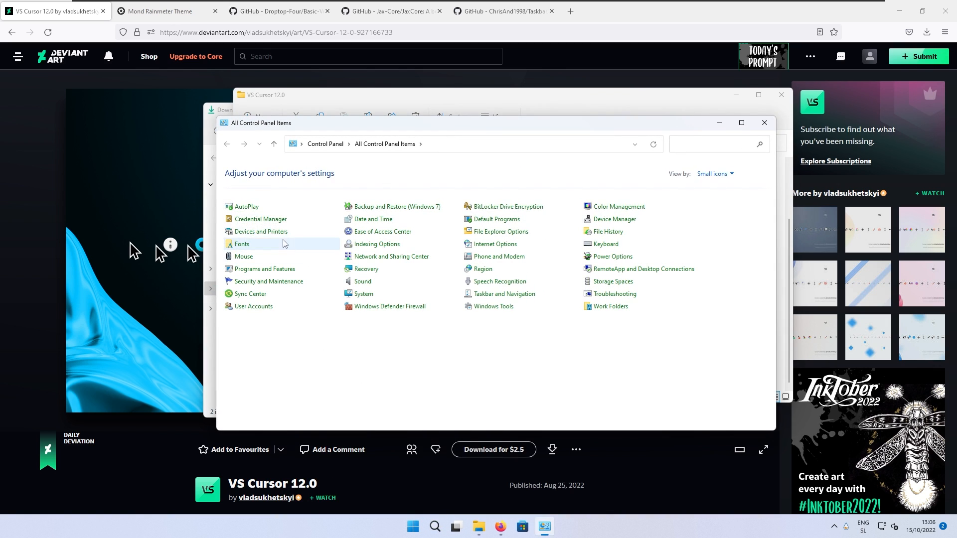
{"action": "mouse_move", "coordinate": [243, 256]}
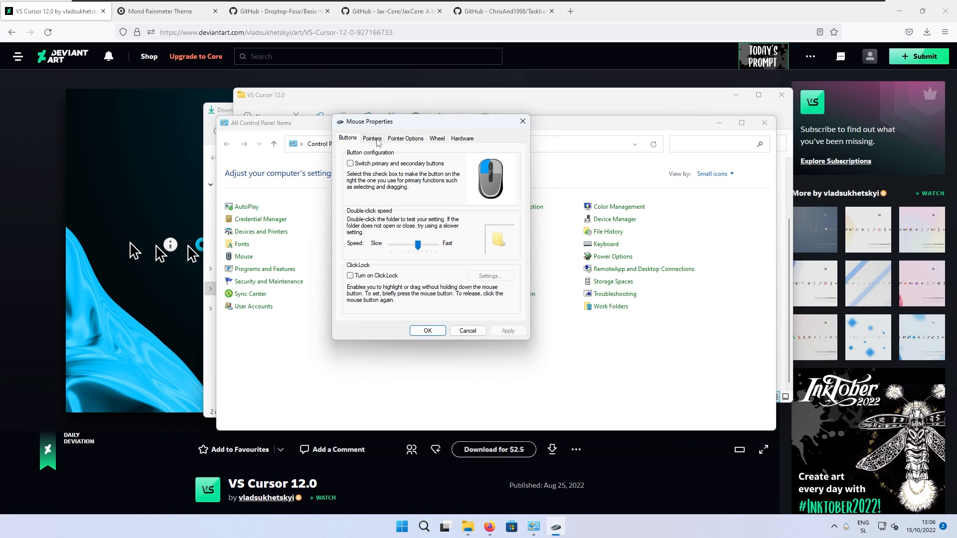
{"action": "left_click", "coordinate": [372, 138]}
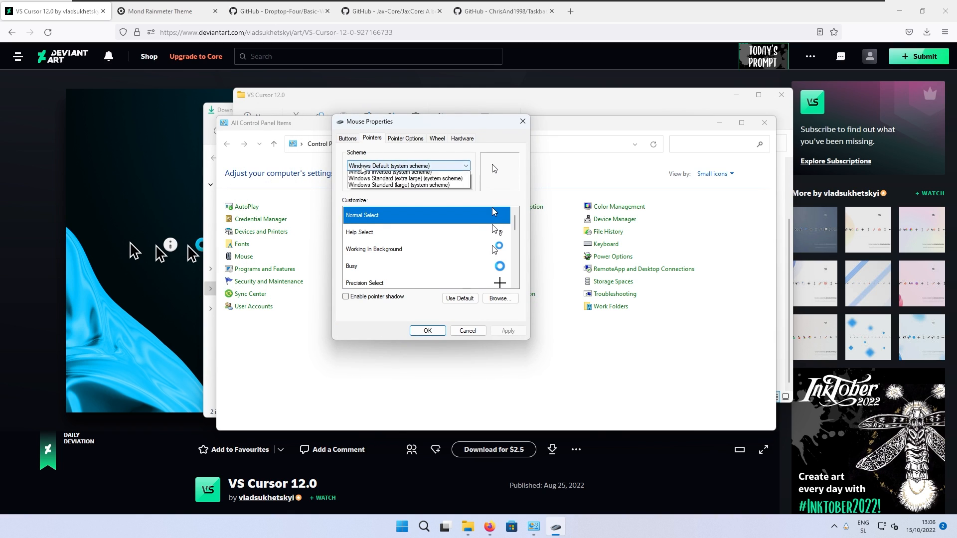
{"action": "left_click", "coordinate": [397, 166]}
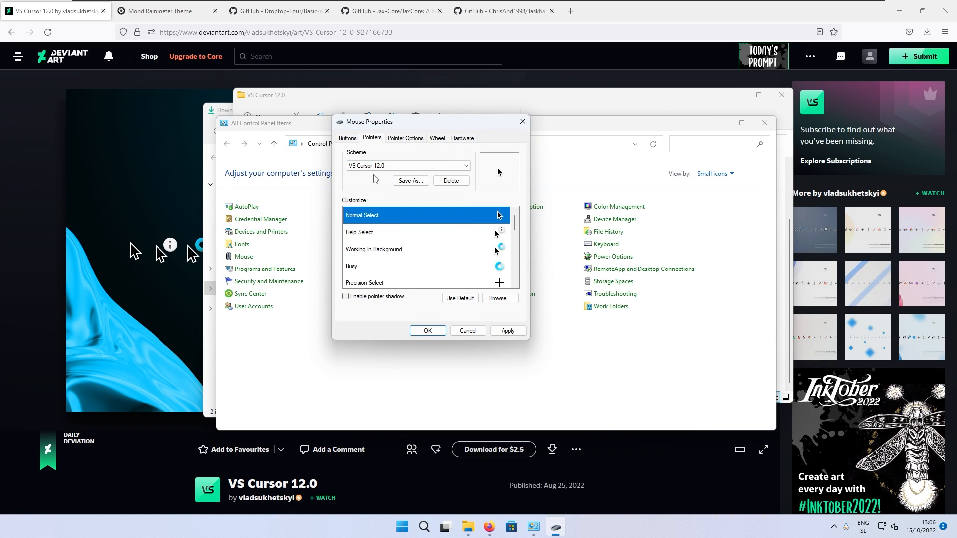
{"action": "left_click", "coordinate": [410, 183]}
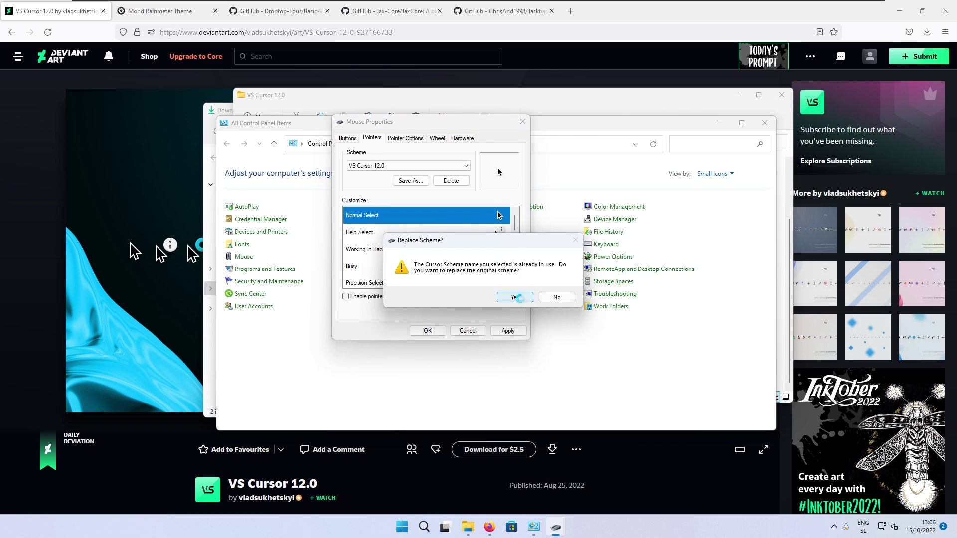
{"action": "left_click", "coordinate": [515, 297]}
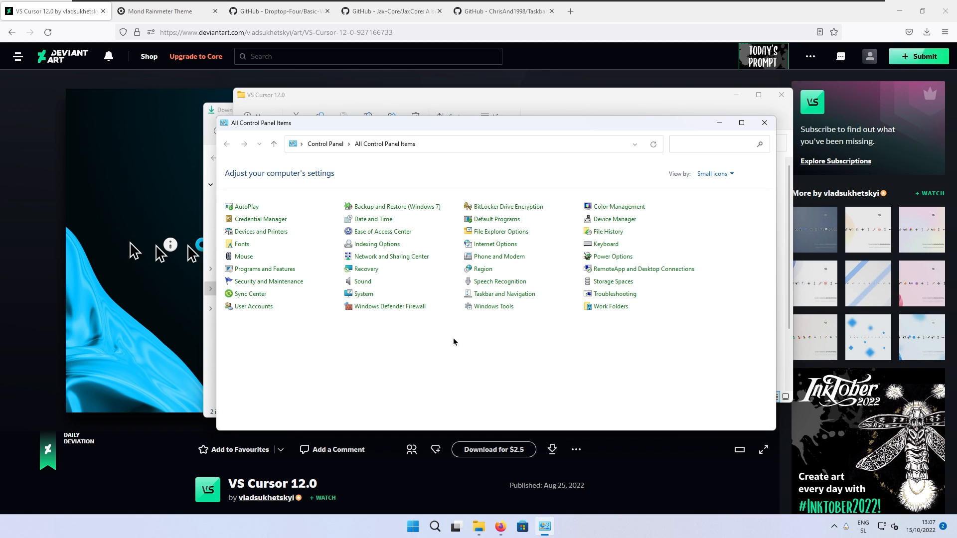
{"action": "mouse_move", "coordinate": [244, 256]}
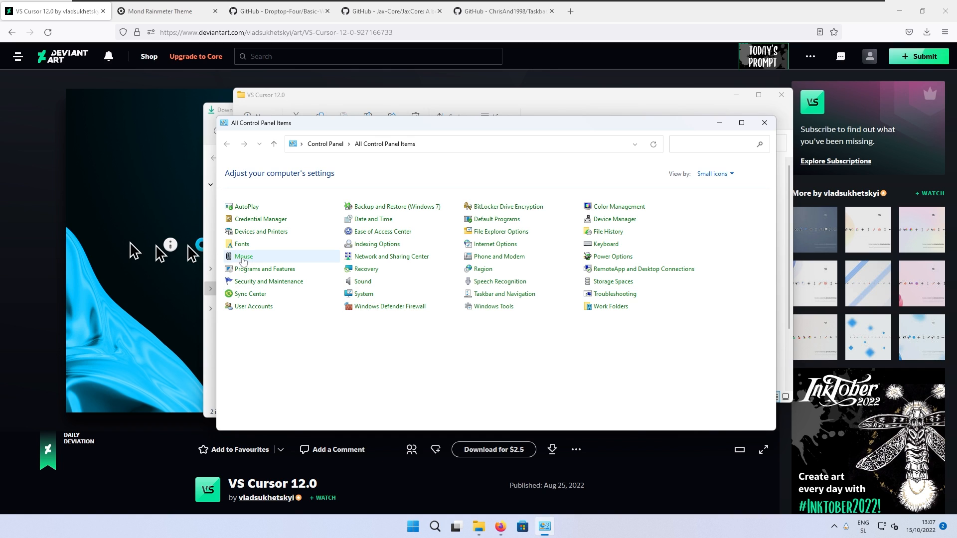
Reopen the mouse settings and confirm Mouse Properties with OK
{"action": "left_click", "coordinate": [243, 256]}
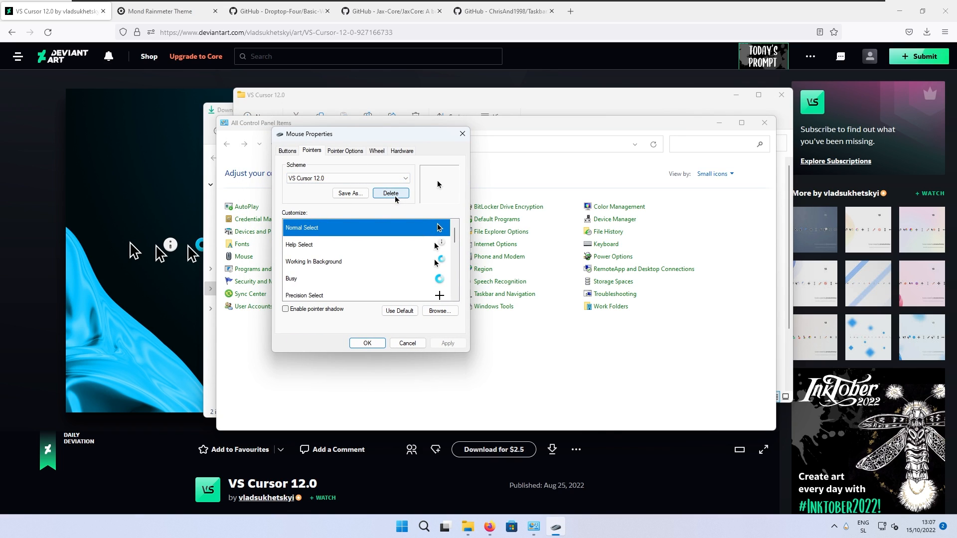
{"action": "mouse_move", "coordinate": [398, 199]}
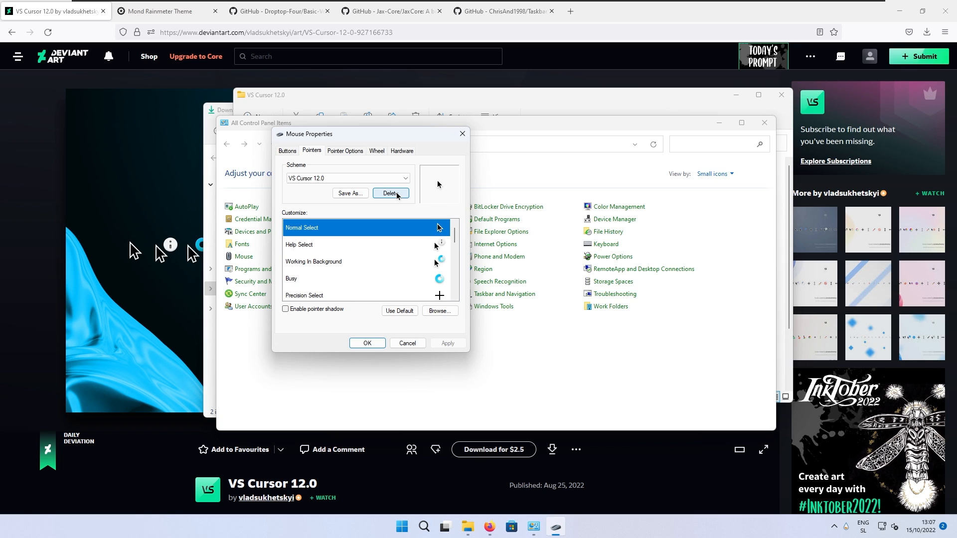
{"action": "left_click", "coordinate": [407, 343]}
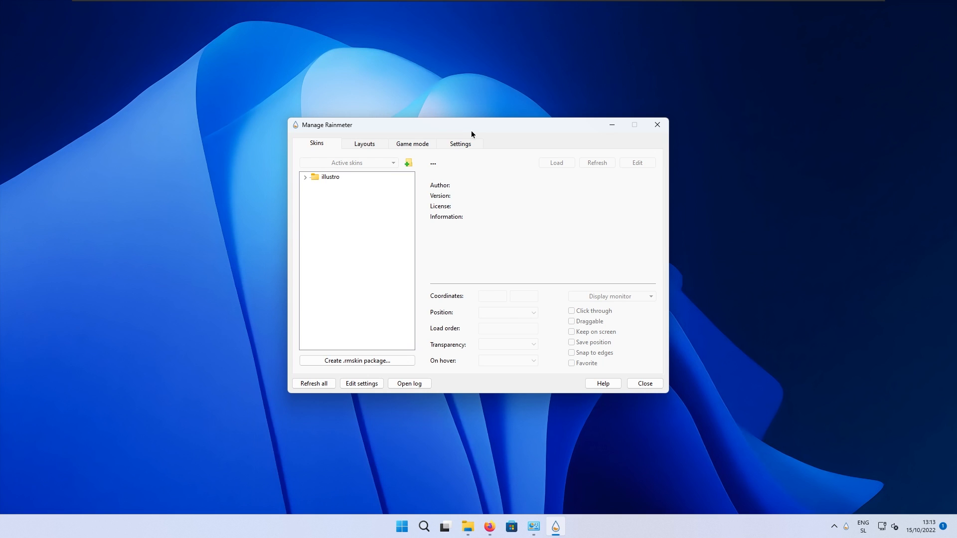
{"action": "mouse_move", "coordinate": [478, 131]}
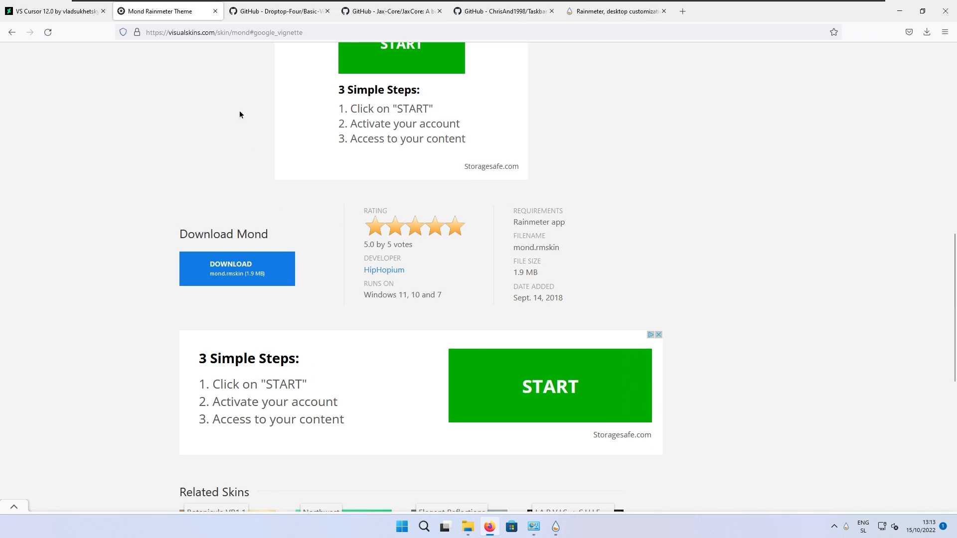
Download mond.rmskin from VisualSkins, install it with its layout, and close the Mond settings panel
{"action": "scroll", "scroll_direction": "up", "scroll_amount": 3}
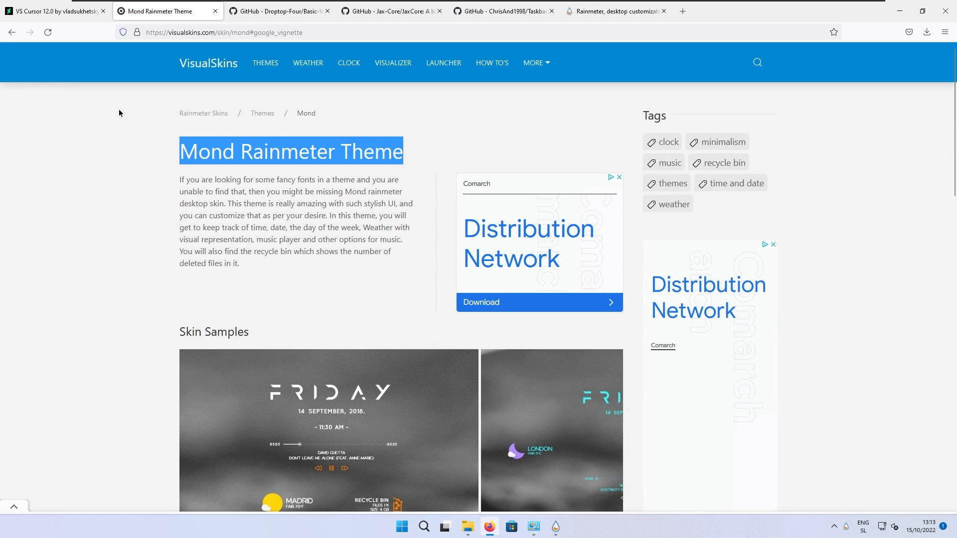
{"action": "scroll", "scroll_direction": "down", "scroll_amount": 3}
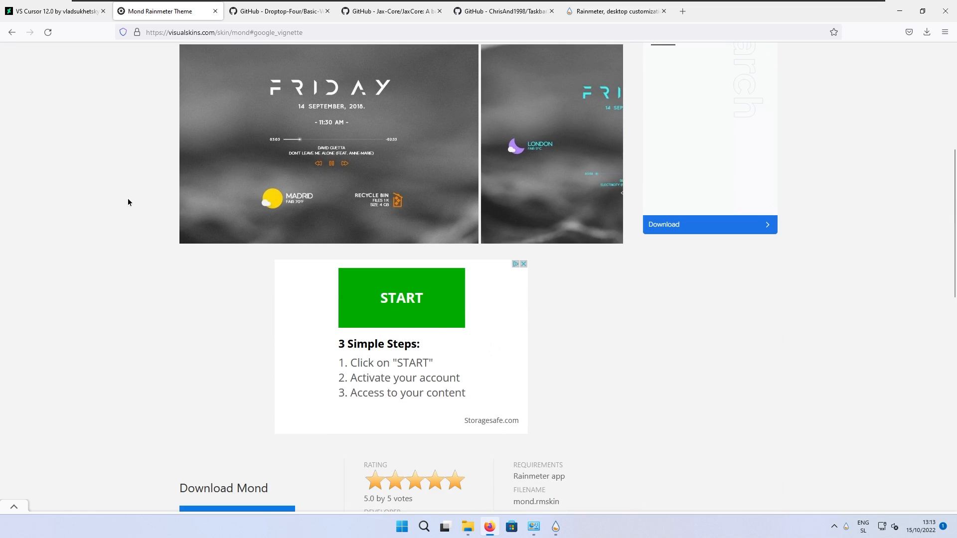
{"action": "scroll", "scroll_direction": "down", "scroll_amount": 3}
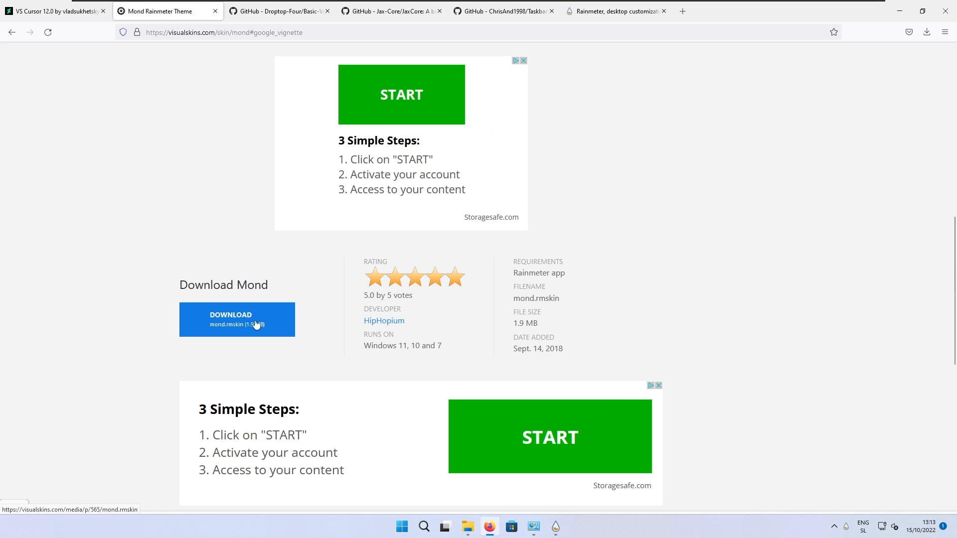
{"action": "left_click", "coordinate": [927, 31]}
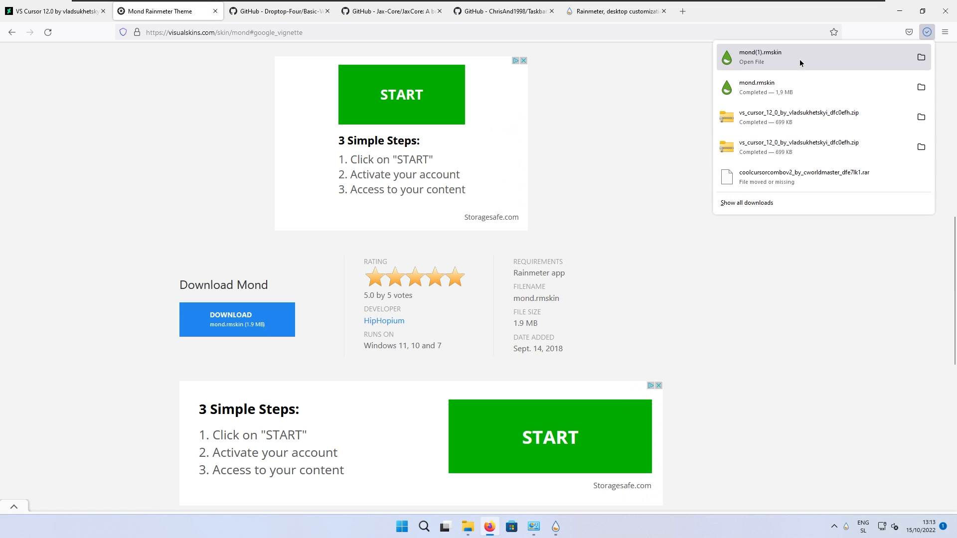
{"action": "left_click", "coordinate": [760, 55]}
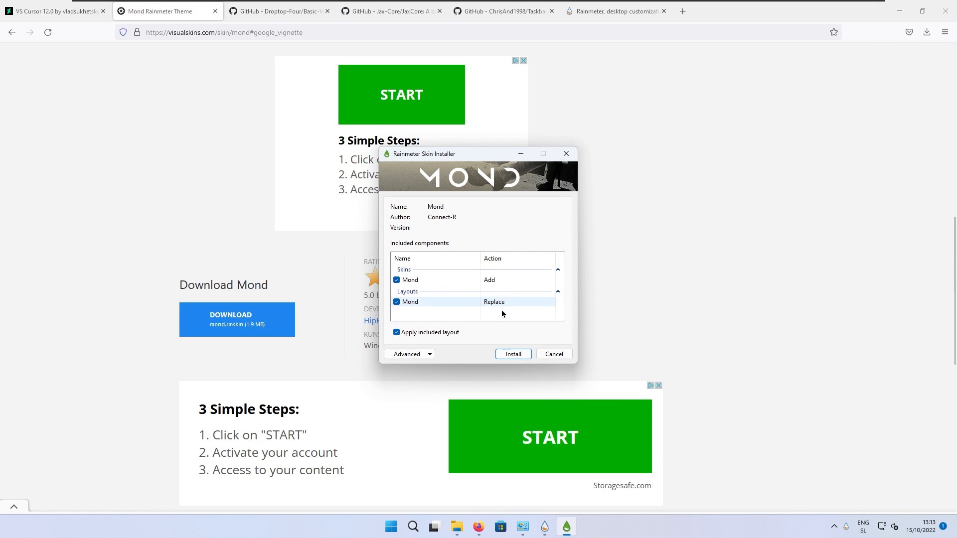
{"action": "left_click", "coordinate": [513, 354]}
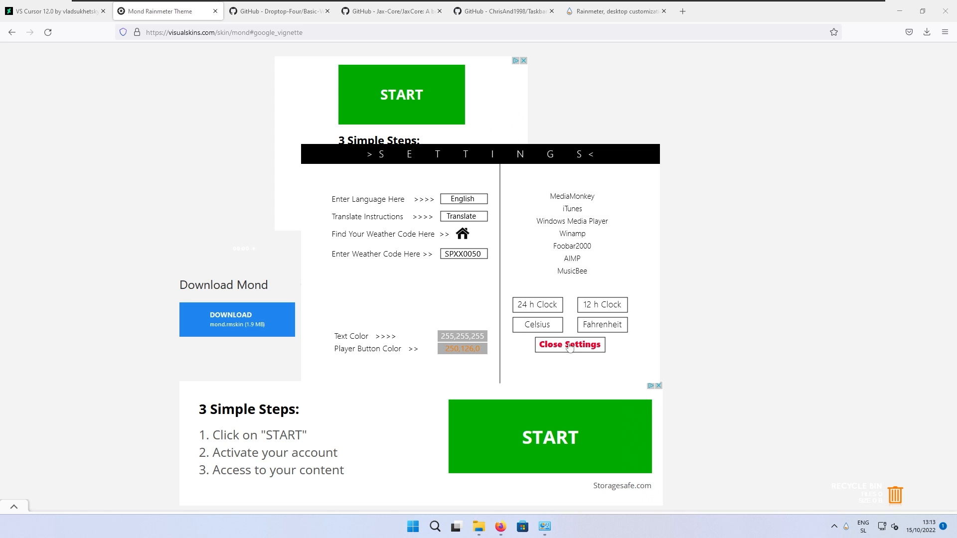
{"action": "left_click", "coordinate": [569, 345]}
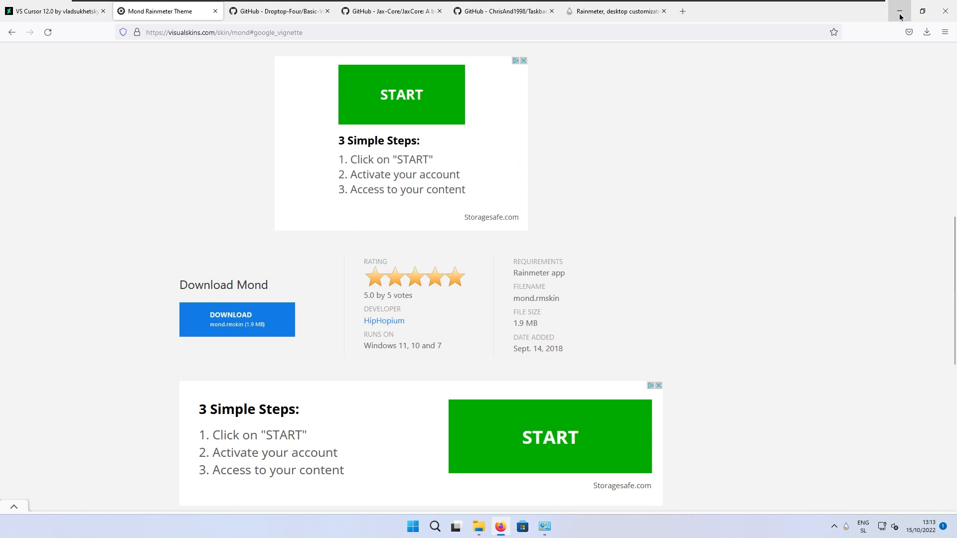
Unload the Mond player widget and open the clock widget's Clock.ini for editing
{"action": "left_click", "coordinate": [900, 11]}
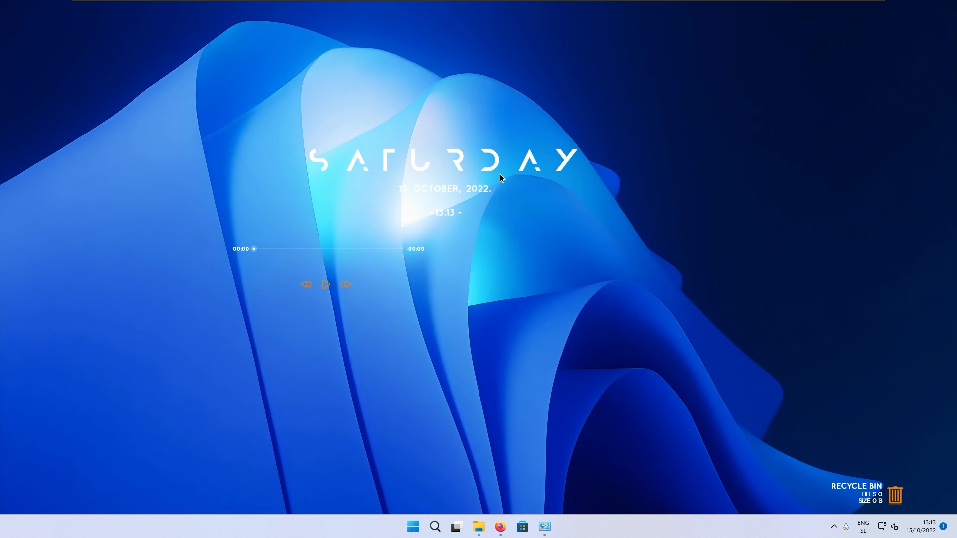
{"action": "mouse_move", "coordinate": [515, 188]}
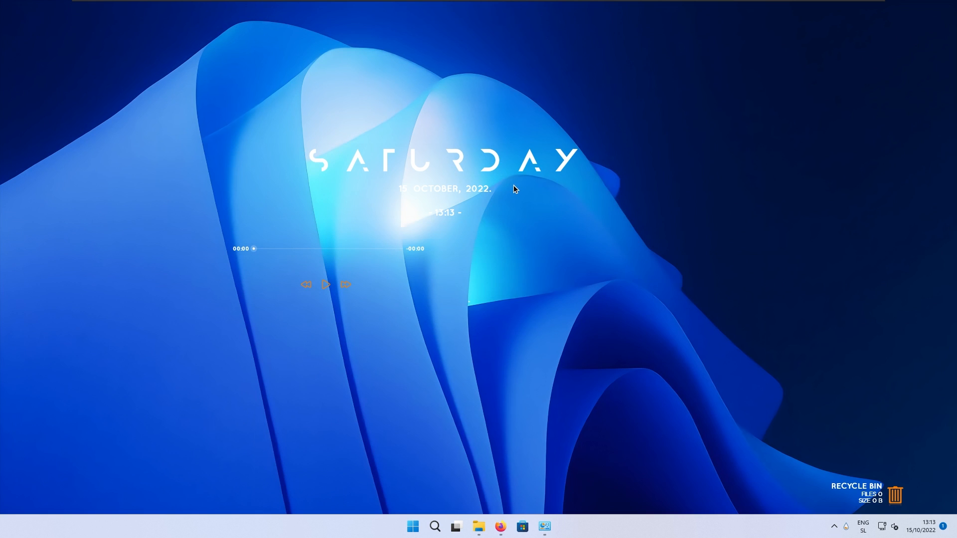
{"action": "mouse_move", "coordinate": [502, 186]}
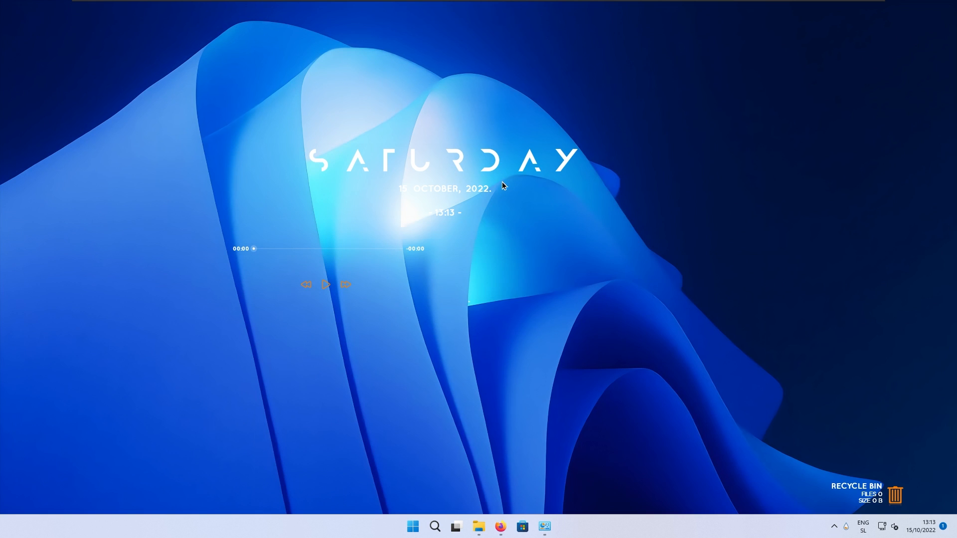
{"action": "mouse_move", "coordinate": [415, 257]}
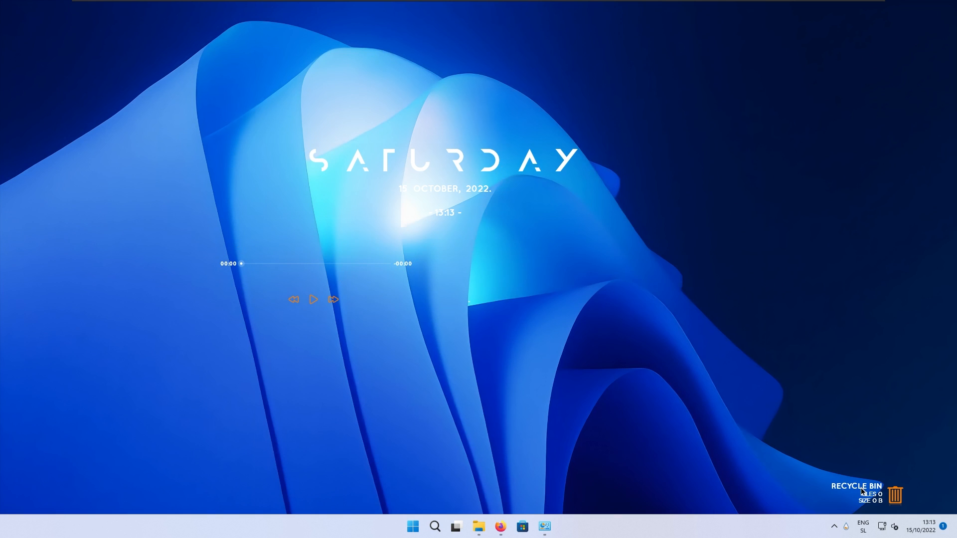
{"action": "mouse_move", "coordinate": [624, 252]}
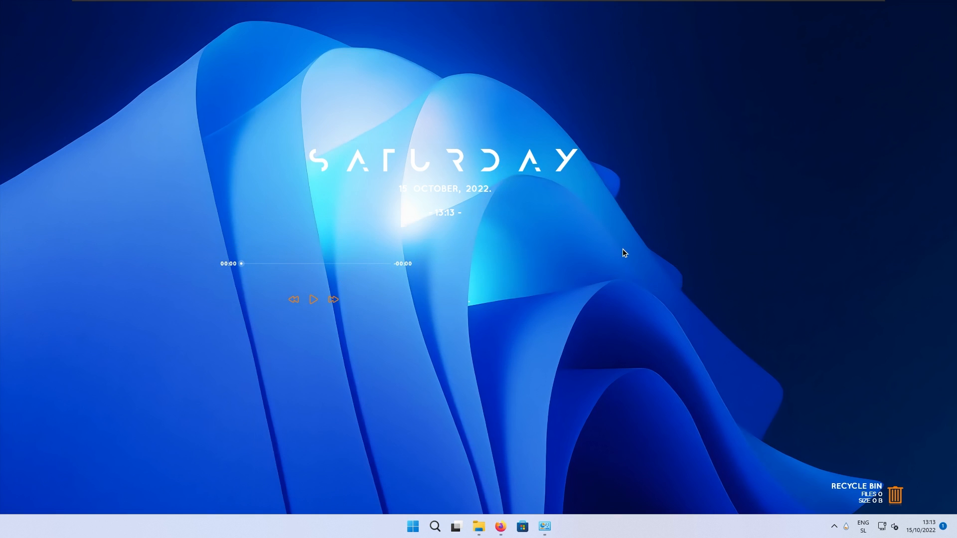
{"action": "mouse_move", "coordinate": [402, 269]}
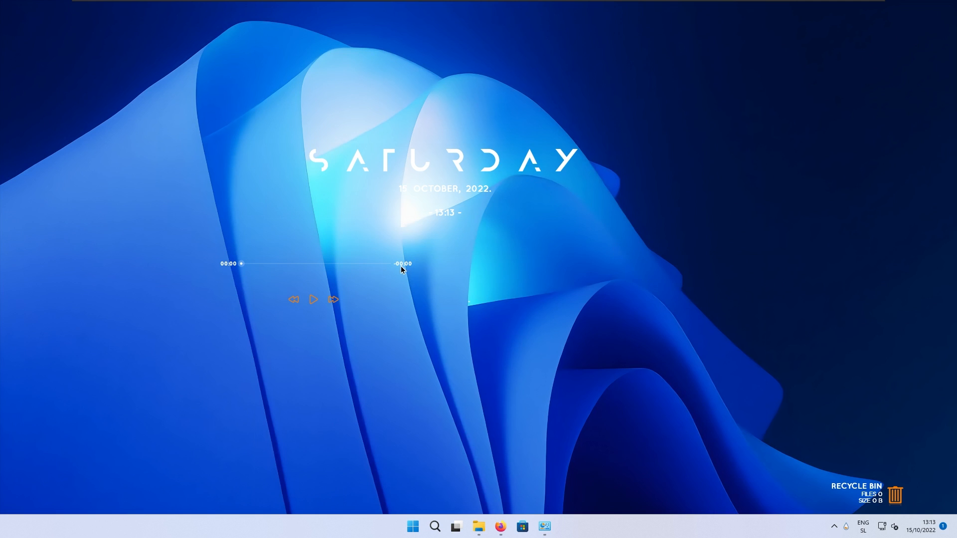
{"action": "right_click", "coordinate": [402, 268]}
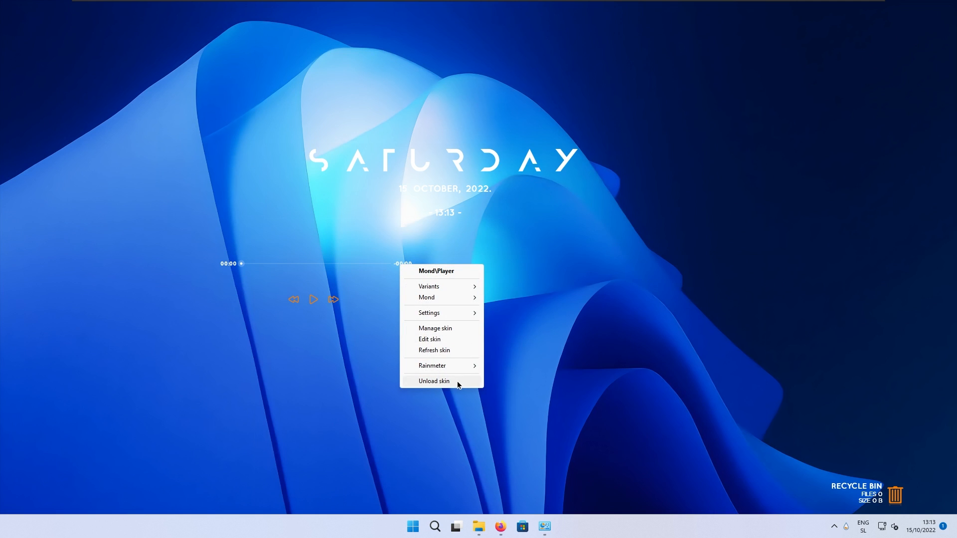
{"action": "left_click", "coordinate": [434, 381]}
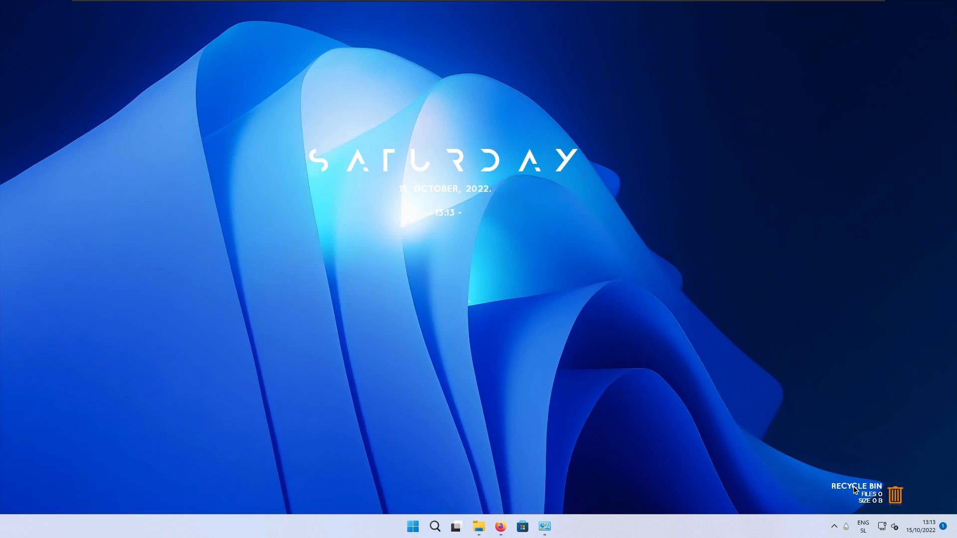
{"action": "mouse_move", "coordinate": [578, 192]}
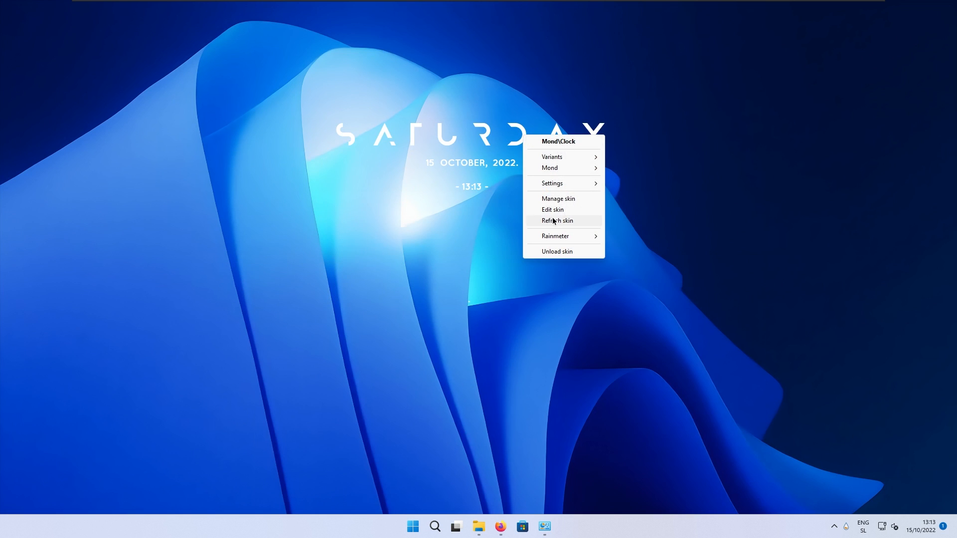
{"action": "left_click", "coordinate": [552, 209]}
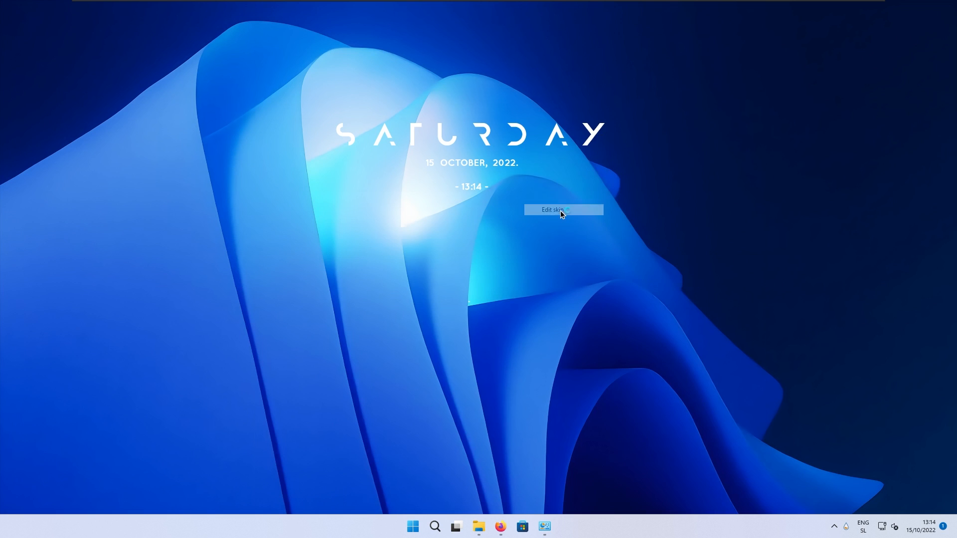
Remove the 24h/12h clock meters from Clock.ini so only day and date show, then reopen it
{"action": "left_click", "coordinate": [551, 211]}
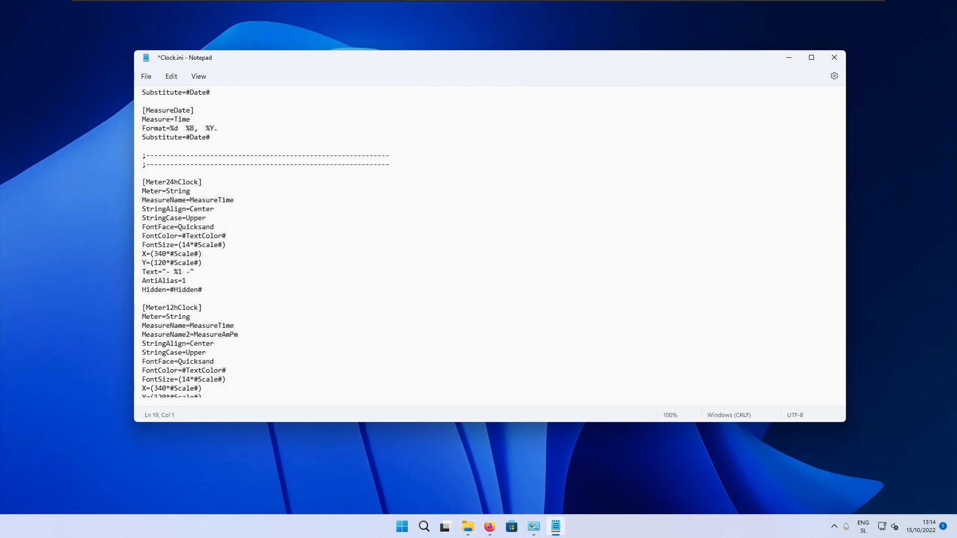
{"action": "scroll", "scroll_direction": "up", "scroll_amount": 3}
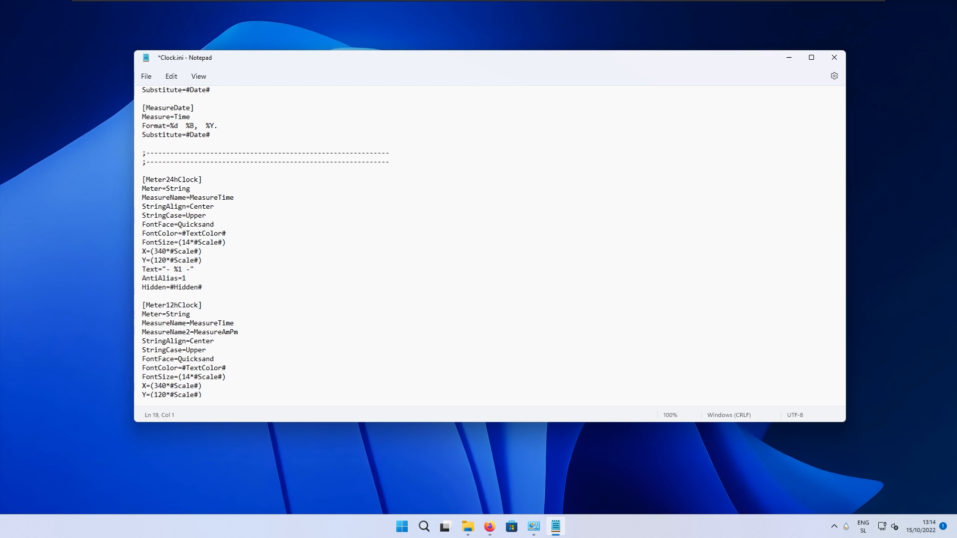
{"action": "scroll", "scroll_direction": "down", "scroll_amount": 3}
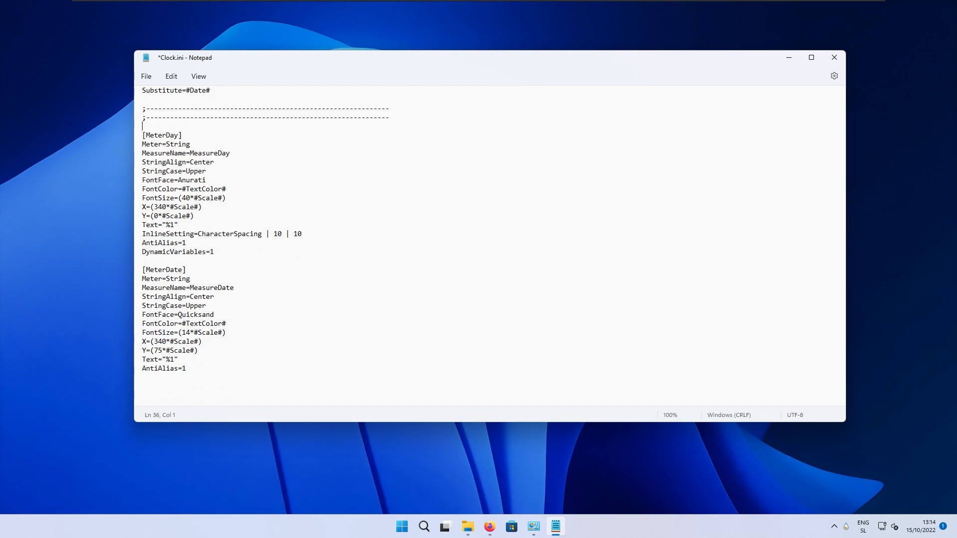
{"action": "right_click", "coordinate": [529, 132]}
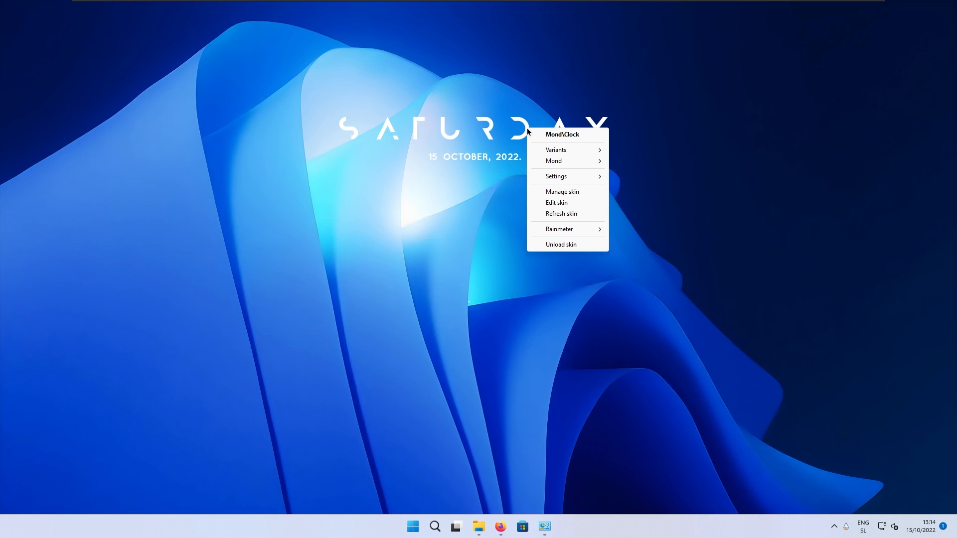
{"action": "mouse_move", "coordinate": [556, 202]}
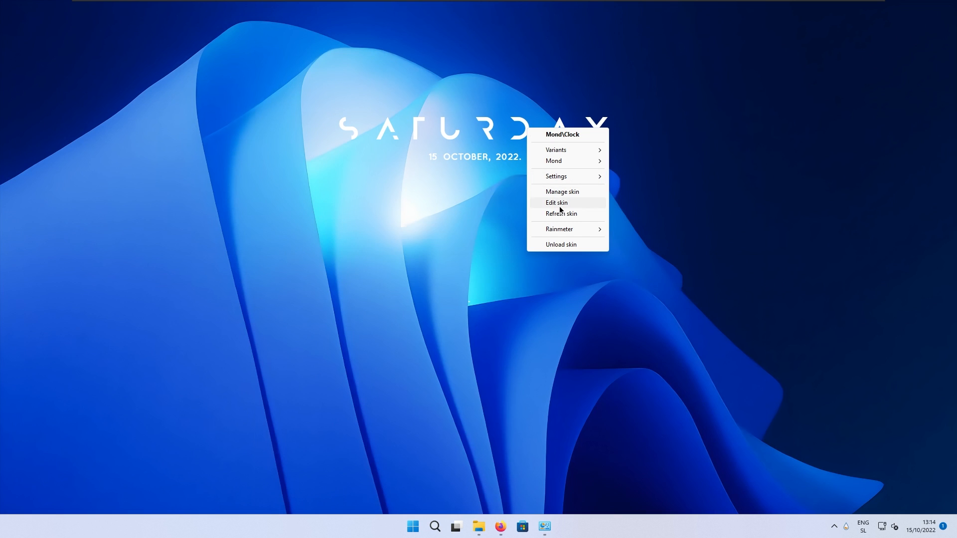
{"action": "left_click", "coordinate": [557, 203]}
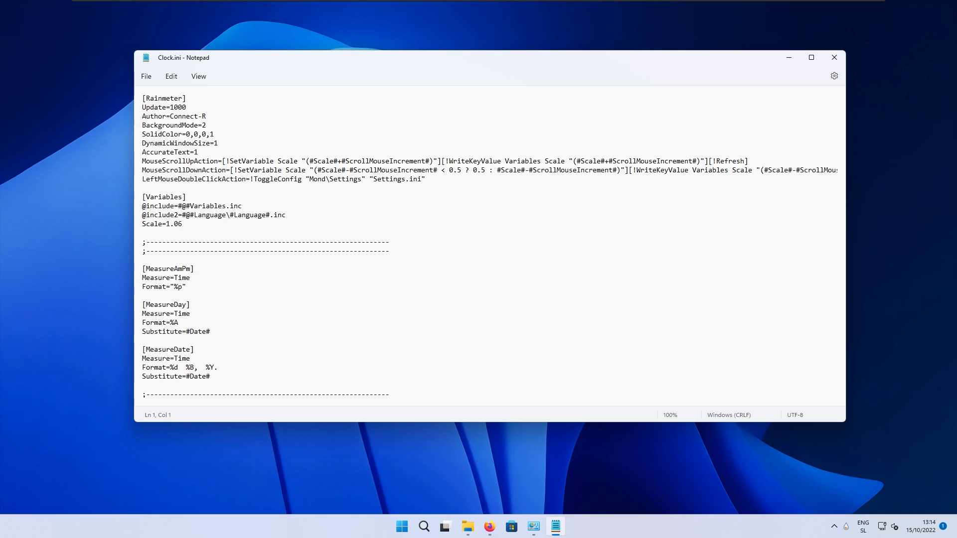
Change Scale from 1.06 to 1.26 in Clock.ini and close the file, saving it
{"action": "left_click", "coordinate": [182, 225]}
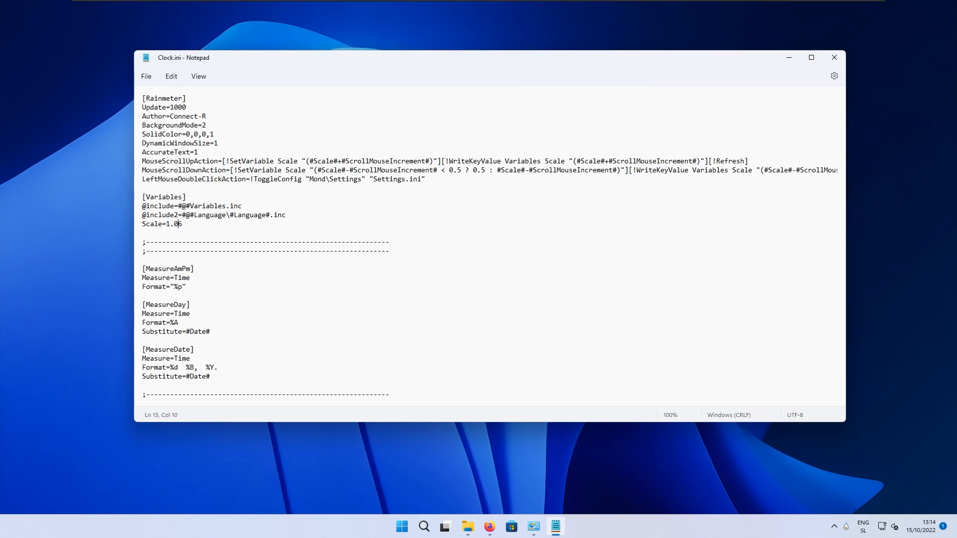
{"action": "key", "text": "Backspace"}
{"action": "type", "text": "2"}
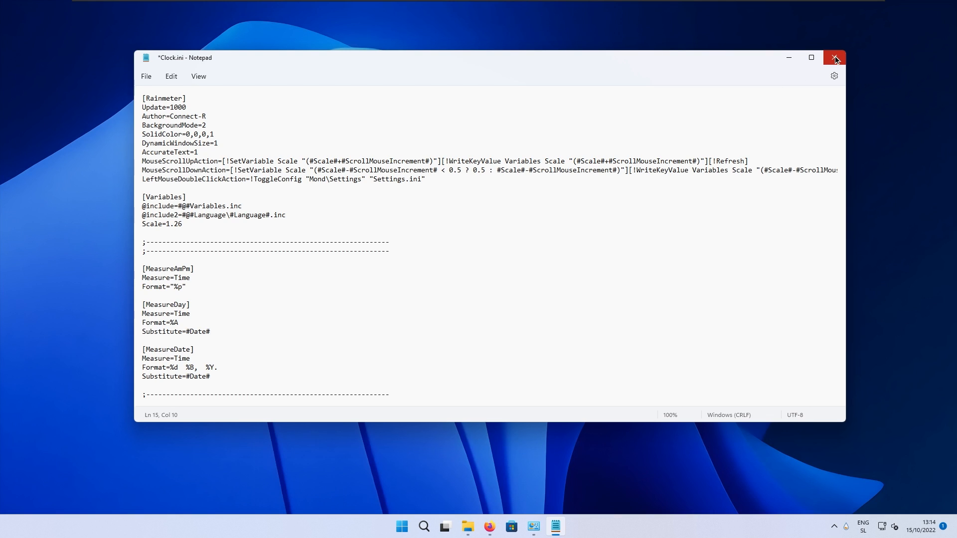
{"action": "left_click", "coordinate": [145, 76]}
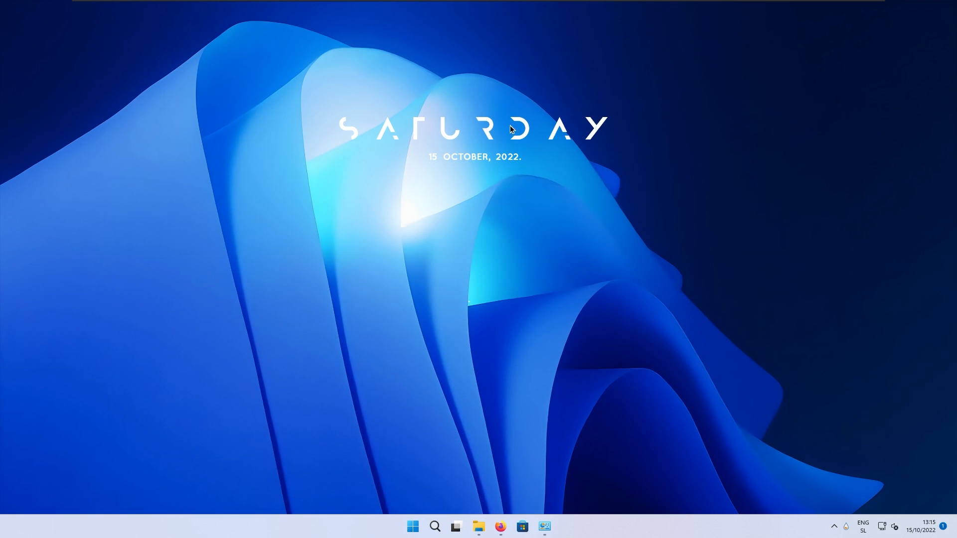
Refresh the Mond clock skin at its new size and restore Firefox from the taskbar
{"action": "right_click", "coordinate": [511, 129]}
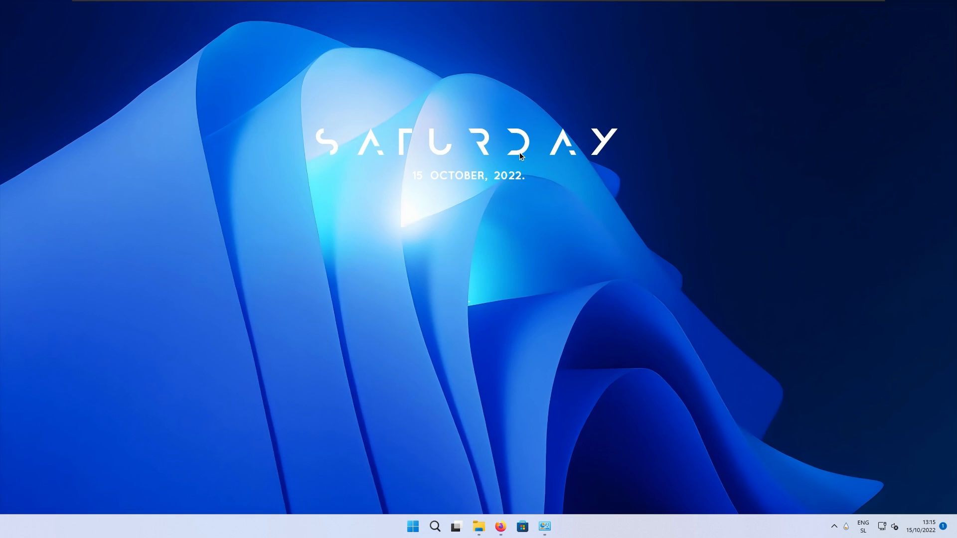
{"action": "left_click", "coordinate": [499, 526]}
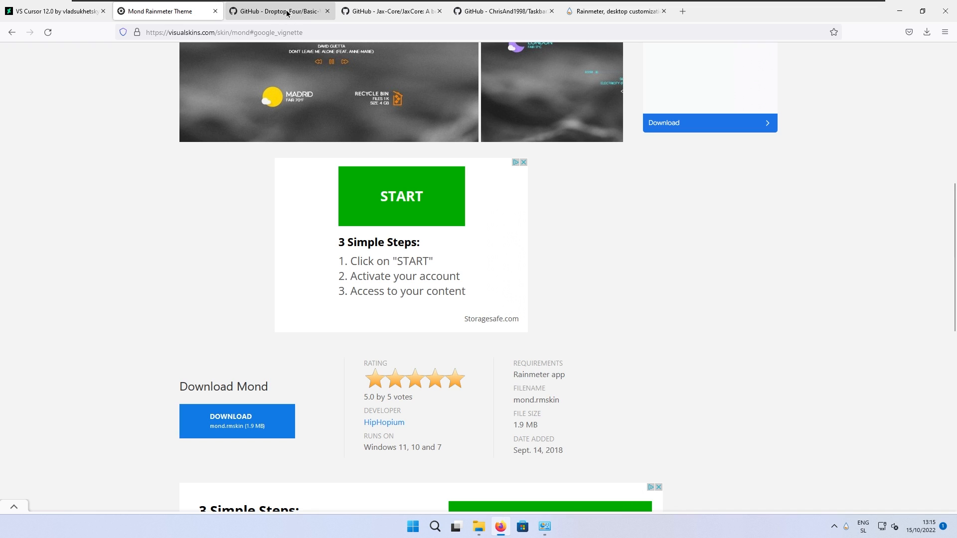
Open the Droptop-Four Basic-Version releases on GitHub and run the base .rmskin installer
{"action": "left_click", "coordinate": [279, 10]}
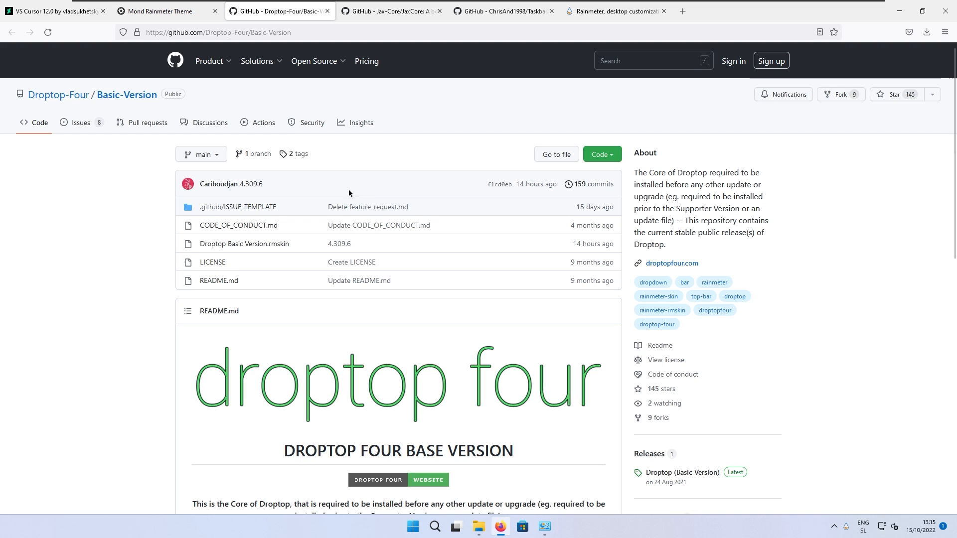
{"action": "scroll", "scroll_direction": "down", "scroll_amount": 3}
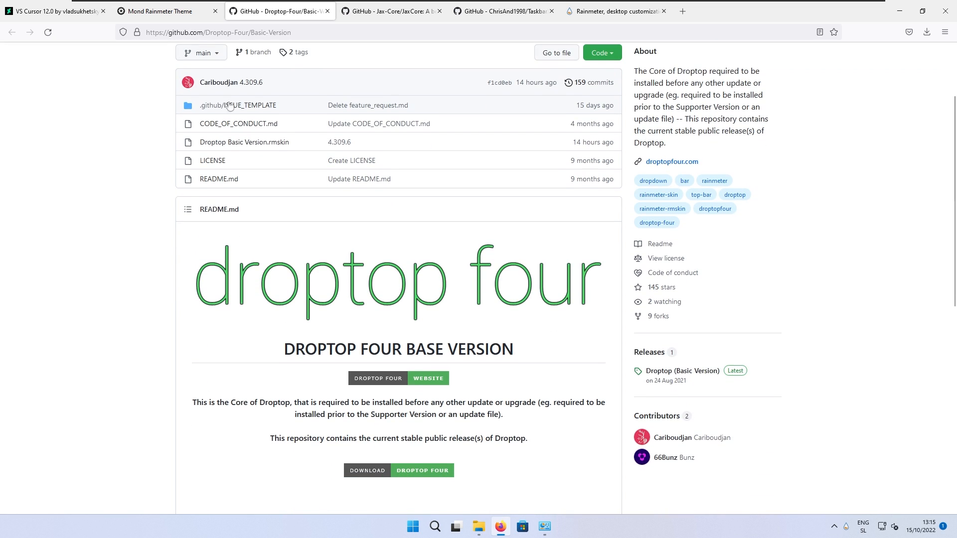
{"action": "mouse_move", "coordinate": [649, 352]}
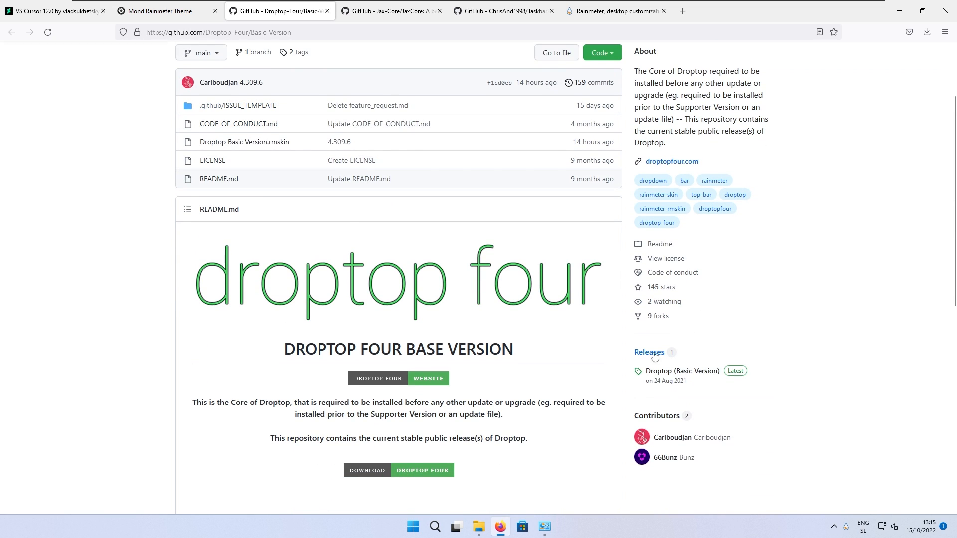
{"action": "mouse_move", "coordinate": [702, 358]}
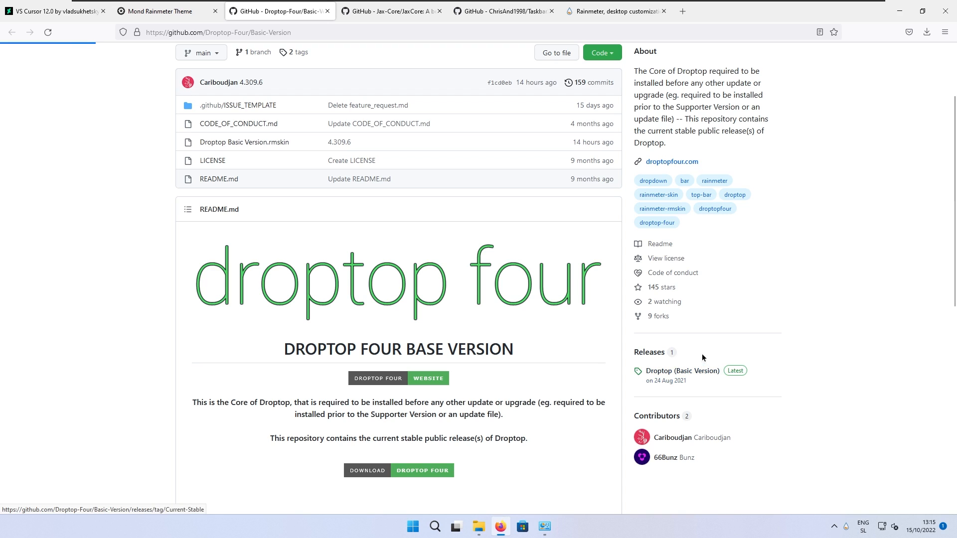
{"action": "left_click", "coordinate": [682, 371]}
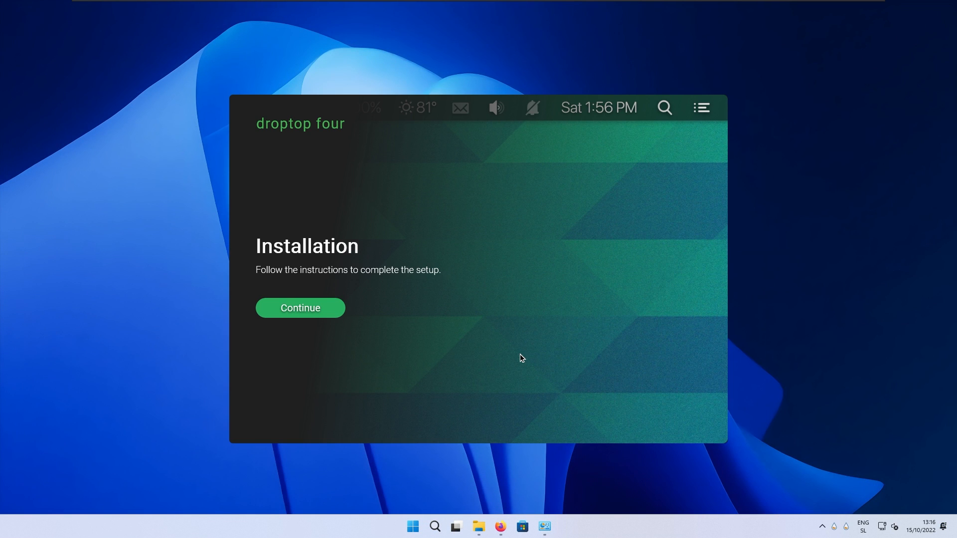
{"action": "mouse_move", "coordinate": [300, 308]}
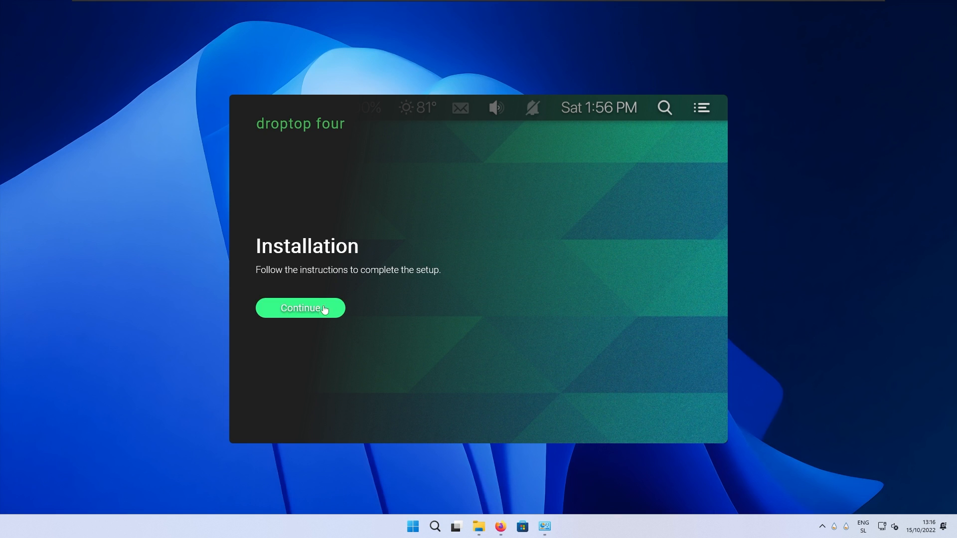
Set up Droptop with English US, desktop-only mode, Spotify and Celsius weather units
{"action": "left_click", "coordinate": [300, 308]}
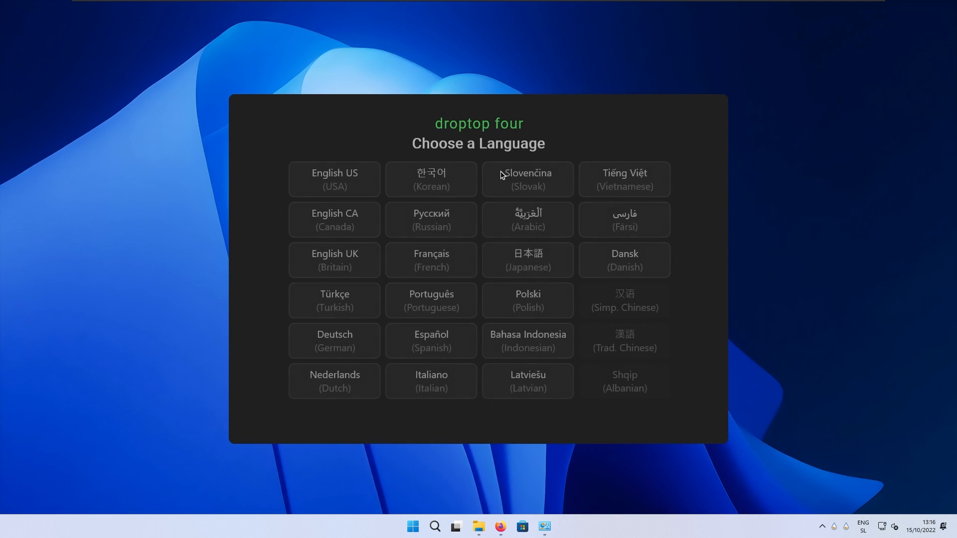
{"action": "left_click", "coordinate": [335, 178]}
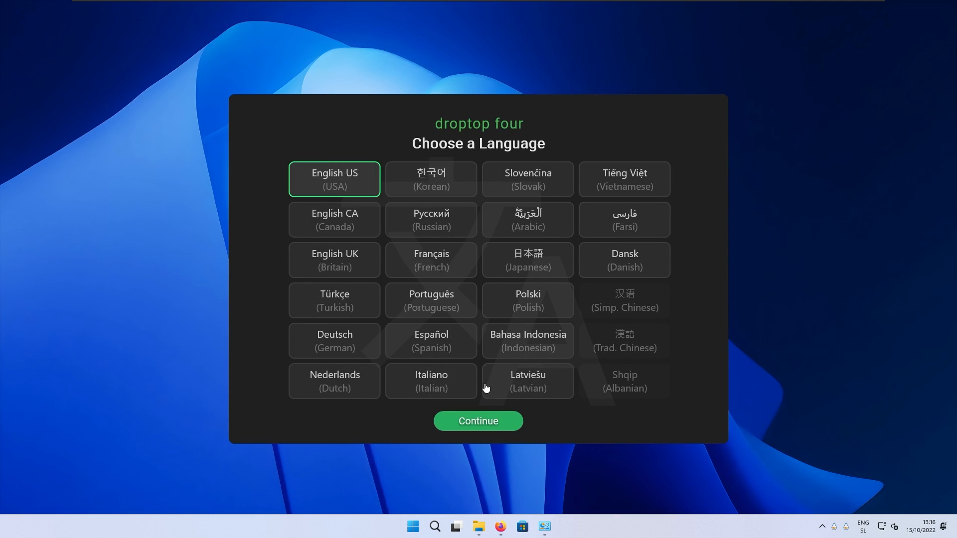
{"action": "left_click", "coordinate": [477, 421]}
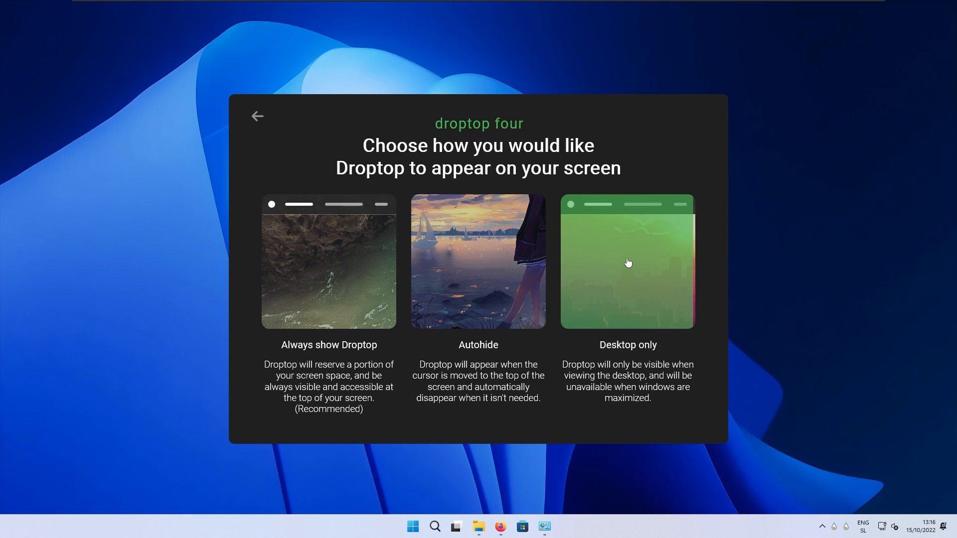
{"action": "left_click", "coordinate": [627, 262]}
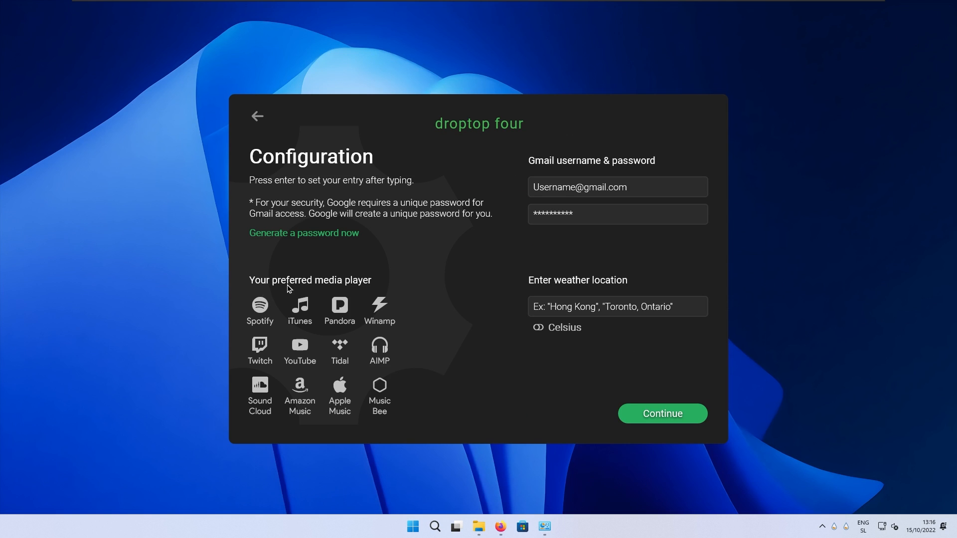
{"action": "left_click", "coordinate": [259, 309]}
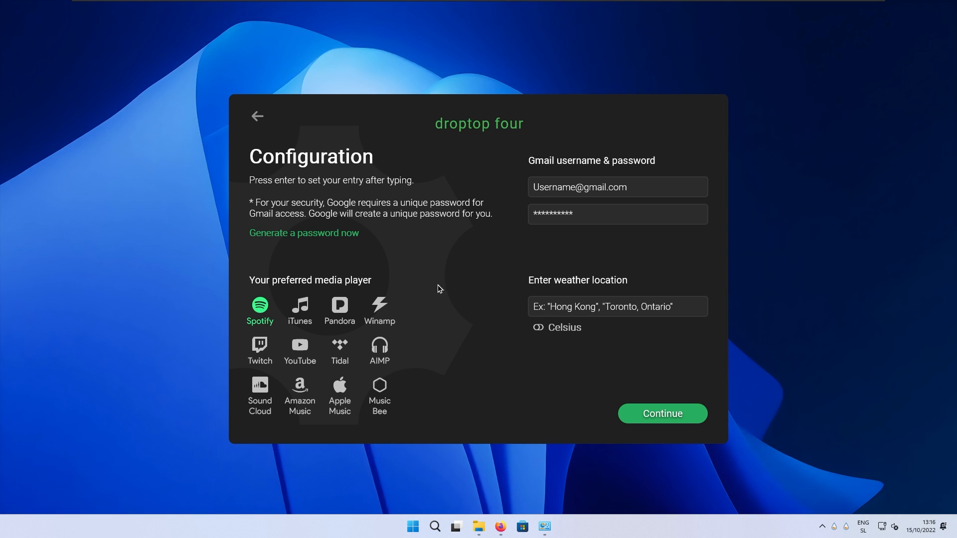
{"action": "left_click", "coordinate": [616, 306]}
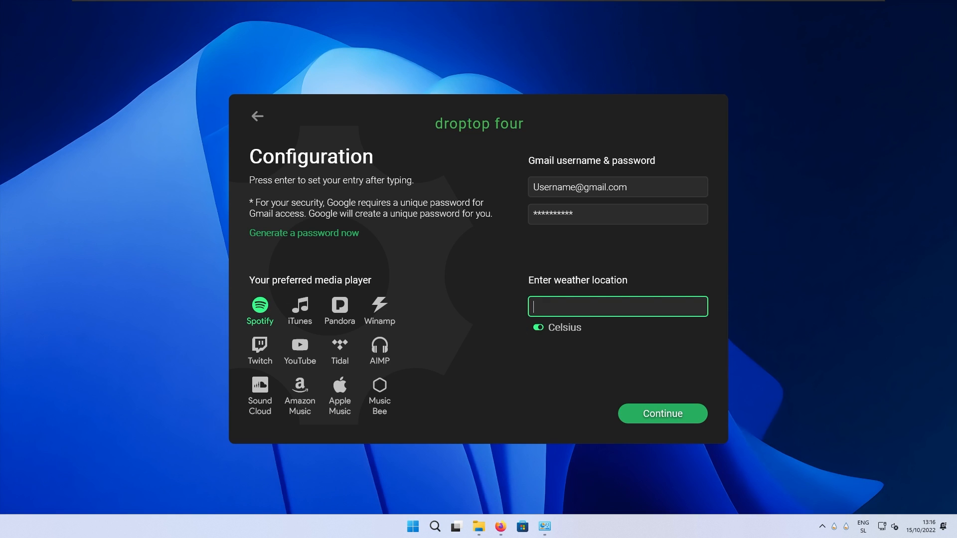
{"action": "left_click", "coordinate": [662, 413]}
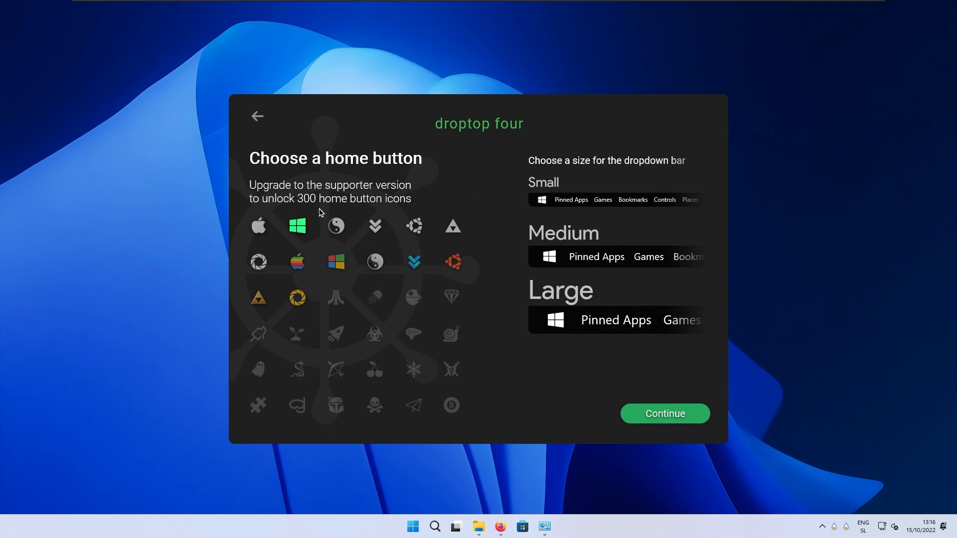
{"action": "mouse_move", "coordinate": [566, 162]}
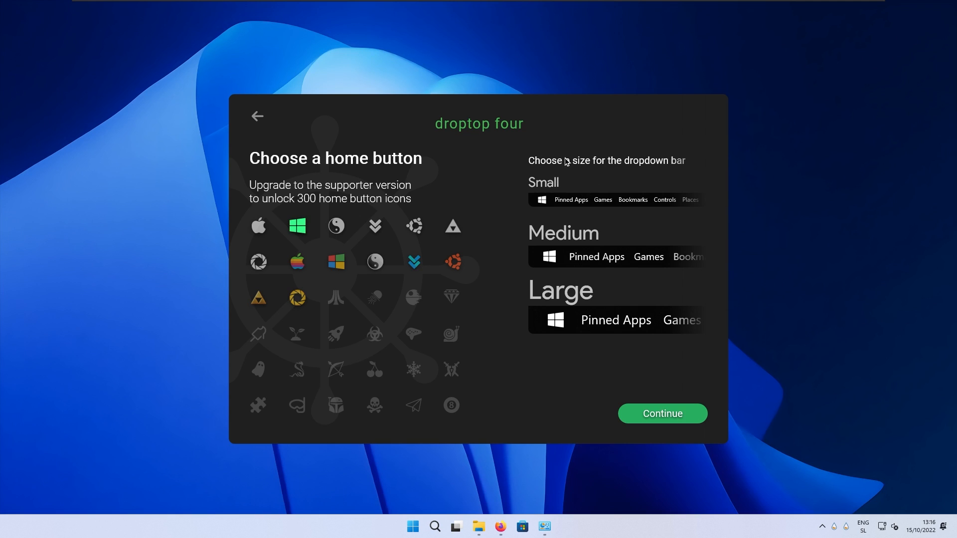
{"action": "mouse_move", "coordinate": [552, 192]}
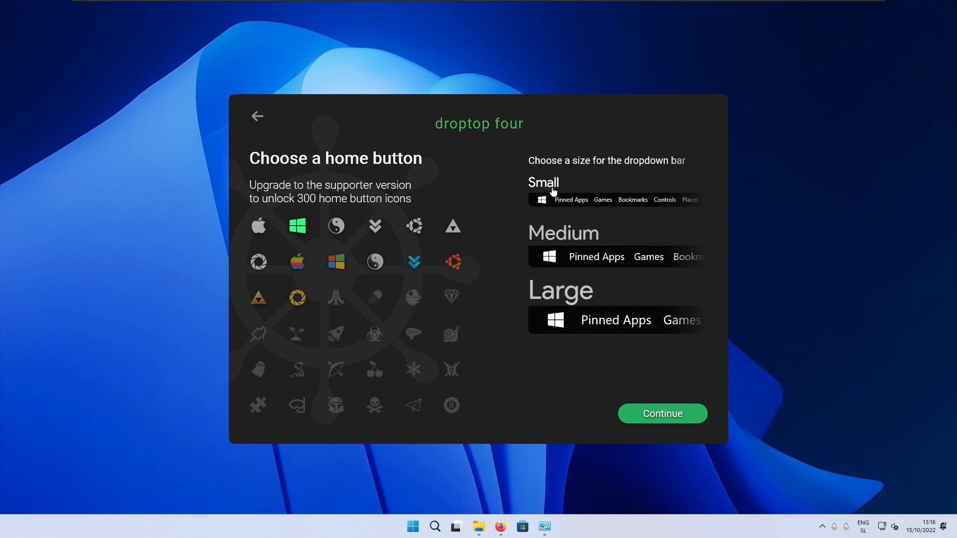
Choose the Small bar size, default colour, skip the supporter upgrade and finish setup
{"action": "left_click", "coordinate": [542, 183]}
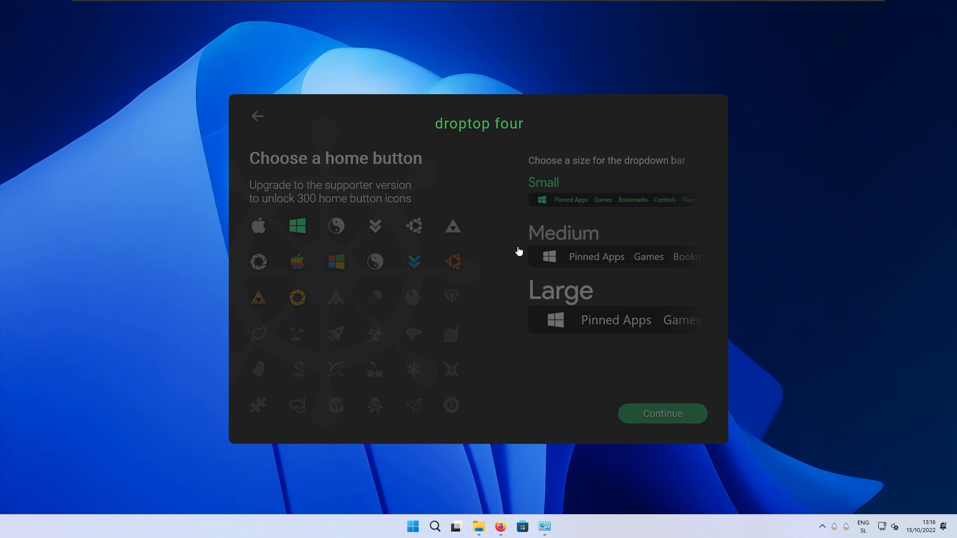
{"action": "left_click", "coordinate": [662, 412]}
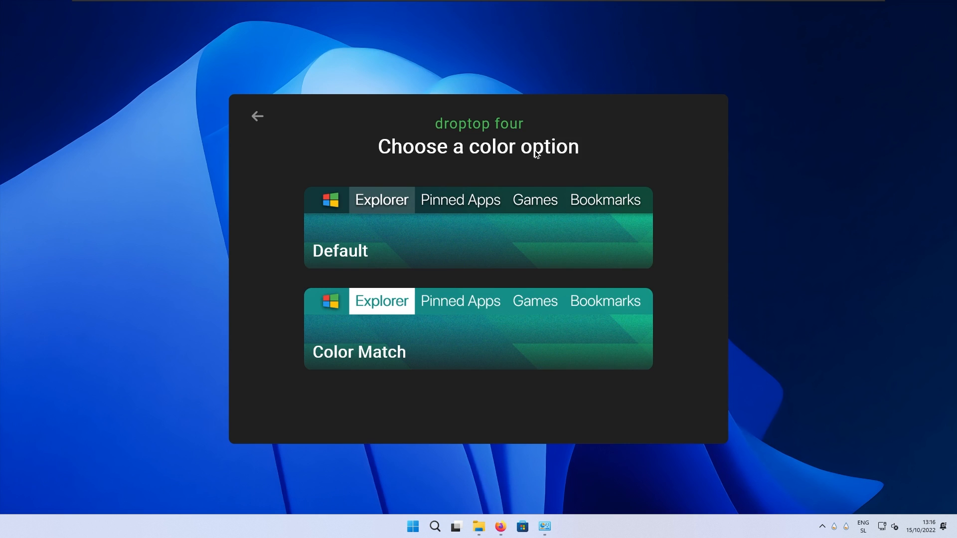
{"action": "mouse_move", "coordinate": [479, 241]}
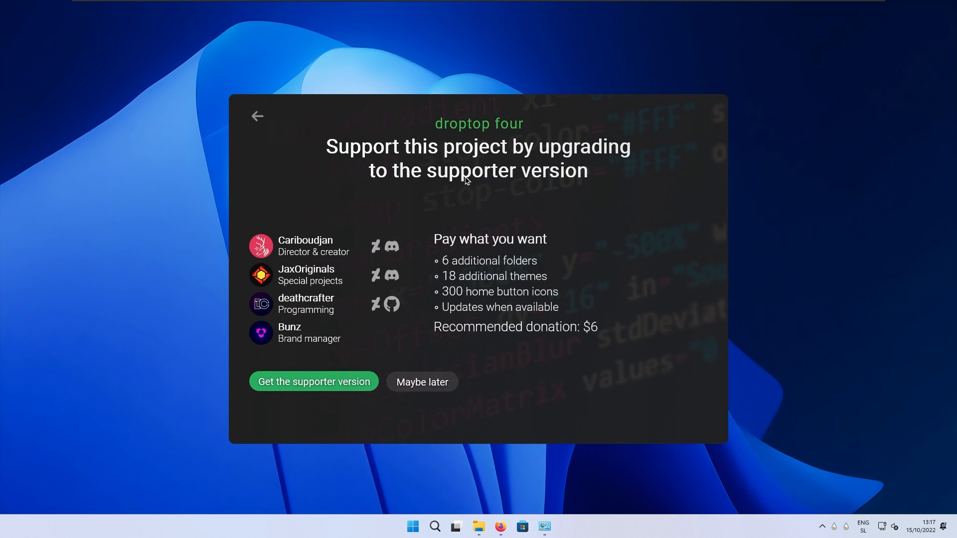
{"action": "mouse_move", "coordinate": [422, 382]}
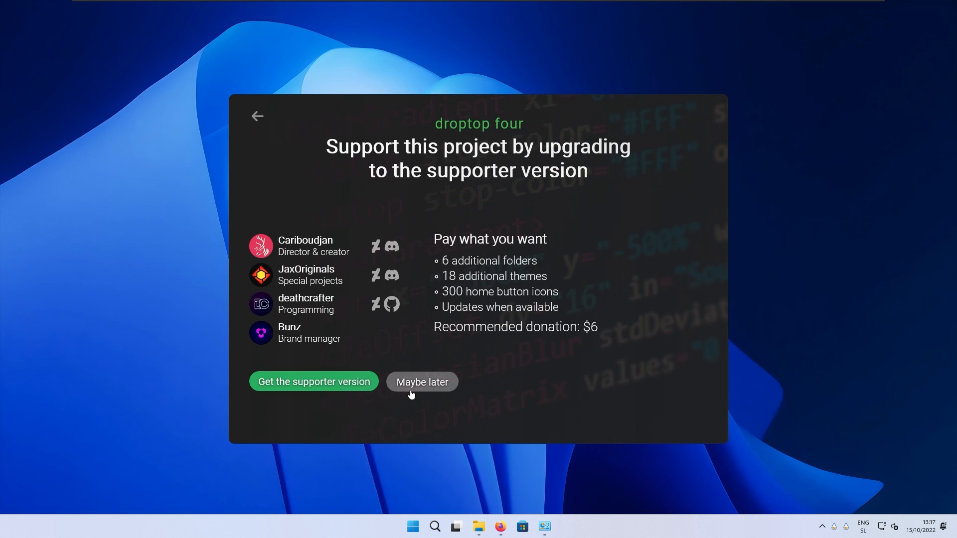
{"action": "left_click", "coordinate": [421, 382]}
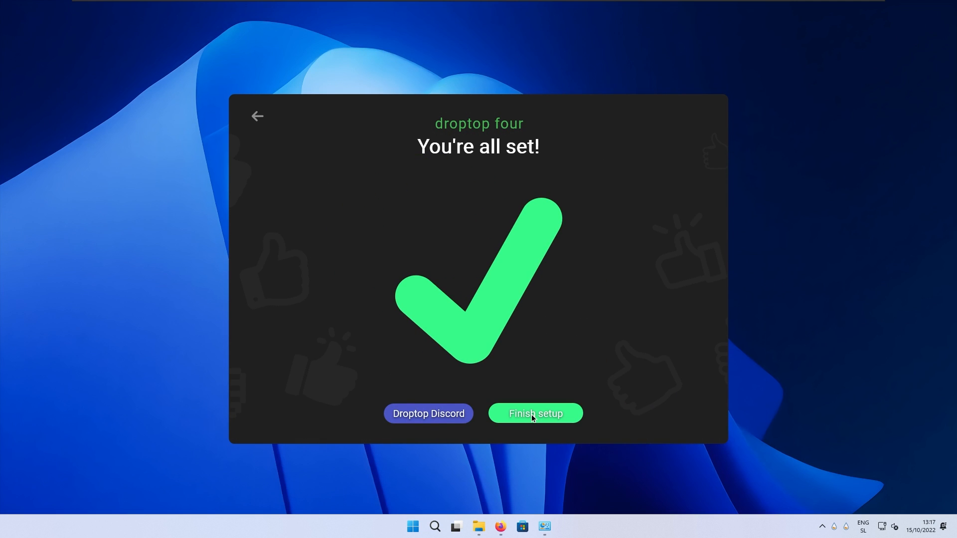
{"action": "left_click", "coordinate": [534, 413]}
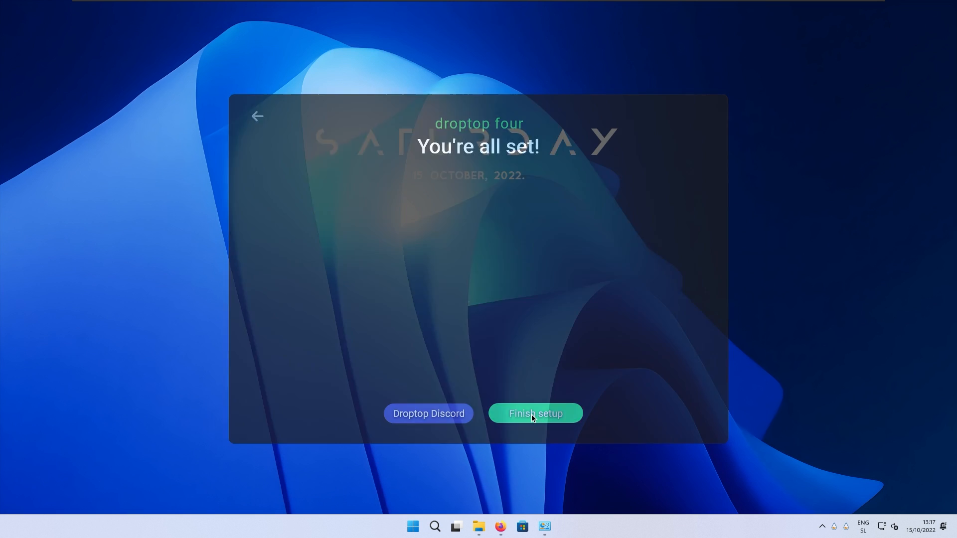
{"action": "left_click", "coordinate": [535, 413]}
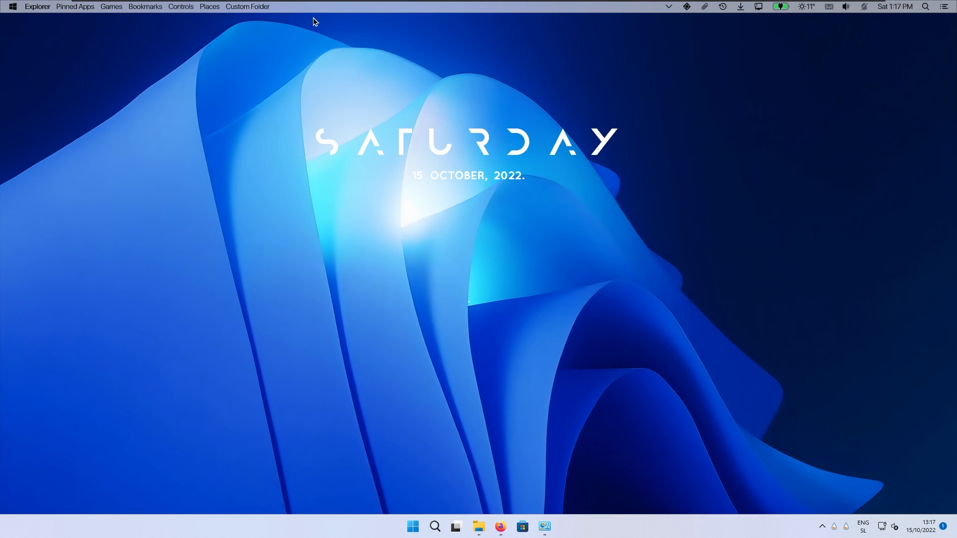
Apply the Transparent theme to the Droptop bar from Droptop settings > Themes
{"action": "left_click", "coordinate": [12, 7]}
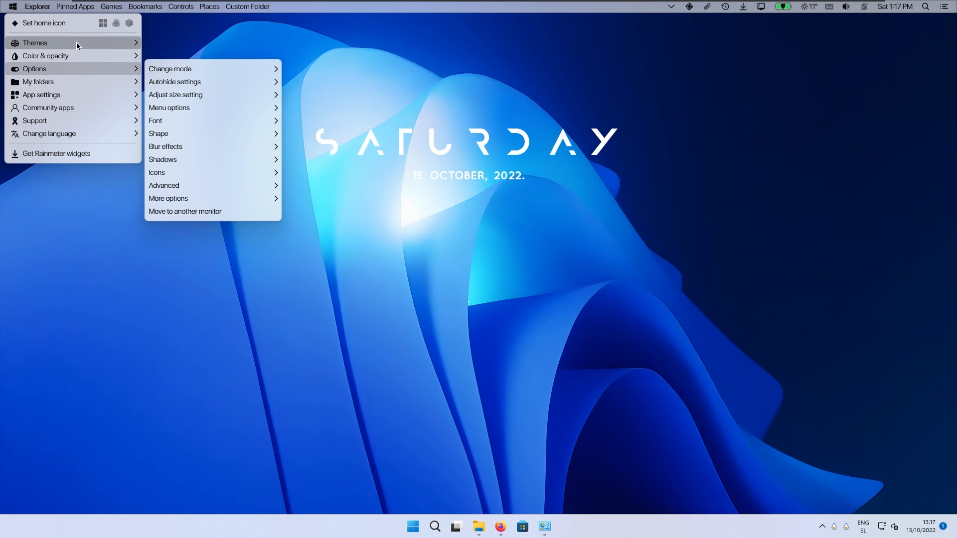
{"action": "left_click", "coordinate": [35, 43]}
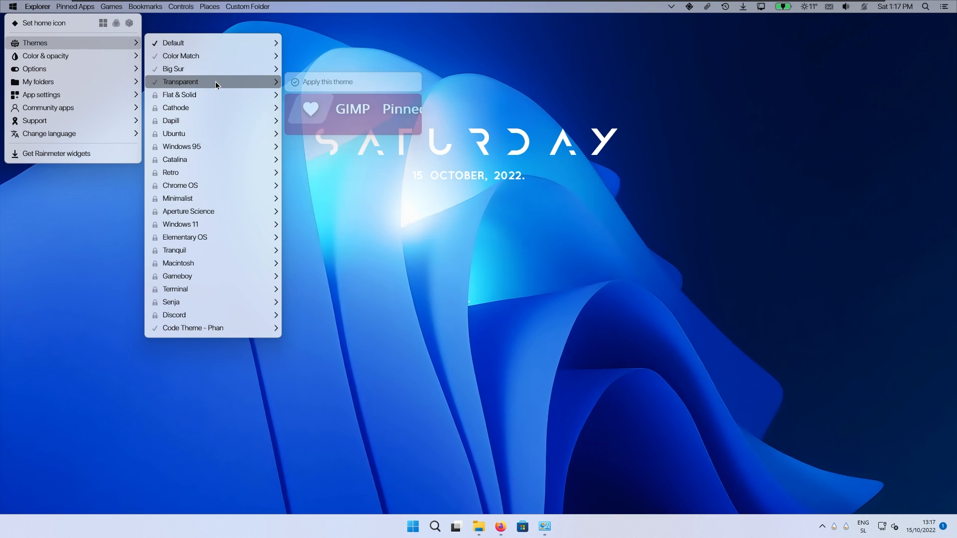
{"action": "left_click", "coordinate": [327, 80]}
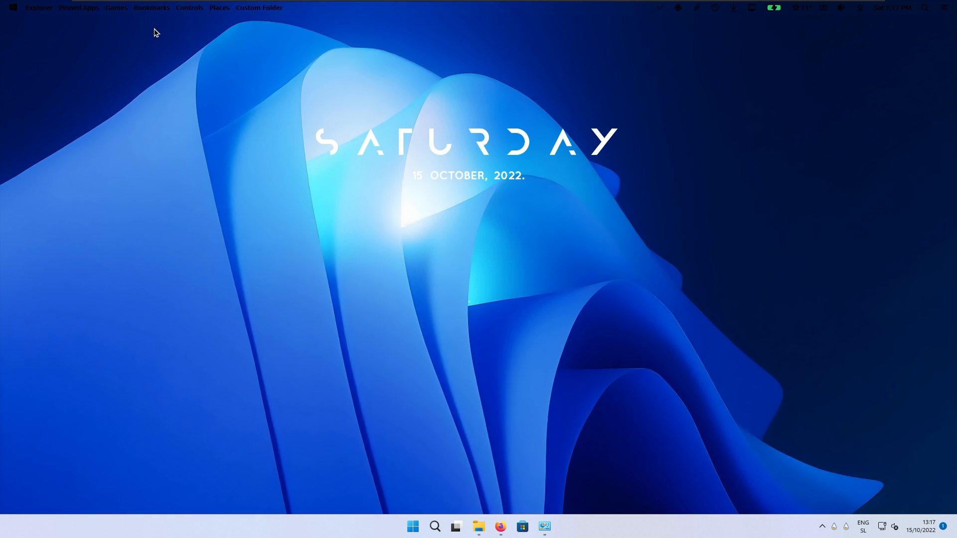
{"action": "mouse_move", "coordinate": [36, 30]}
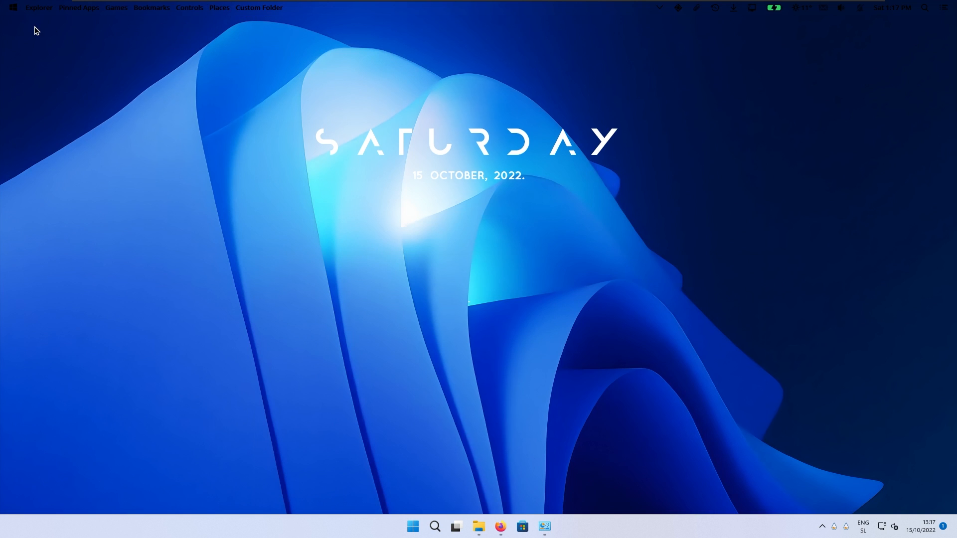
In Color & opacity, turn off Set color by wallpaper for the top bar
{"action": "left_click", "coordinate": [12, 7]}
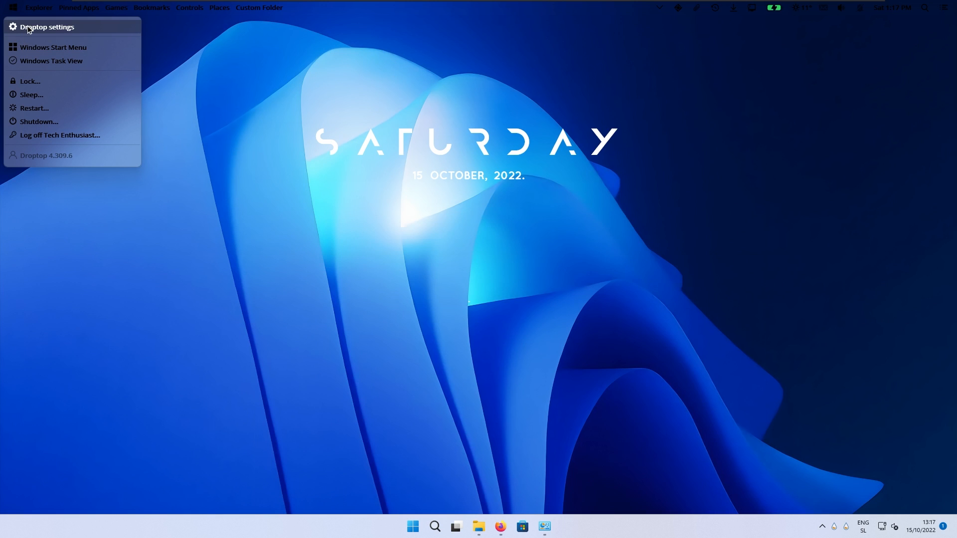
{"action": "left_click", "coordinate": [47, 26]}
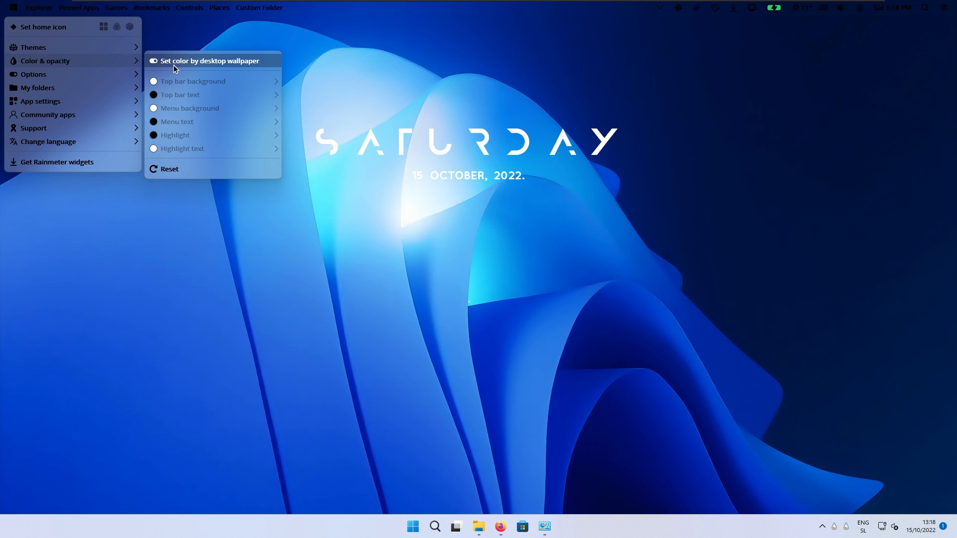
{"action": "mouse_move", "coordinate": [219, 67]}
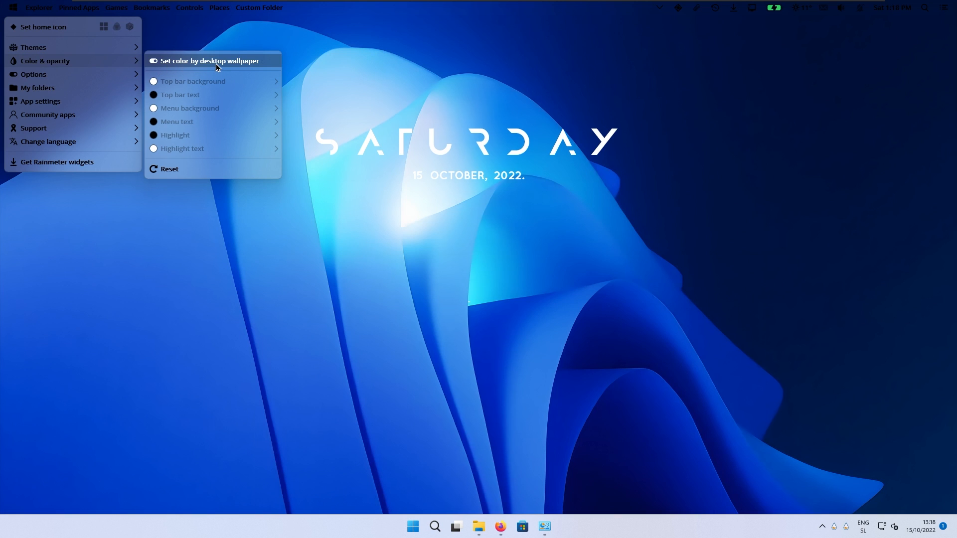
{"action": "left_click", "coordinate": [154, 61]}
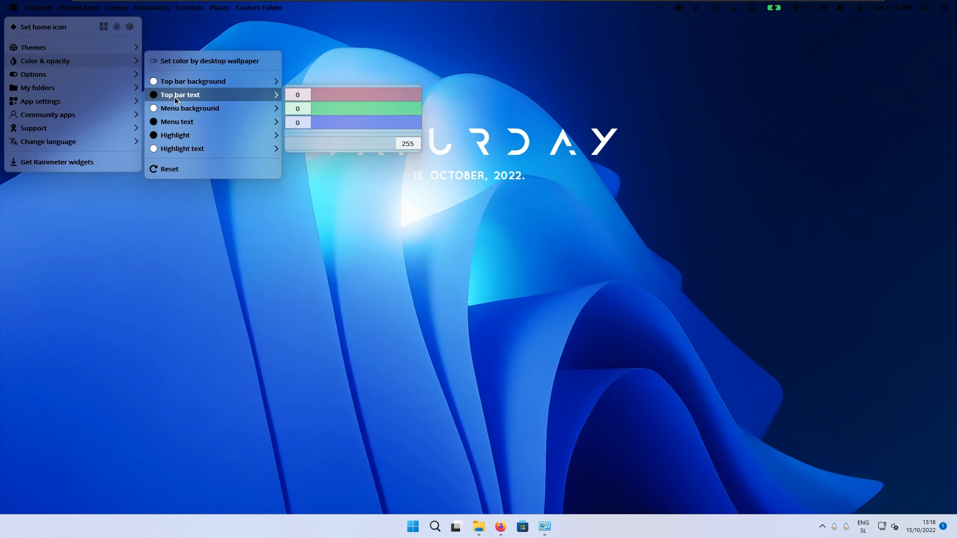
{"action": "mouse_move", "coordinate": [186, 99]}
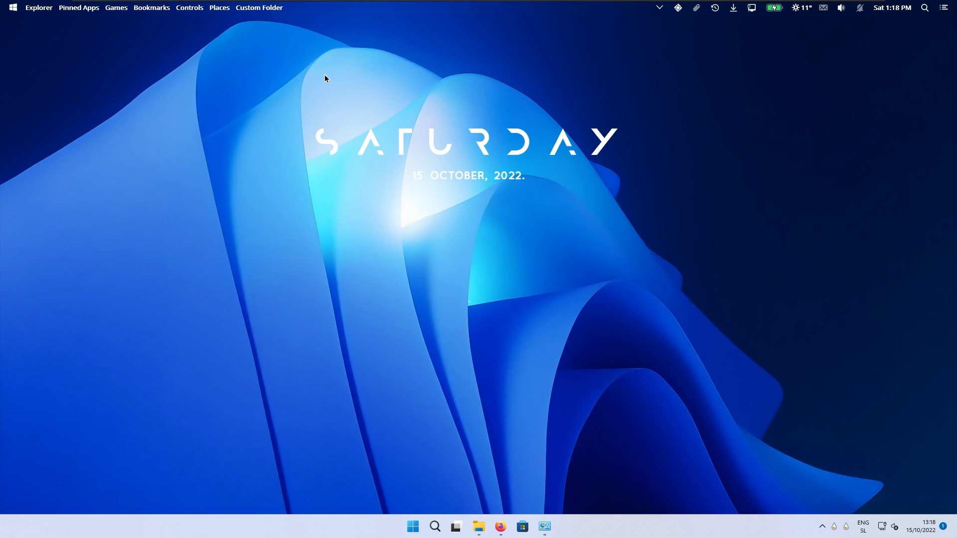
Download JaxCore_v50408.rmskin from the GitHub releases page and install it into Rainmeter
{"action": "left_click", "coordinate": [500, 527]}
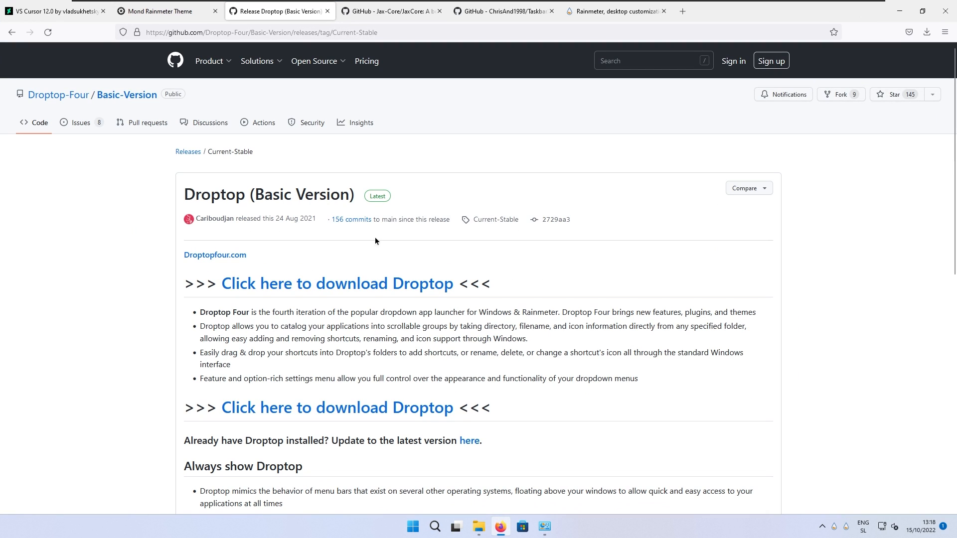
{"action": "mouse_move", "coordinate": [390, 11]}
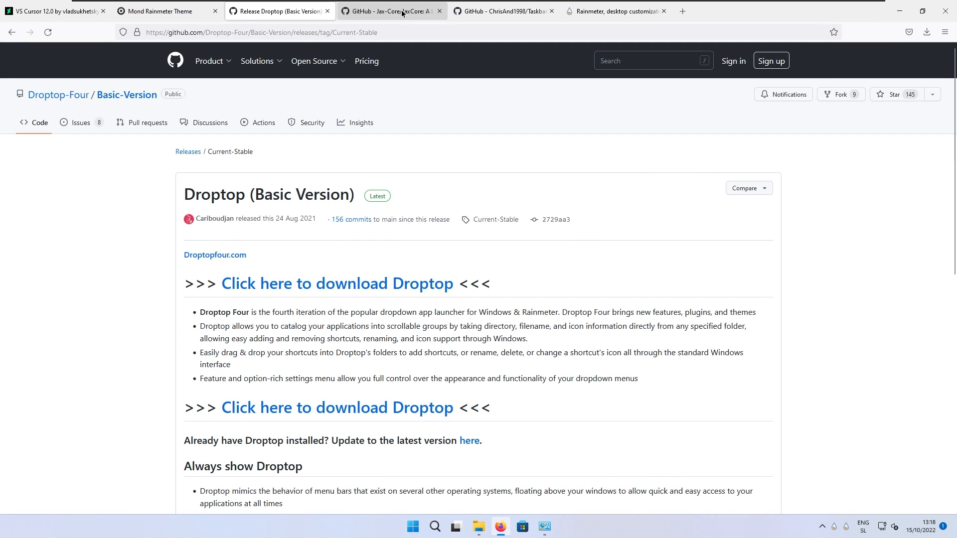
{"action": "left_click", "coordinate": [391, 11]}
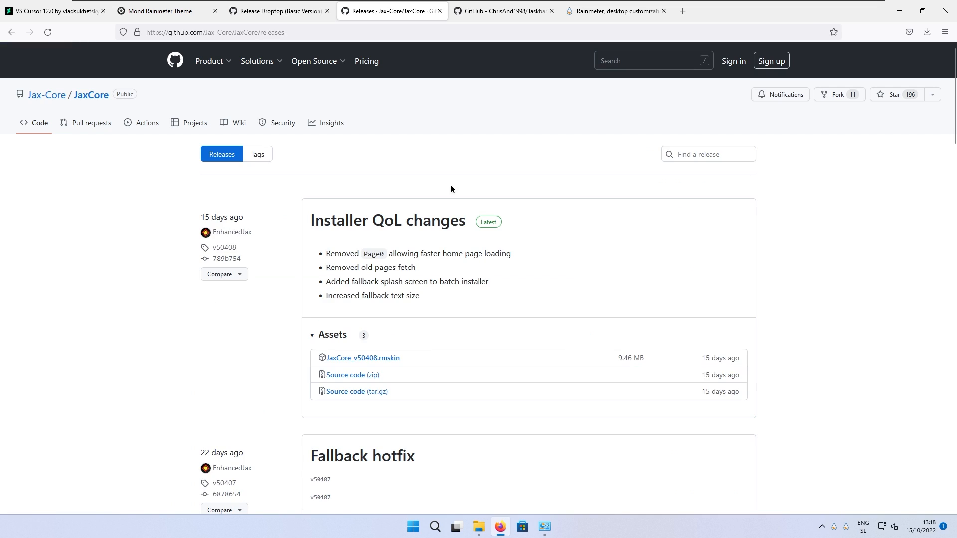
{"action": "left_click", "coordinate": [362, 358]}
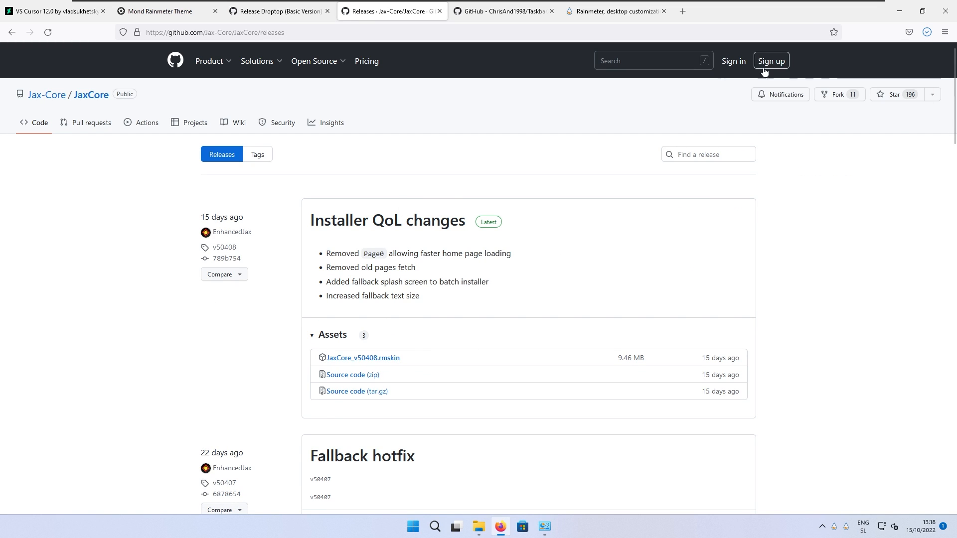
{"action": "left_click", "coordinate": [363, 358]}
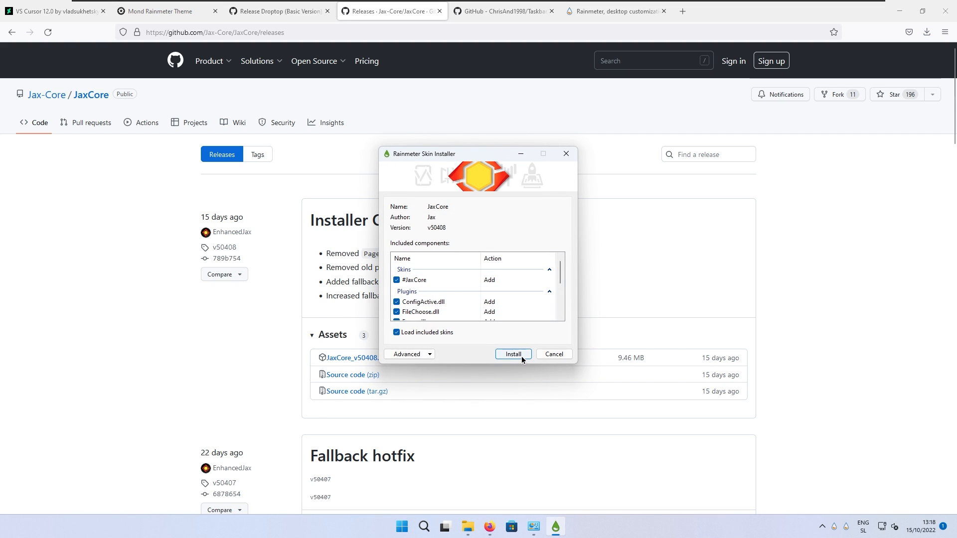
{"action": "left_click", "coordinate": [513, 354]}
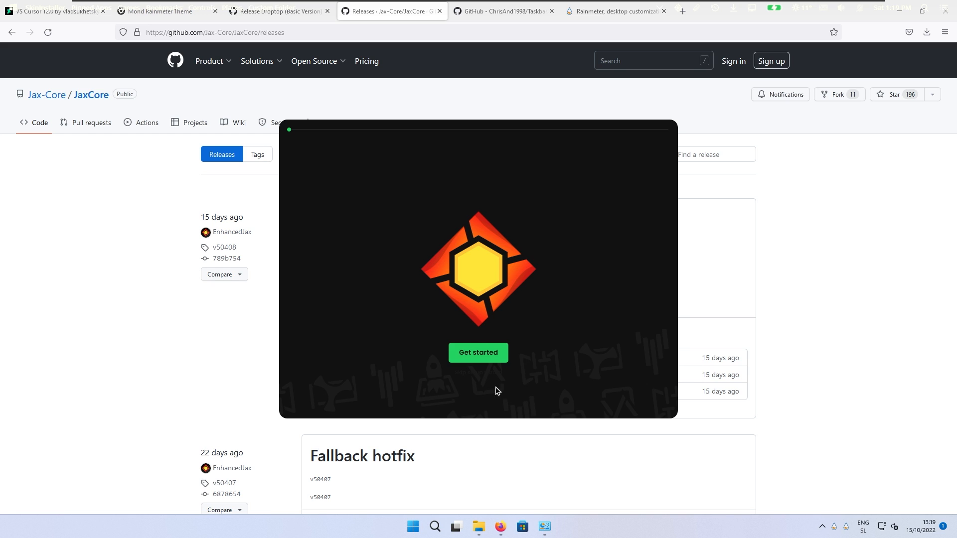
{"action": "mouse_move", "coordinate": [480, 378]}
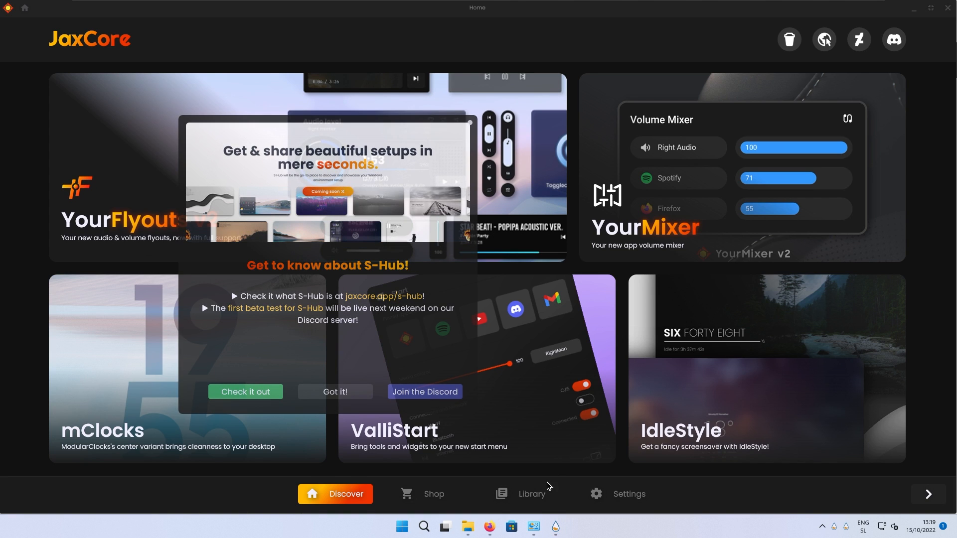
Install ModularPlayers from the JaxCore library and activate the widget
{"action": "left_click", "coordinate": [522, 494]}
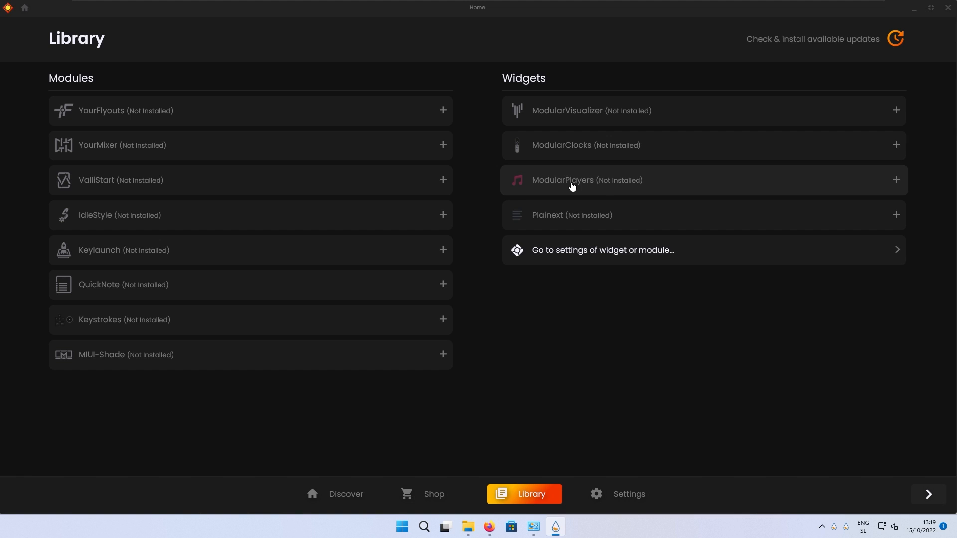
{"action": "left_click", "coordinate": [587, 180]}
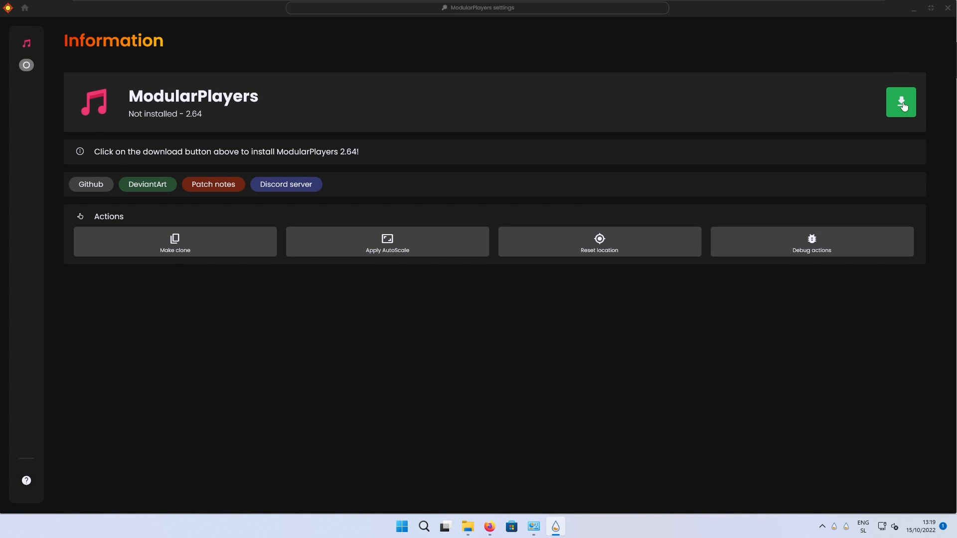
{"action": "left_click", "coordinate": [902, 102]}
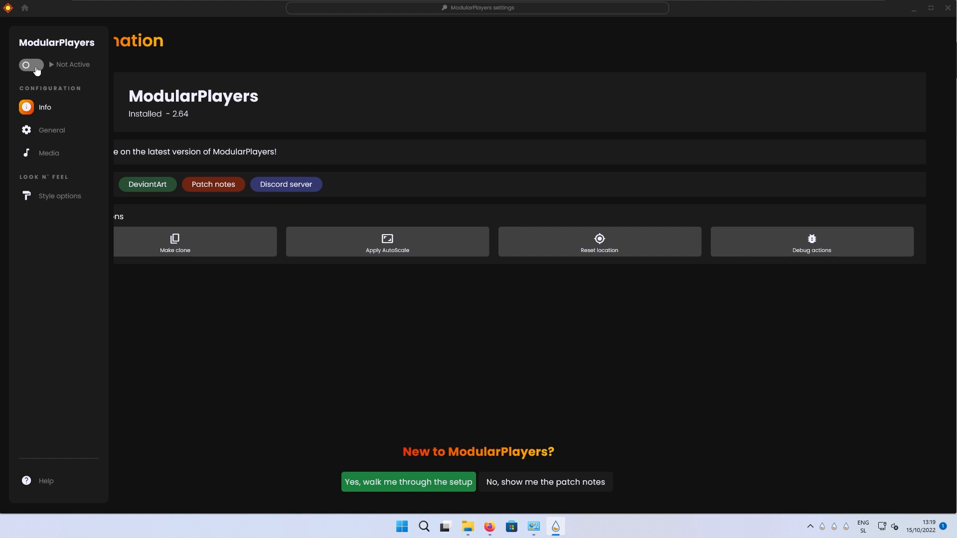
{"action": "left_click", "coordinate": [27, 65]}
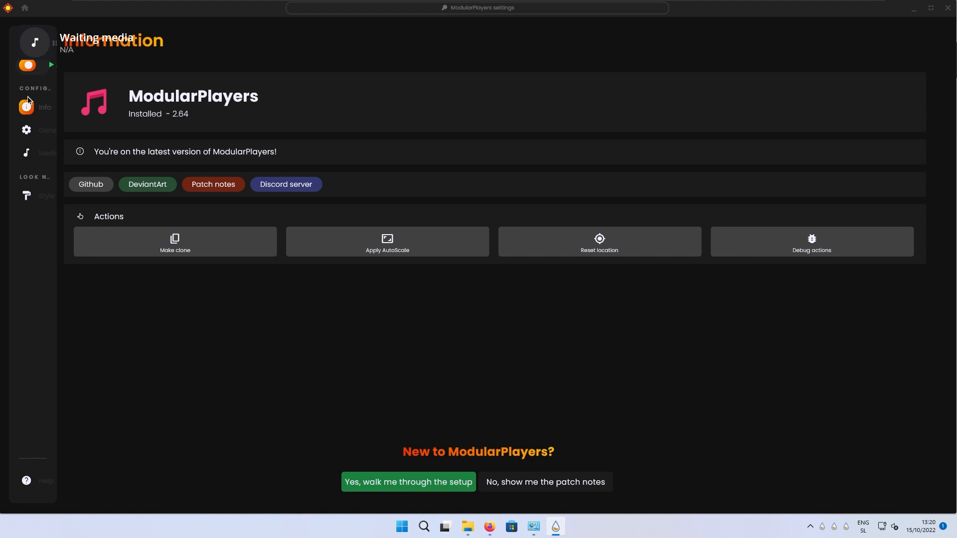
Style the player Win11-style with standard blur, standard rounding and no border stroke
{"action": "left_click", "coordinate": [26, 130]}
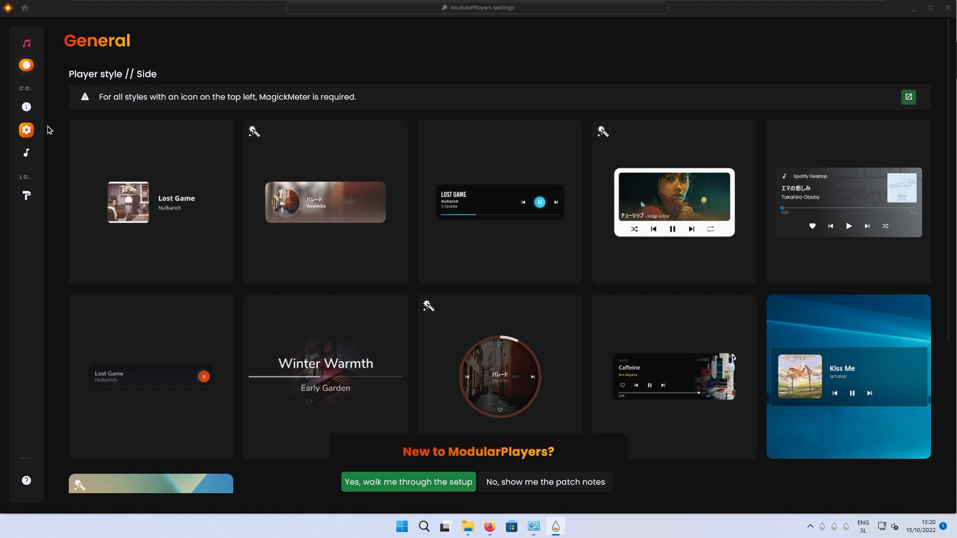
{"action": "scroll", "scroll_direction": "down", "scroll_amount": 3}
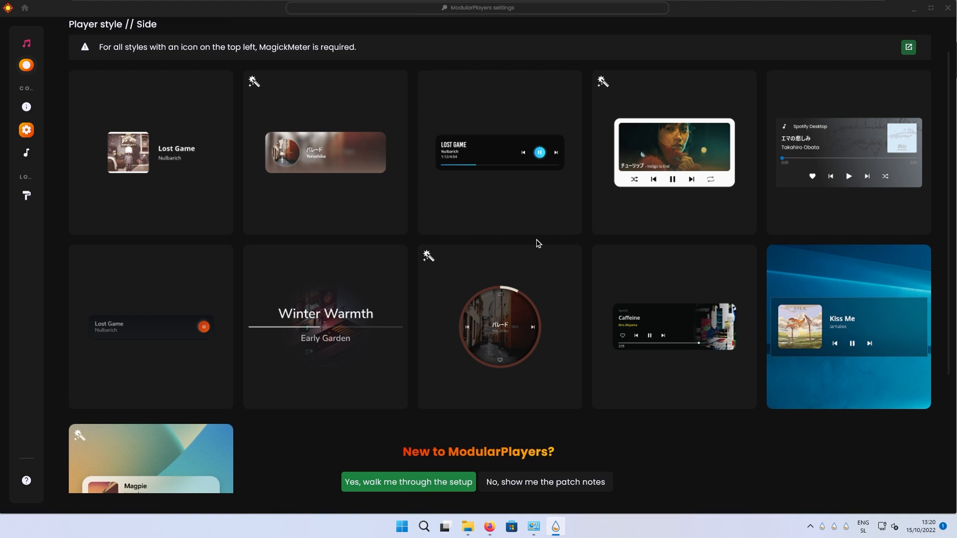
{"action": "mouse_move", "coordinate": [838, 292]}
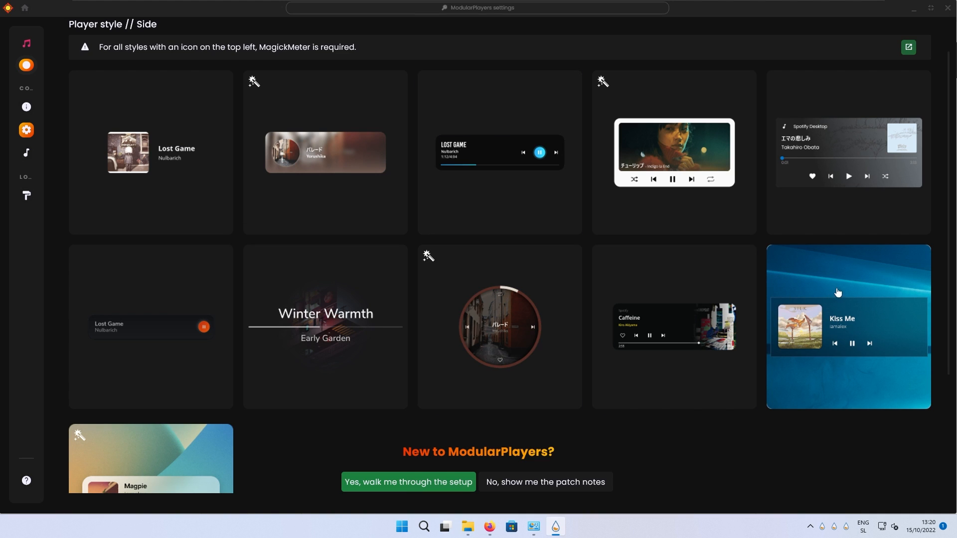
{"action": "mouse_move", "coordinate": [843, 287]}
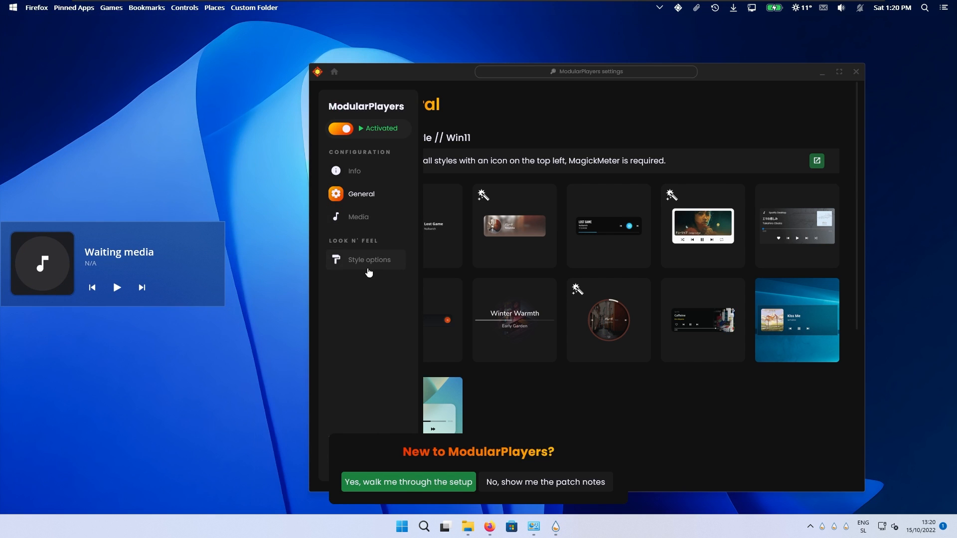
{"action": "left_click", "coordinate": [369, 260]}
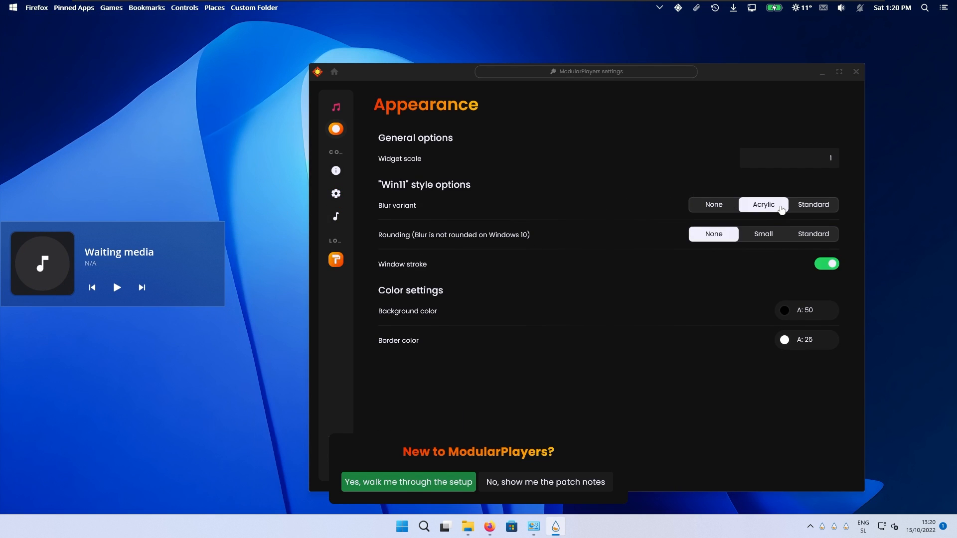
{"action": "mouse_move", "coordinate": [402, 241]}
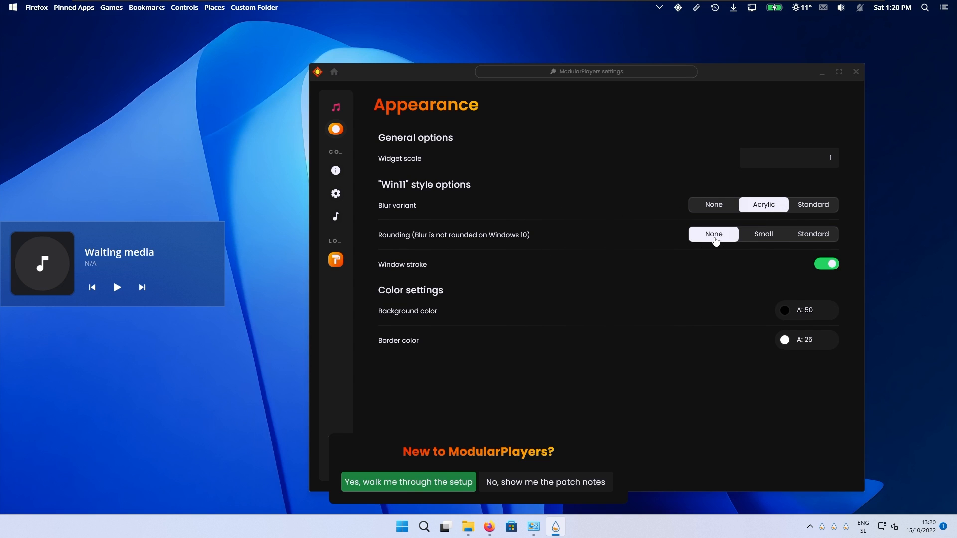
{"action": "left_click", "coordinate": [813, 233]}
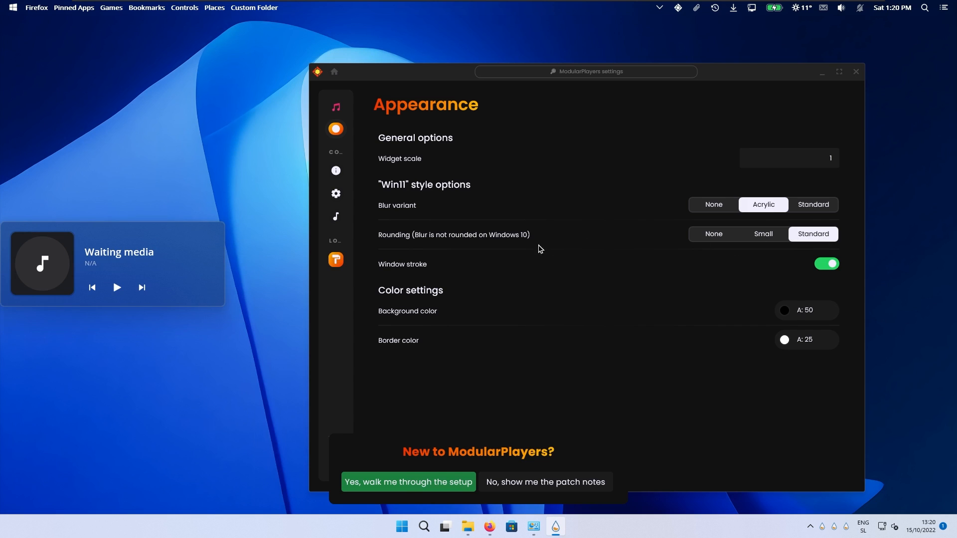
{"action": "left_click", "coordinate": [826, 264]}
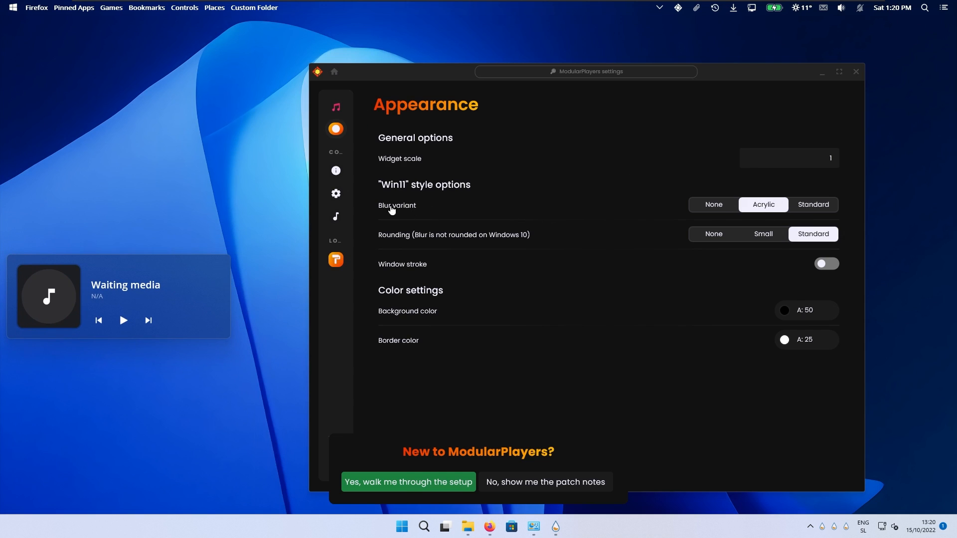
{"action": "left_click", "coordinate": [812, 204]}
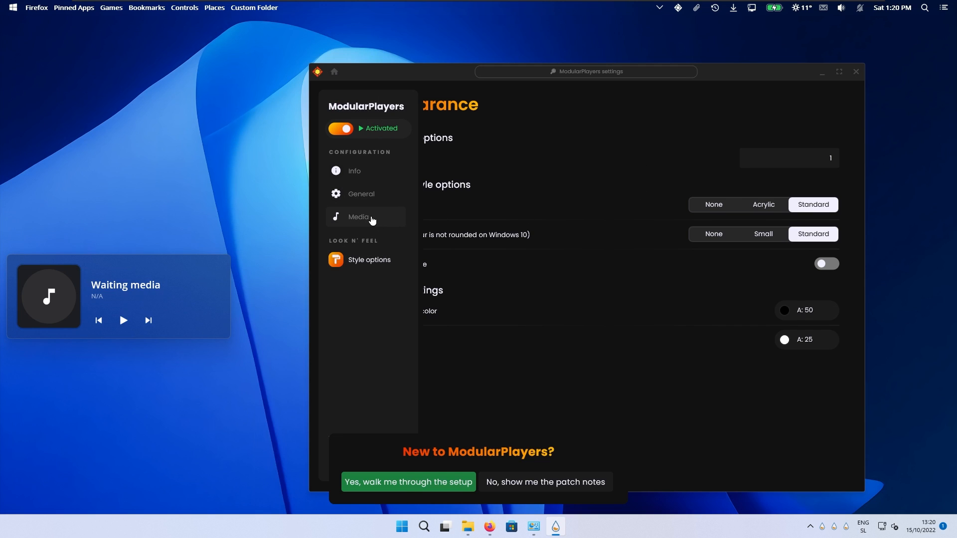
Set the media source to Modern and centre the player widget on the desktop
{"action": "left_click", "coordinate": [359, 216]}
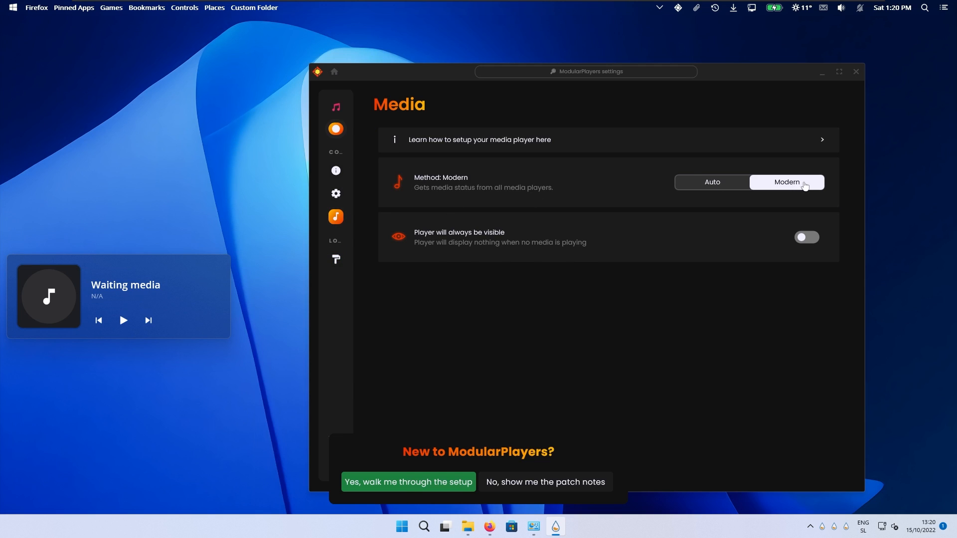
{"action": "mouse_move", "coordinate": [501, 253]}
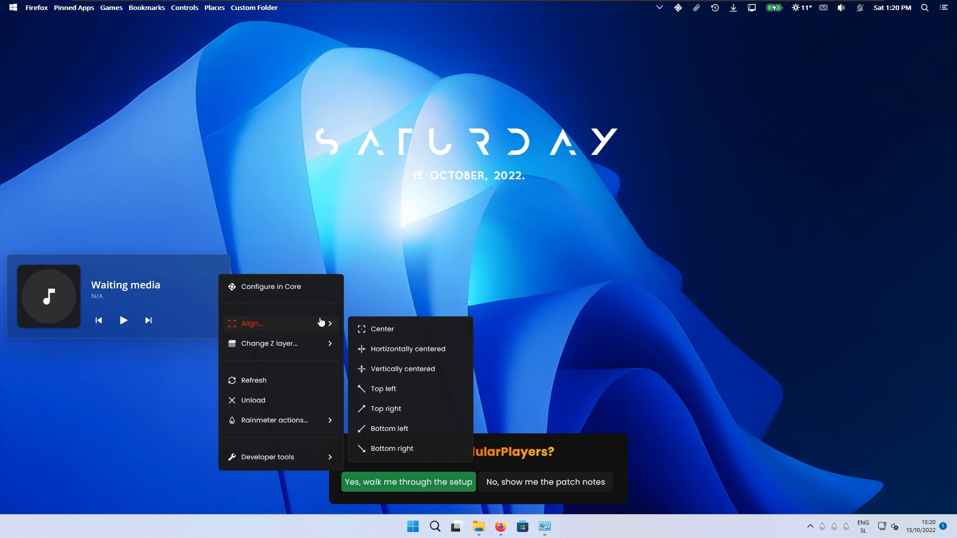
{"action": "left_click", "coordinate": [382, 329]}
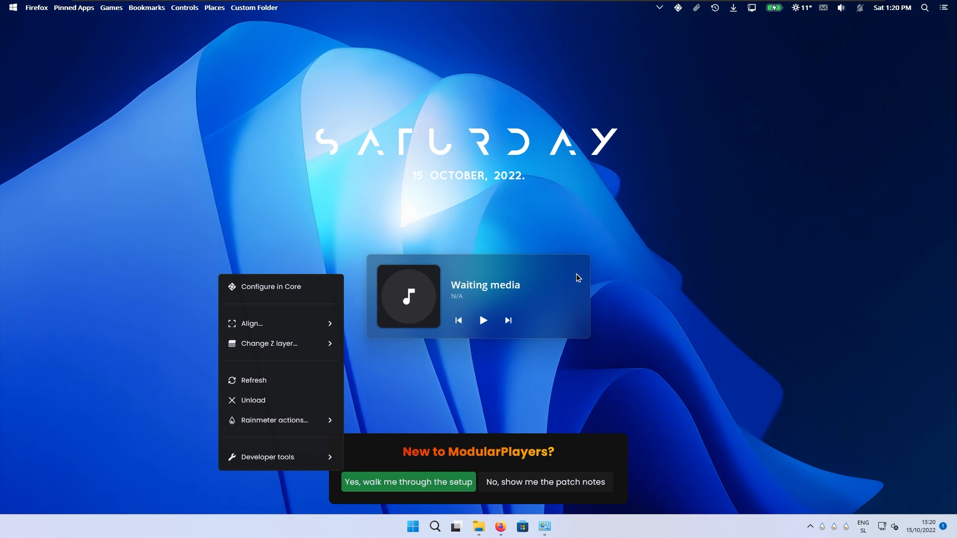
{"action": "left_click", "coordinate": [575, 279]}
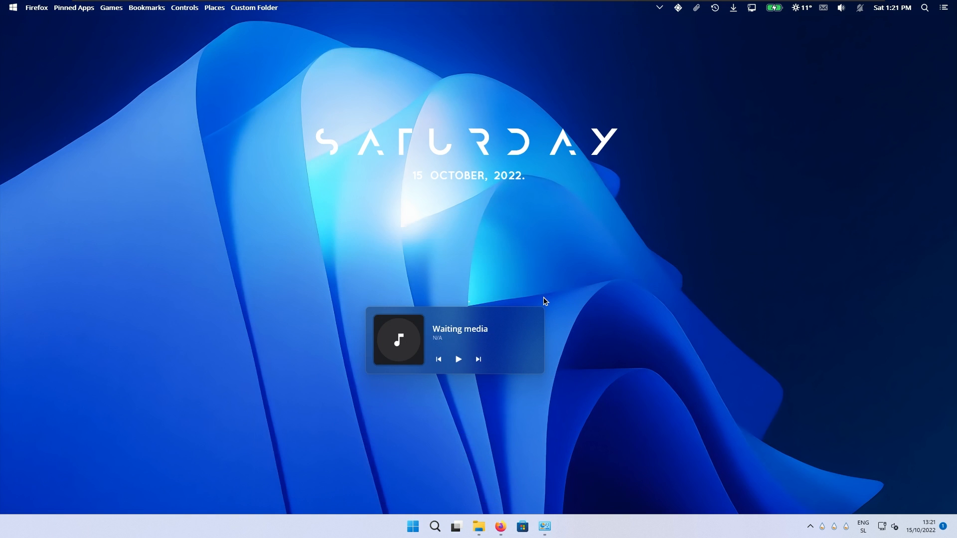
{"action": "left_click", "coordinate": [500, 527]}
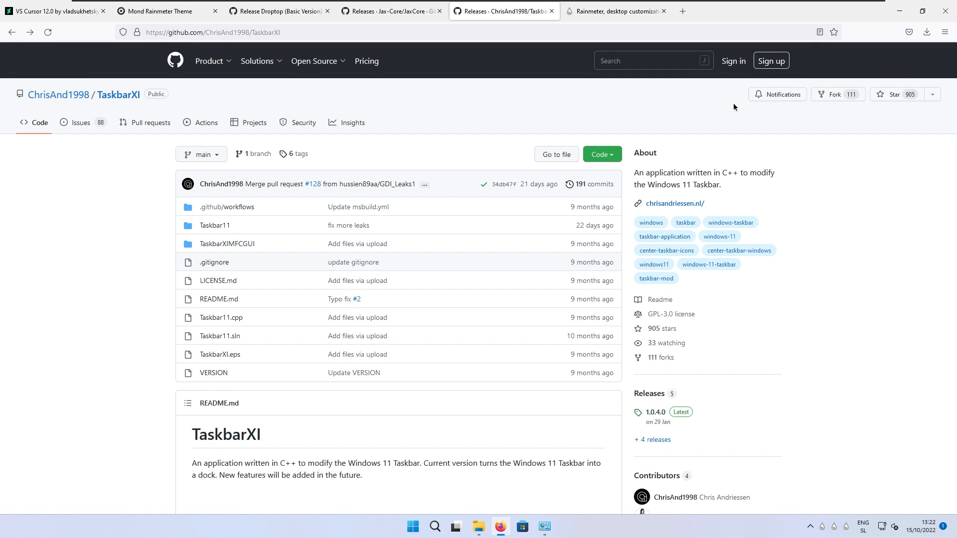
{"action": "mouse_move", "coordinate": [666, 432]}
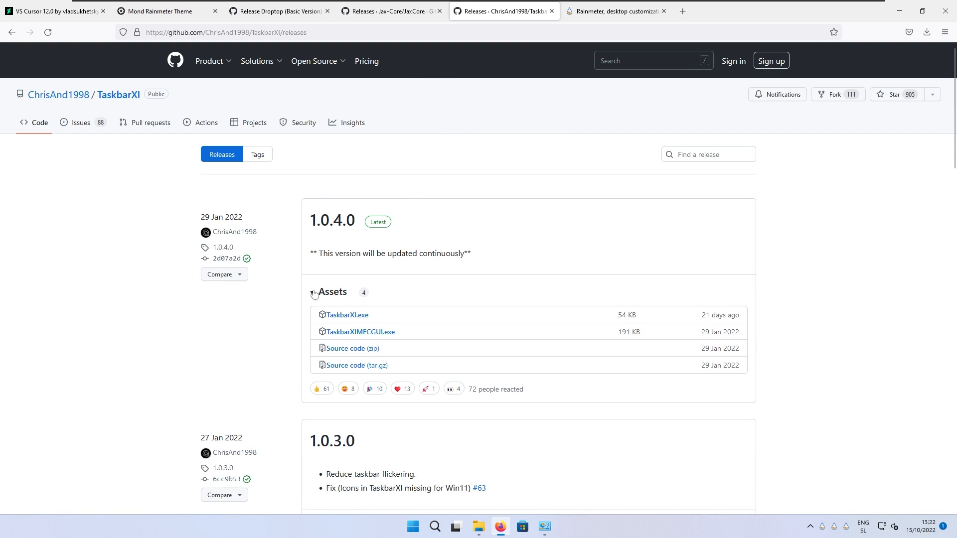
{"action": "mouse_move", "coordinate": [347, 316]}
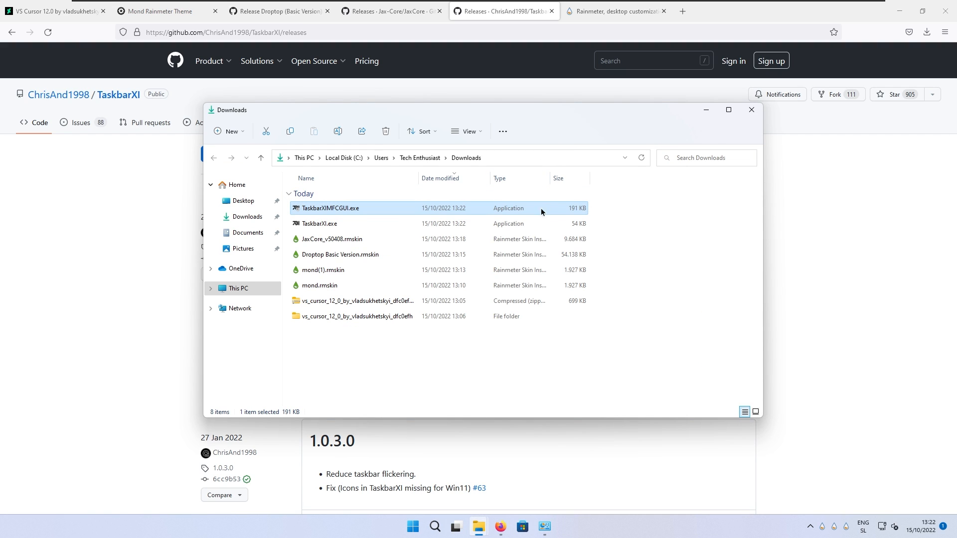
Move TaskbarXI.exe and TaskbarXIMFCGUI.exe into a new Tweaks folder on C:
{"action": "left_click", "coordinate": [320, 223]}
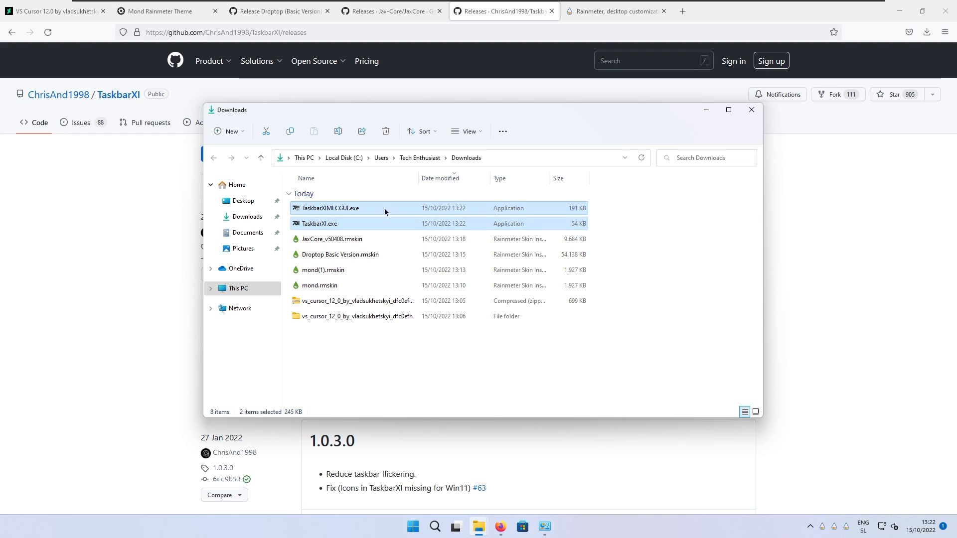
{"action": "right_click", "coordinate": [319, 223]}
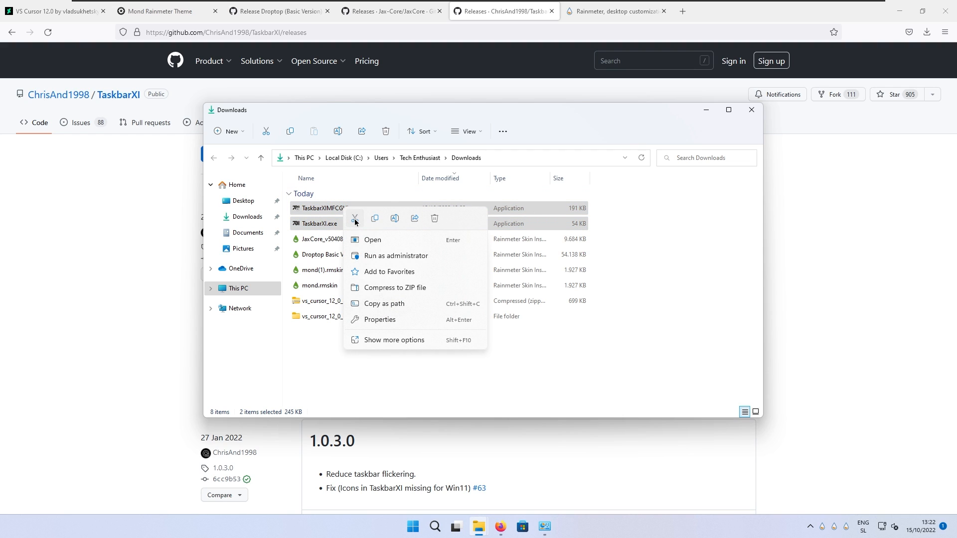
{"action": "left_click", "coordinate": [237, 288]}
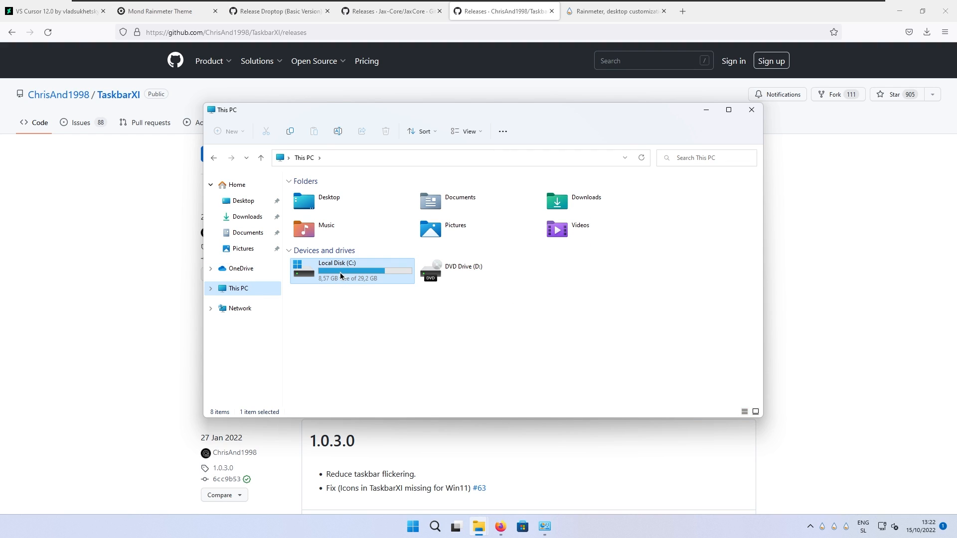
{"action": "double_click", "coordinate": [336, 270]}
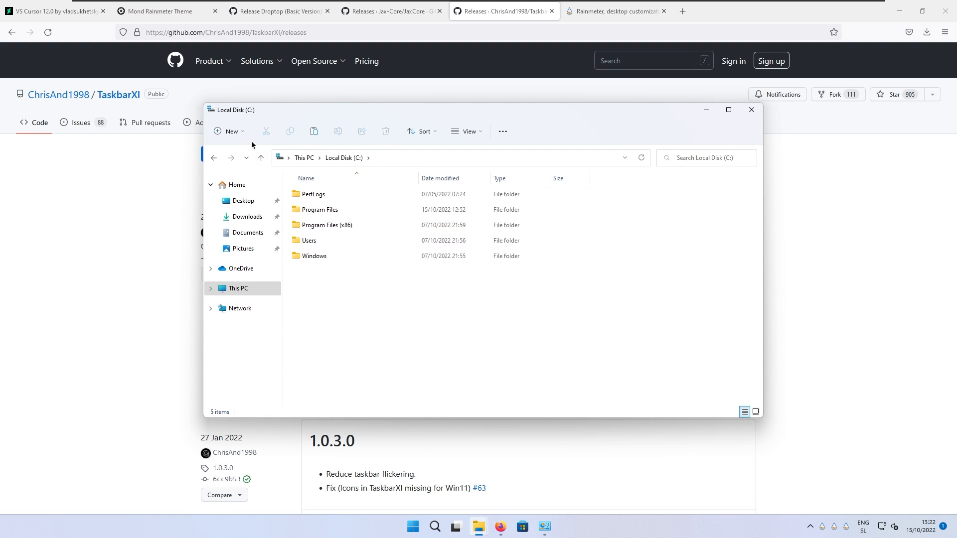
{"action": "left_click", "coordinate": [229, 132]}
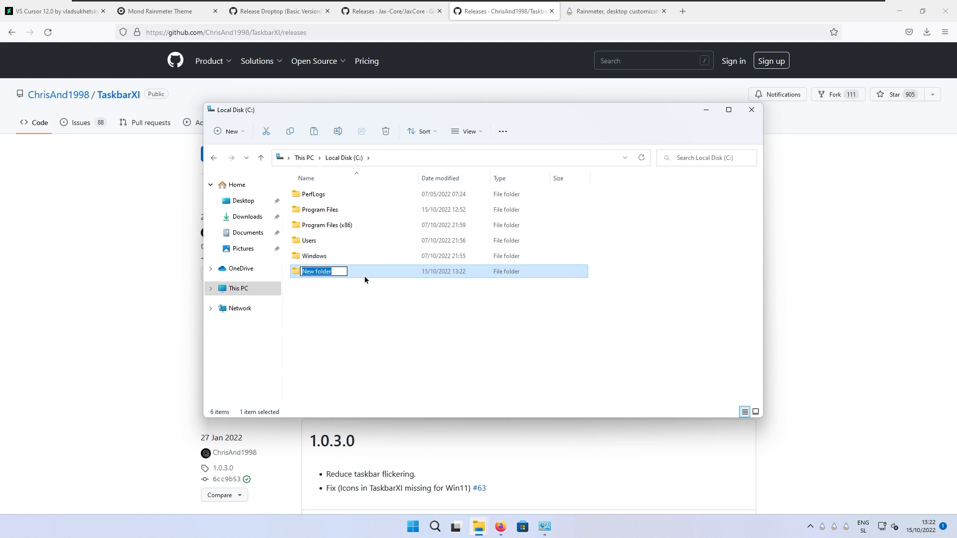
{"action": "type", "text": "Twe"}
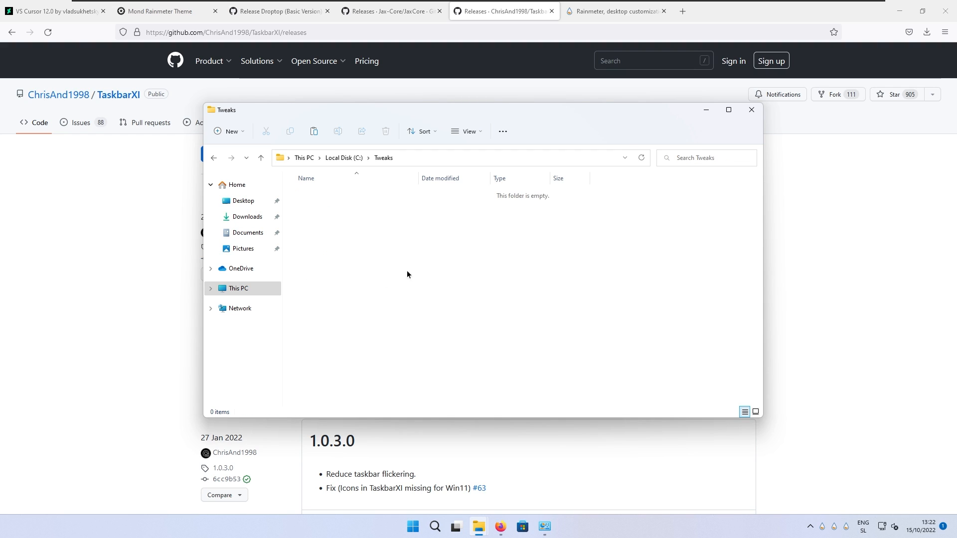
{"action": "mouse_move", "coordinate": [463, 279]}
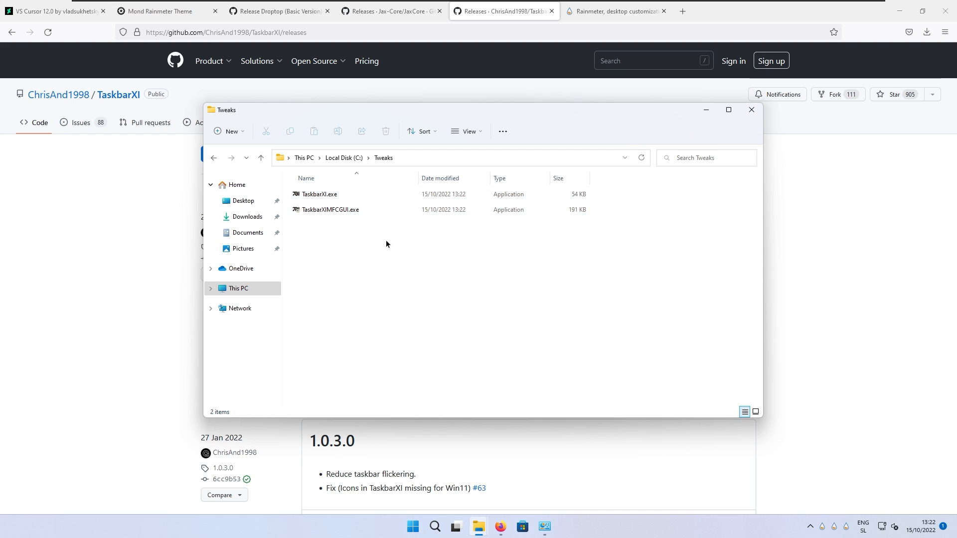
{"action": "left_click", "coordinate": [319, 195]}
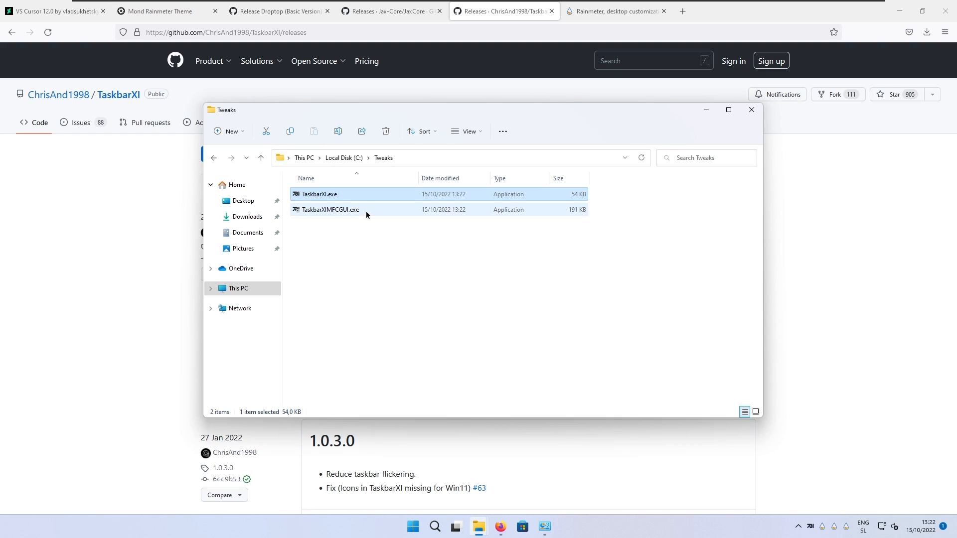
Run the TaskbarXI configurator with Sticky tray enabled, then close both windows
{"action": "left_click", "coordinate": [330, 210]}
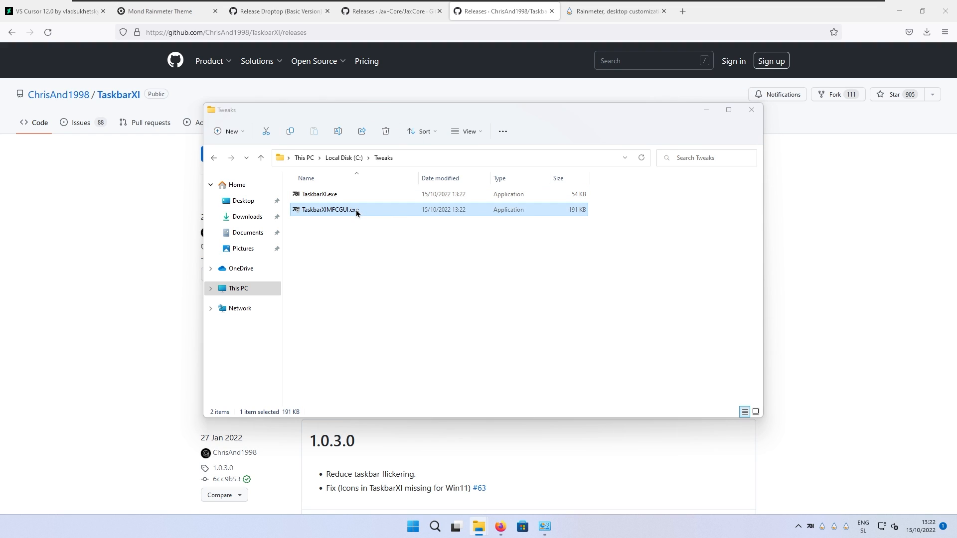
{"action": "double_click", "coordinate": [330, 210]}
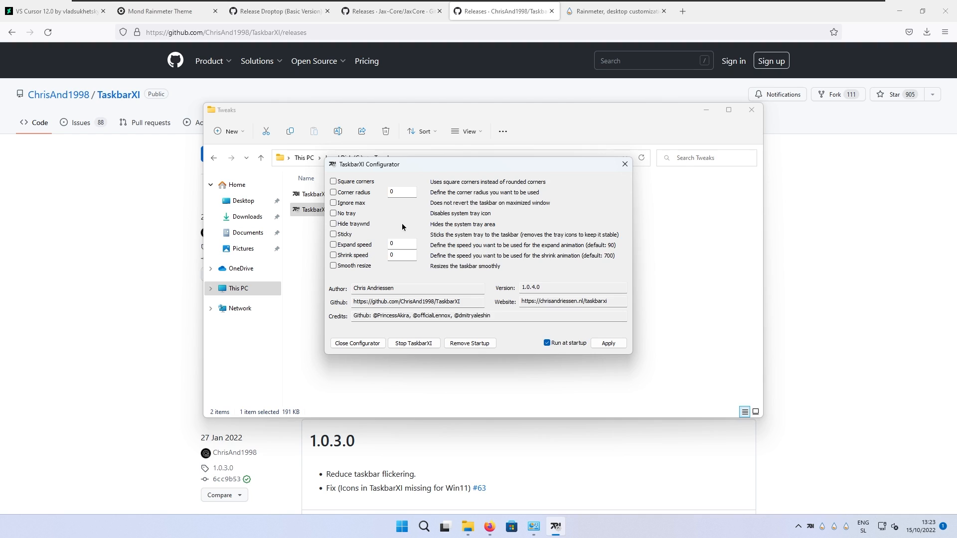
{"action": "left_click", "coordinate": [334, 235]}
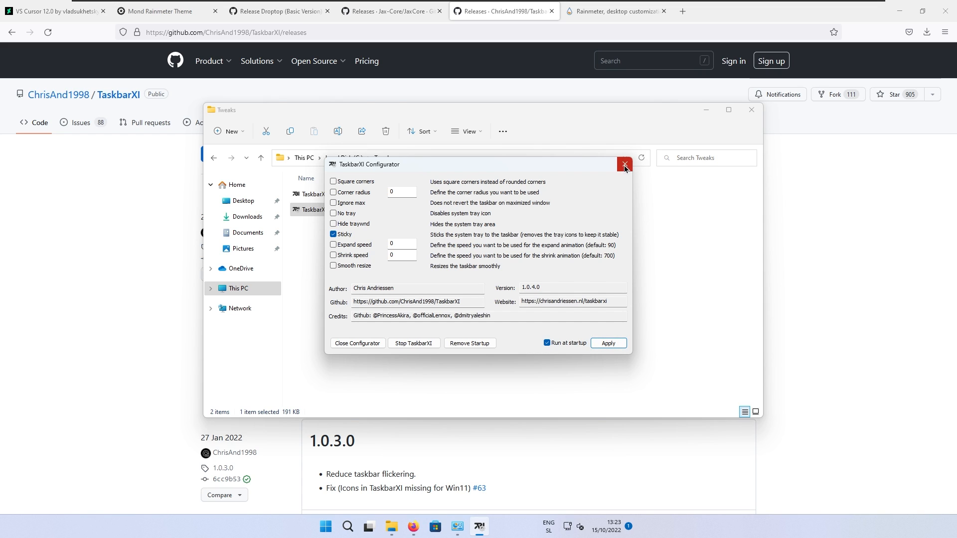
{"action": "left_click", "coordinate": [624, 164]}
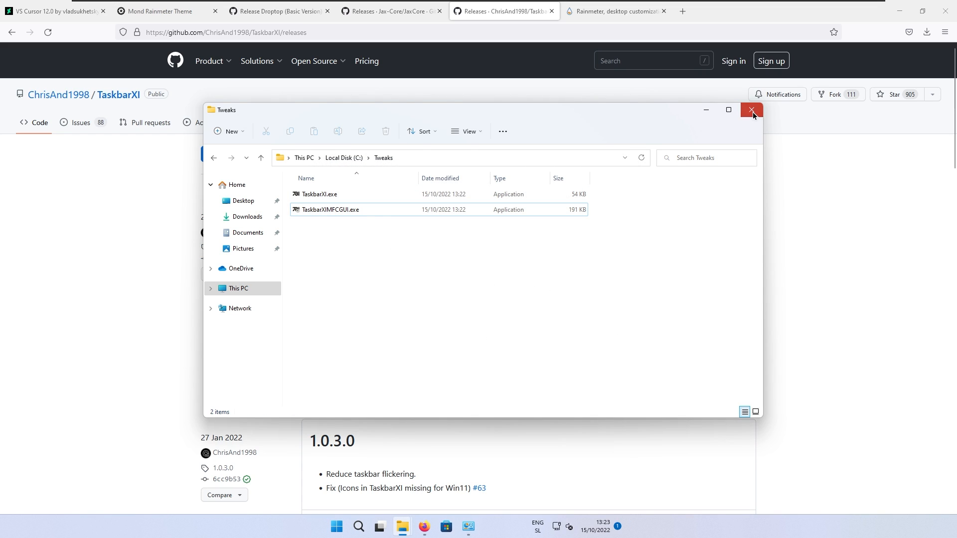
{"action": "left_click", "coordinate": [752, 111]}
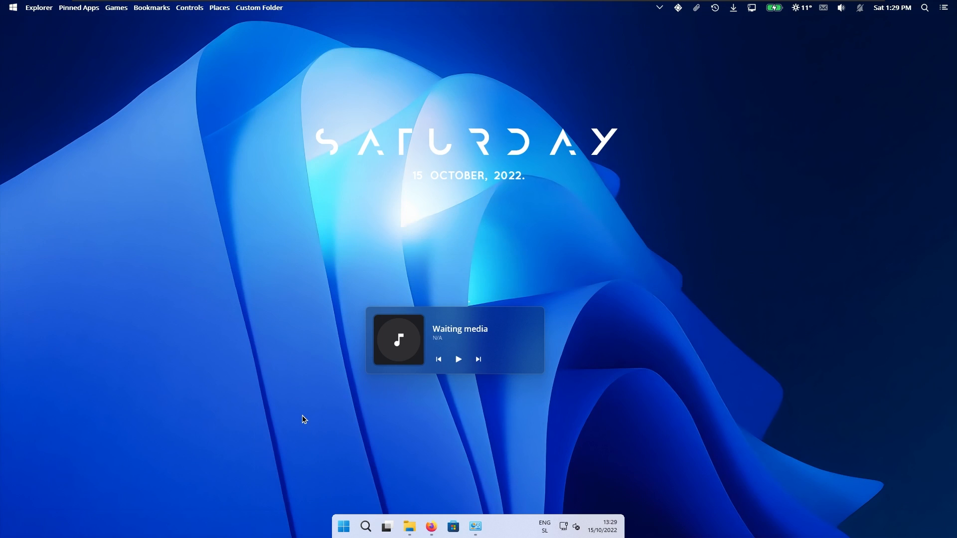
Show Control Panel's Programs and Features list with Rainmeter, then bring up the Win+X menu
{"action": "left_click", "coordinate": [343, 526]}
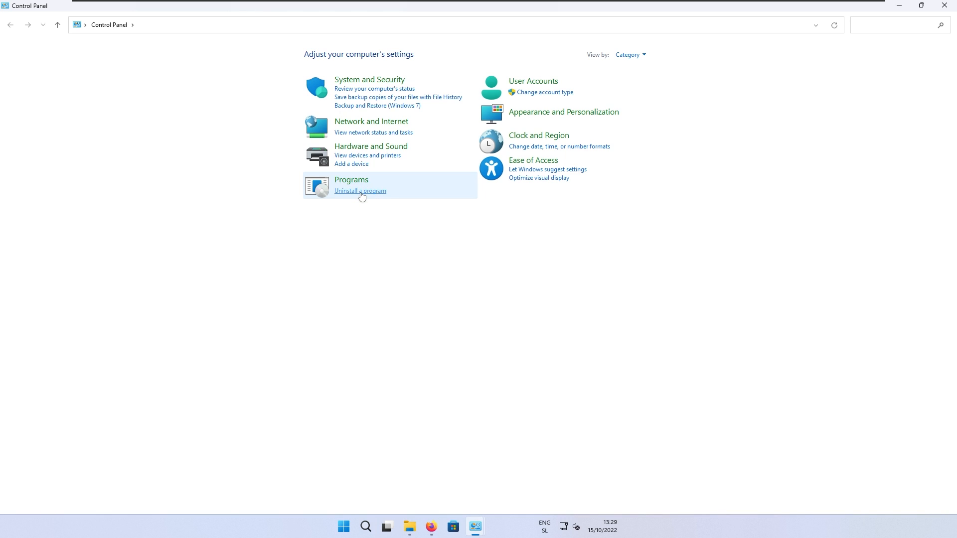
{"action": "left_click", "coordinate": [360, 190]}
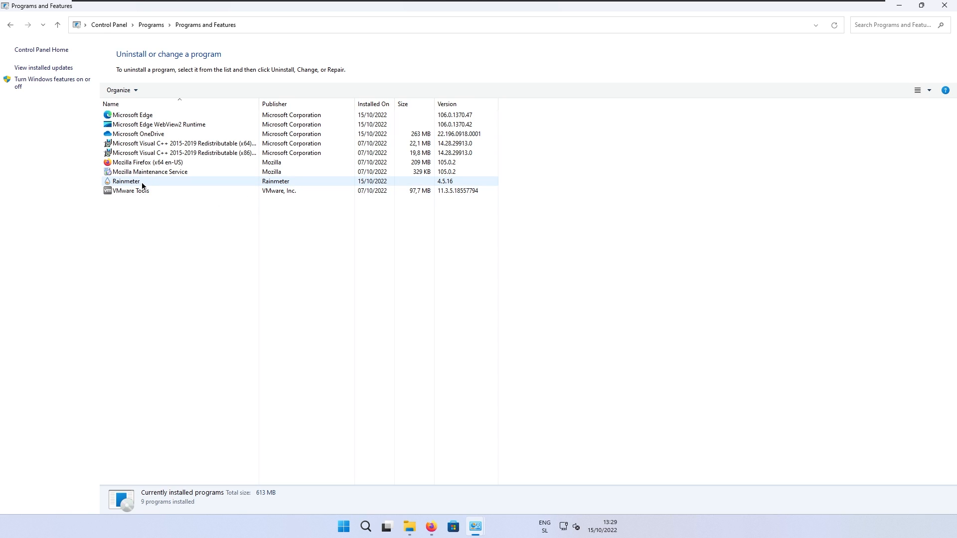
{"action": "left_click", "coordinate": [281, 241]}
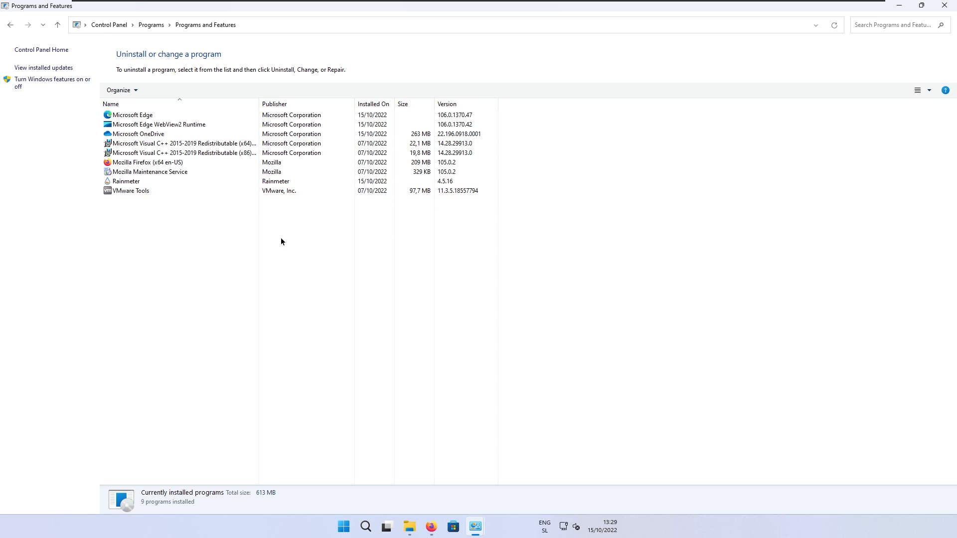
{"action": "right_click", "coordinate": [344, 526]}
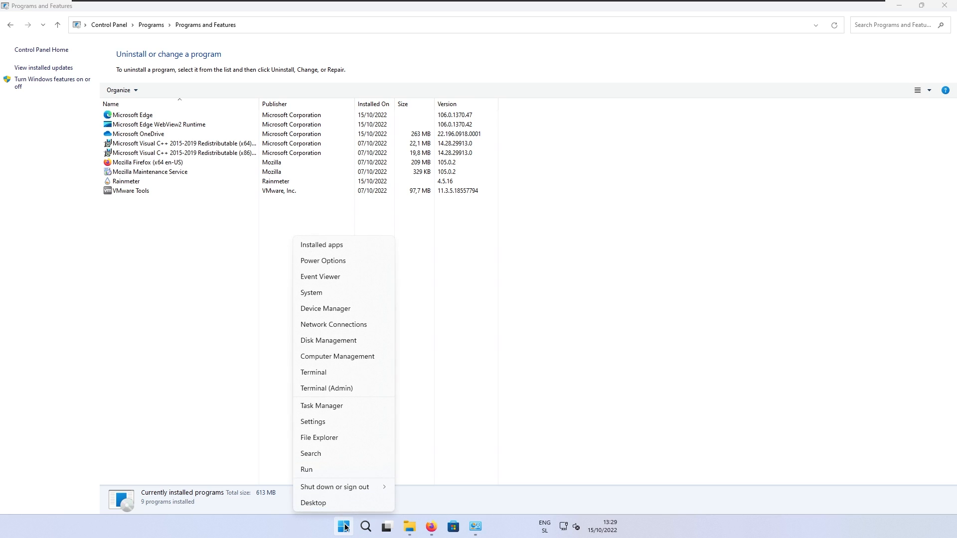
{"action": "mouse_move", "coordinate": [340, 414]}
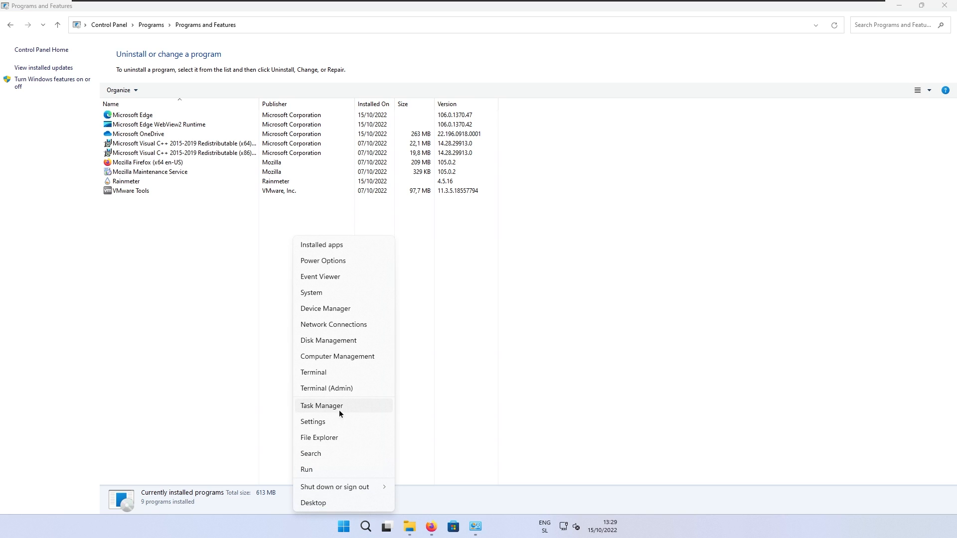
End the Rainmeter process from Task Manager
{"action": "left_click", "coordinate": [321, 406]}
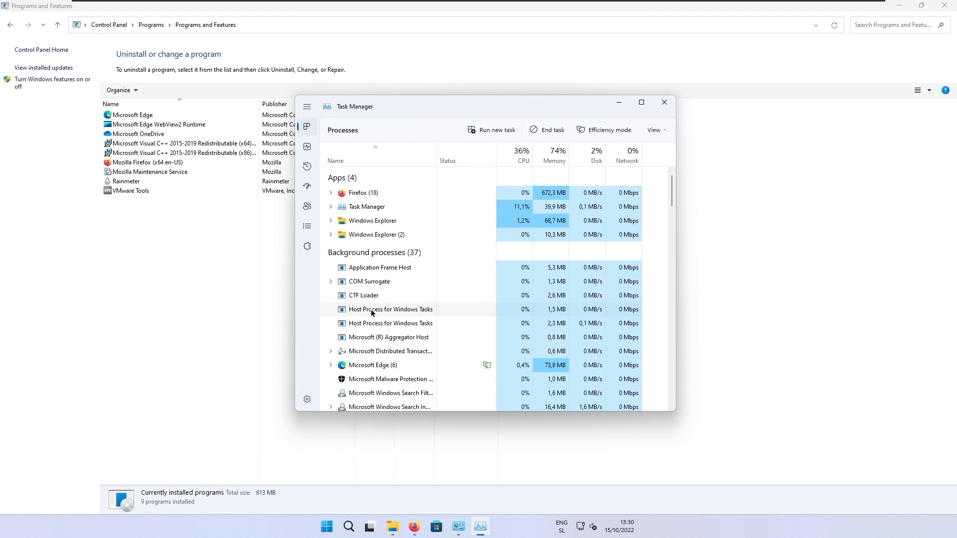
{"action": "scroll", "scroll_direction": "down", "scroll_amount": 3}
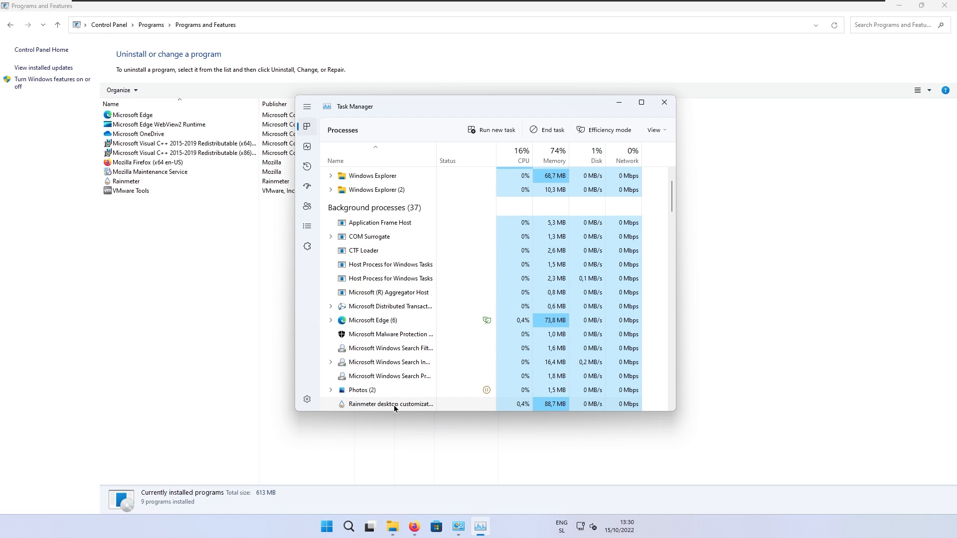
{"action": "right_click", "coordinate": [393, 404]}
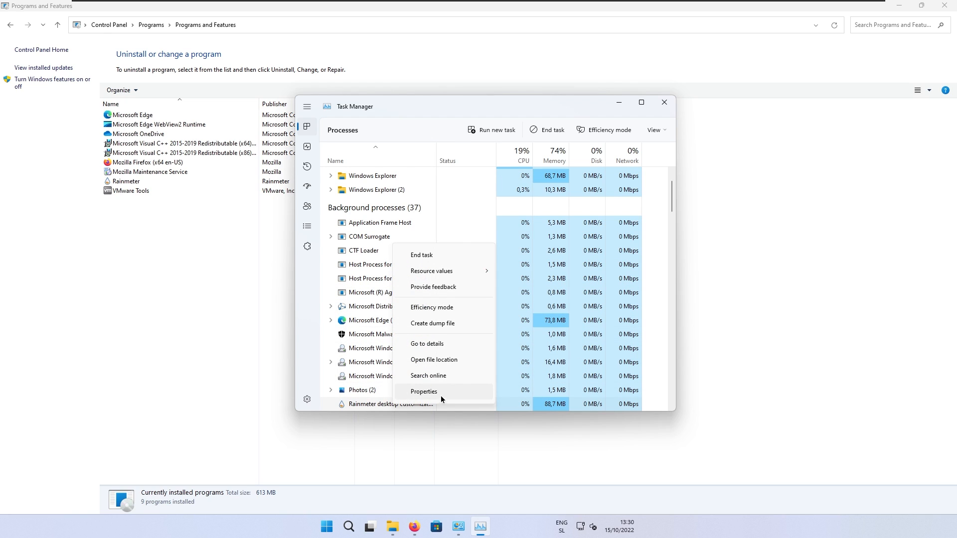
{"action": "mouse_move", "coordinate": [454, 261]}
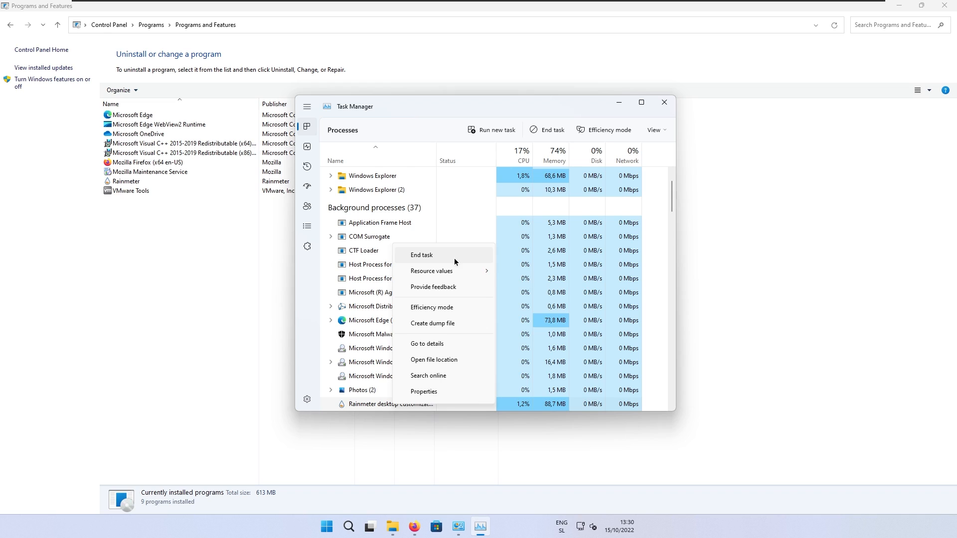
{"action": "left_click", "coordinate": [421, 255]}
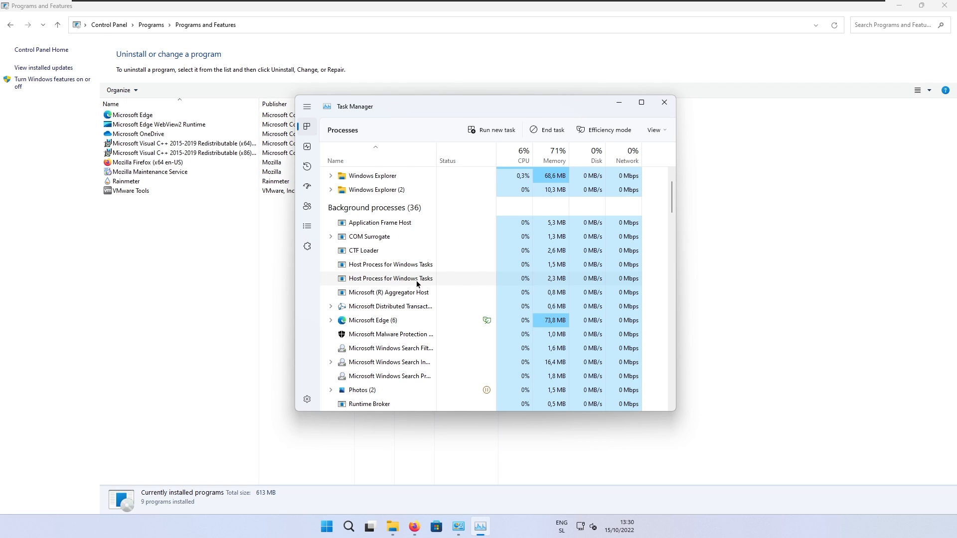
End the TaskbarXI (32 bit) process from Task Manager
{"action": "scroll", "scroll_direction": "down", "scroll_amount": 3}
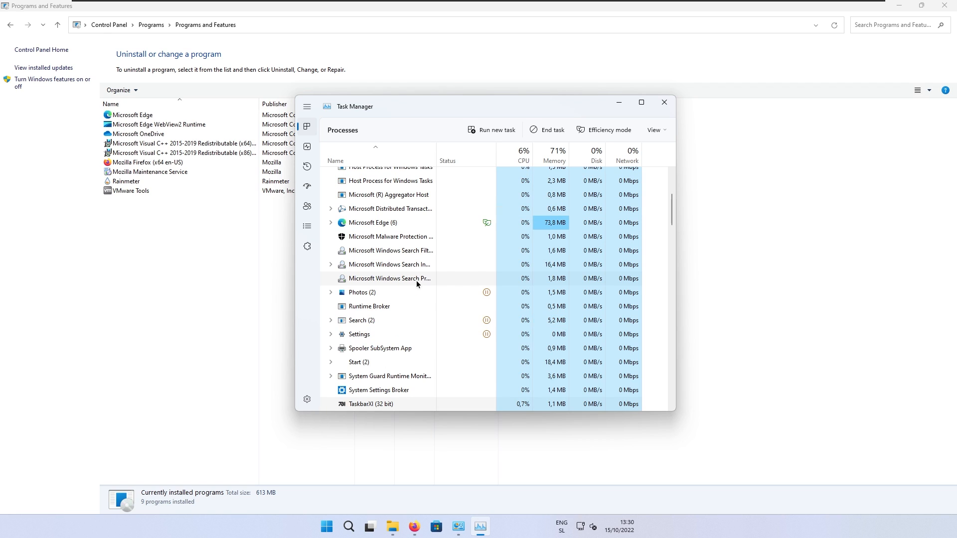
{"action": "right_click", "coordinate": [389, 279]}
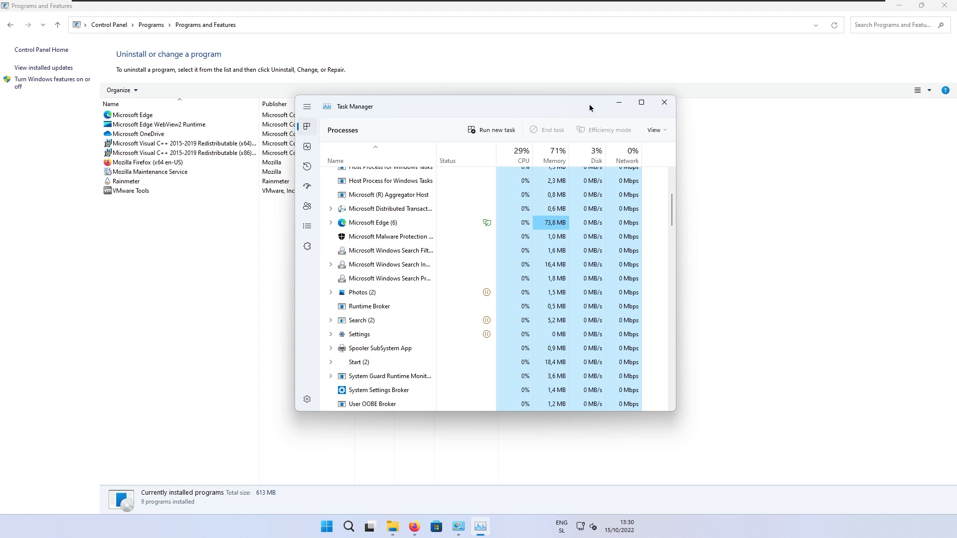
{"action": "left_click", "coordinate": [664, 101]}
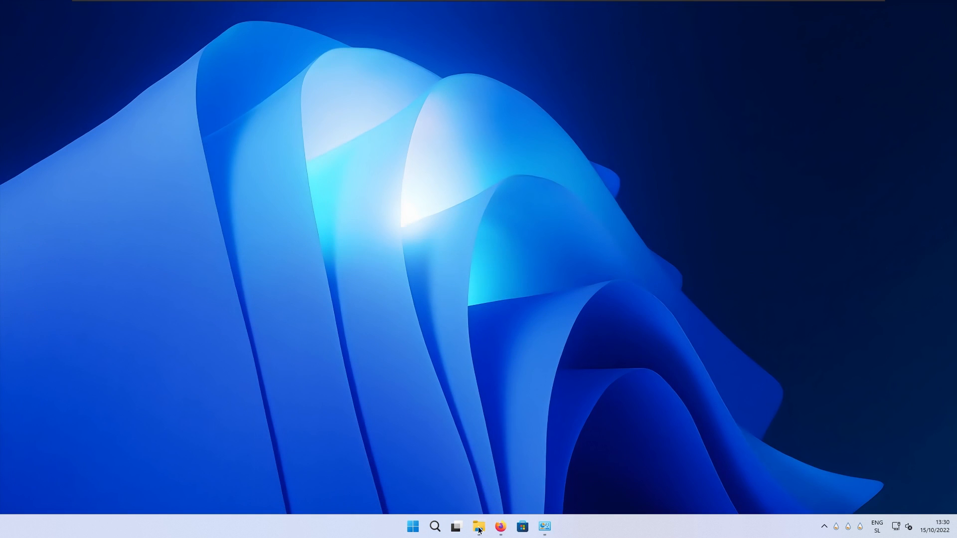
Browse to Local Disk (C:) in File Explorer and select the Tweaks folder
{"action": "left_click", "coordinate": [478, 527]}
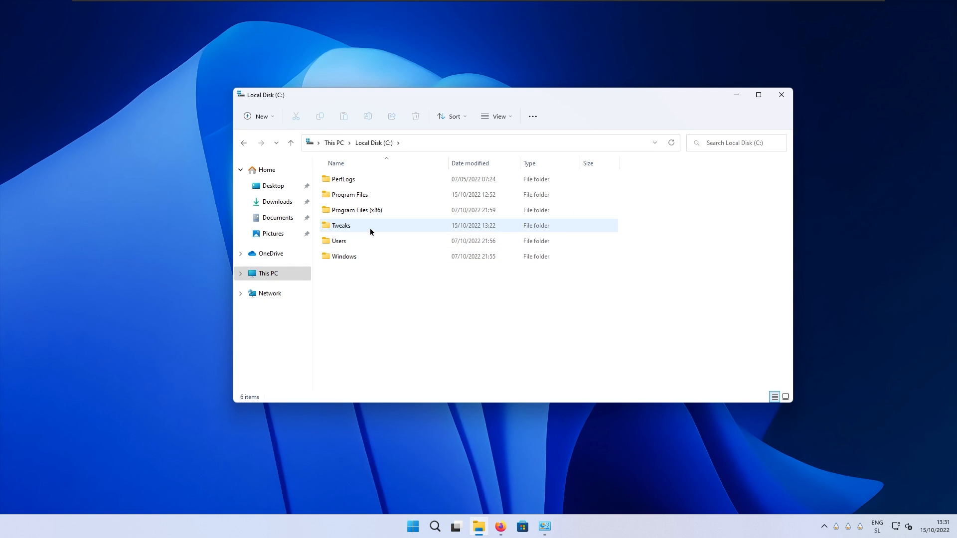
{"action": "left_click", "coordinate": [341, 225]}
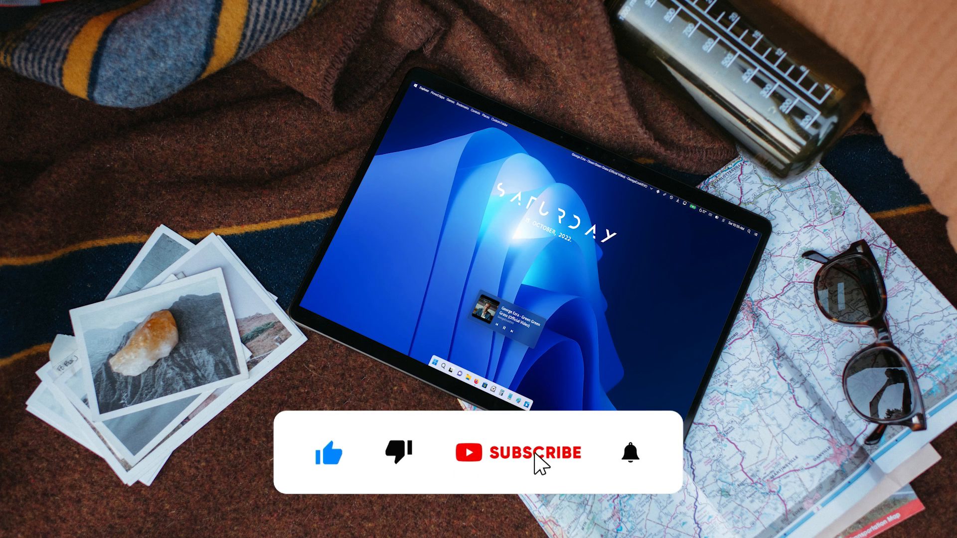
{"action": "left_click", "coordinate": [529, 453]}
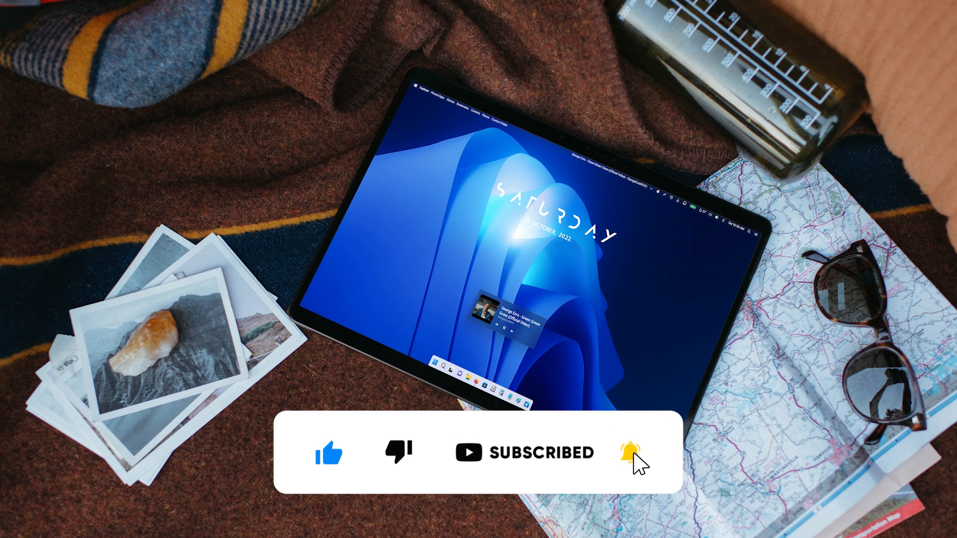